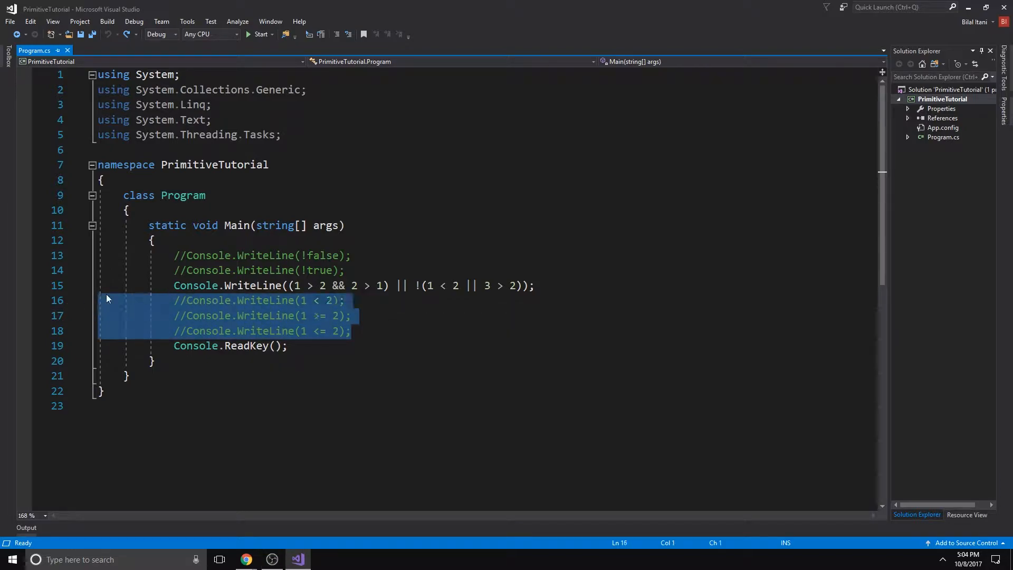
# Delete the old boolean-expression demo lines from Main, keeping Console.ReadKey()
pyautogui.press('Delete')
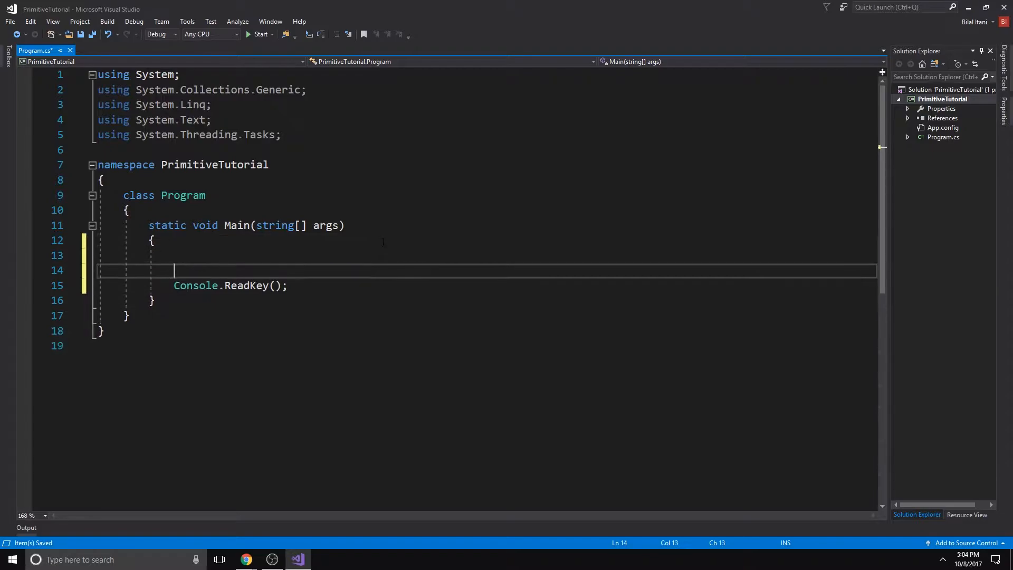
# Write outline comments // if, // if else if, // if else and // switch above Console.ReadKey()
pyautogui.press('Backspace')
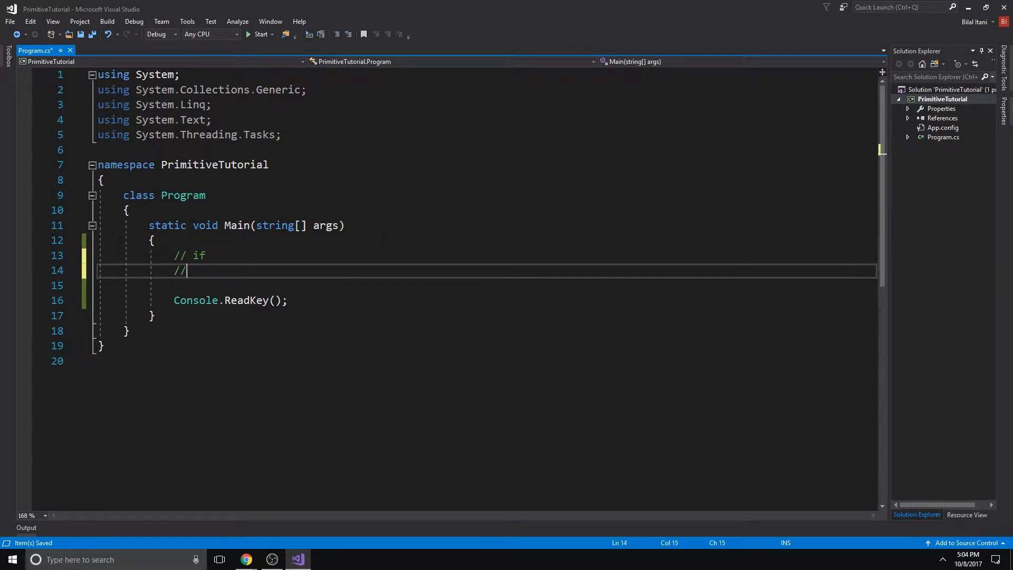
pyautogui.write('if else if')
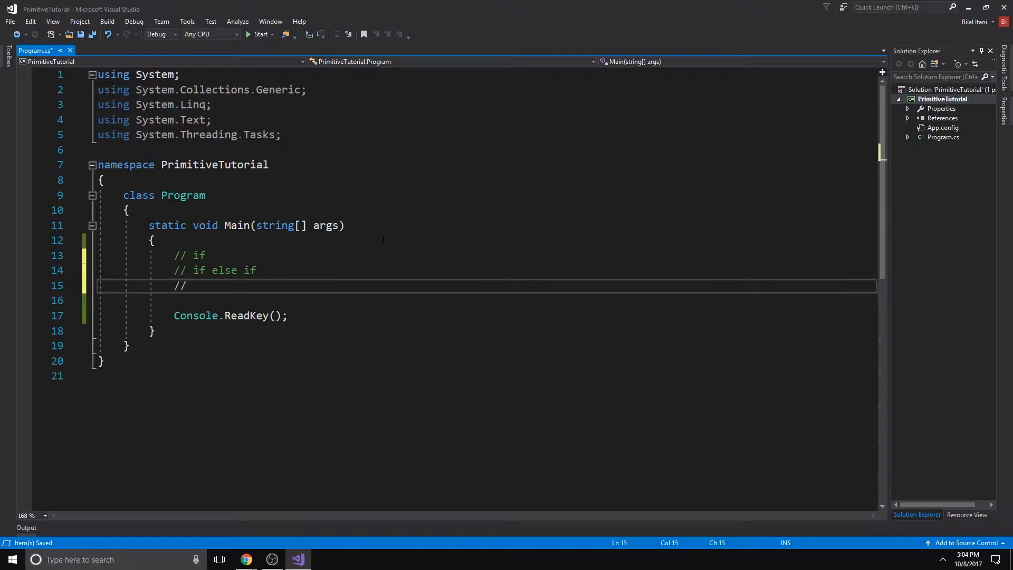
pyautogui.write('if else')
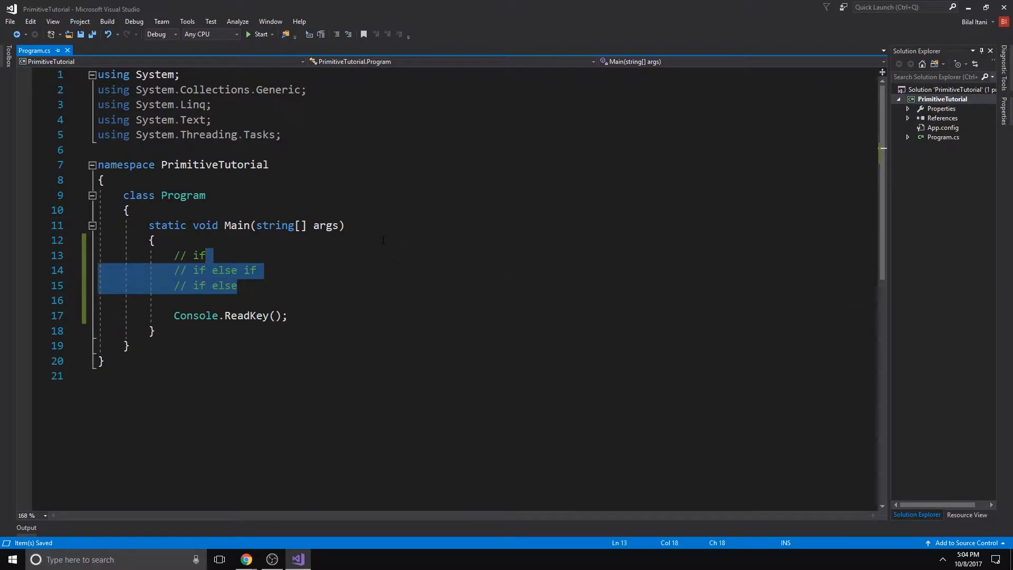
pyautogui.click(238, 285)
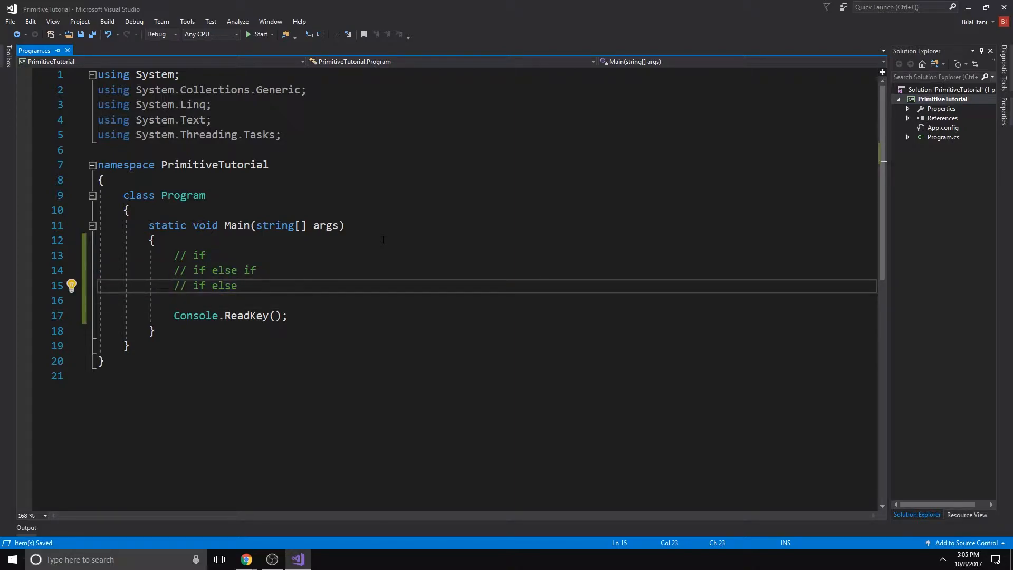
pyautogui.click(237, 285)
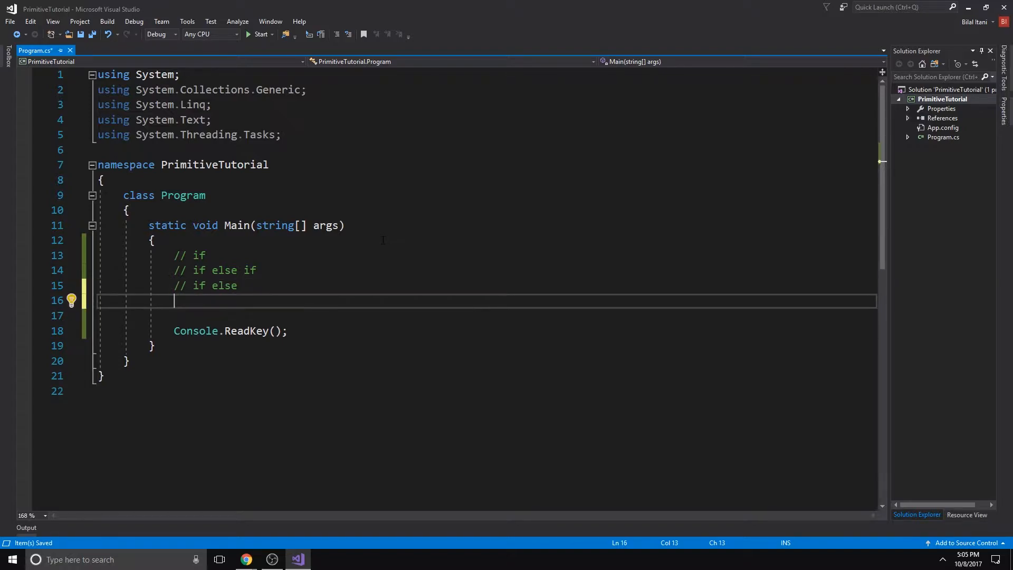
pyautogui.write('// switc')
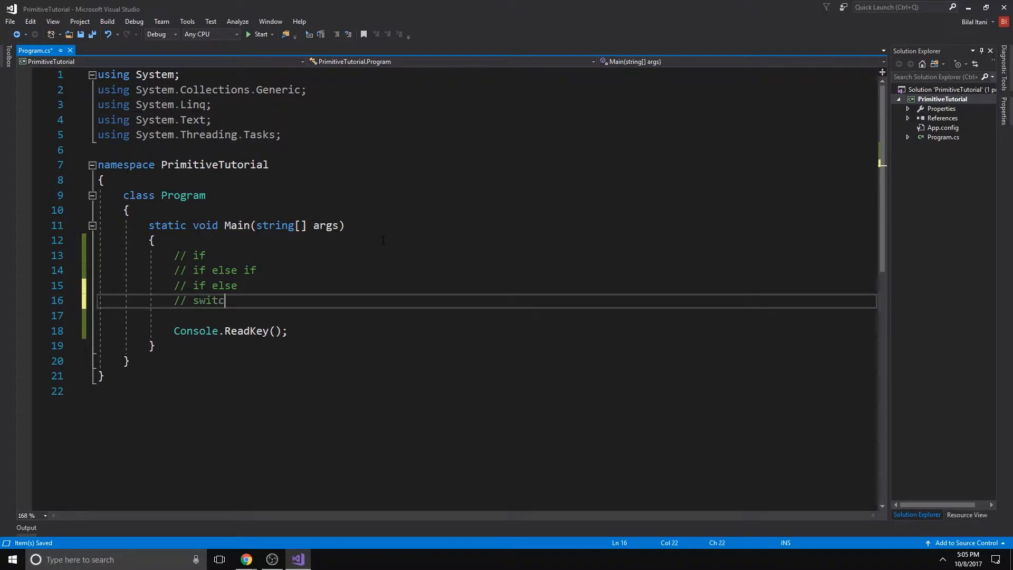
pyautogui.write('h')
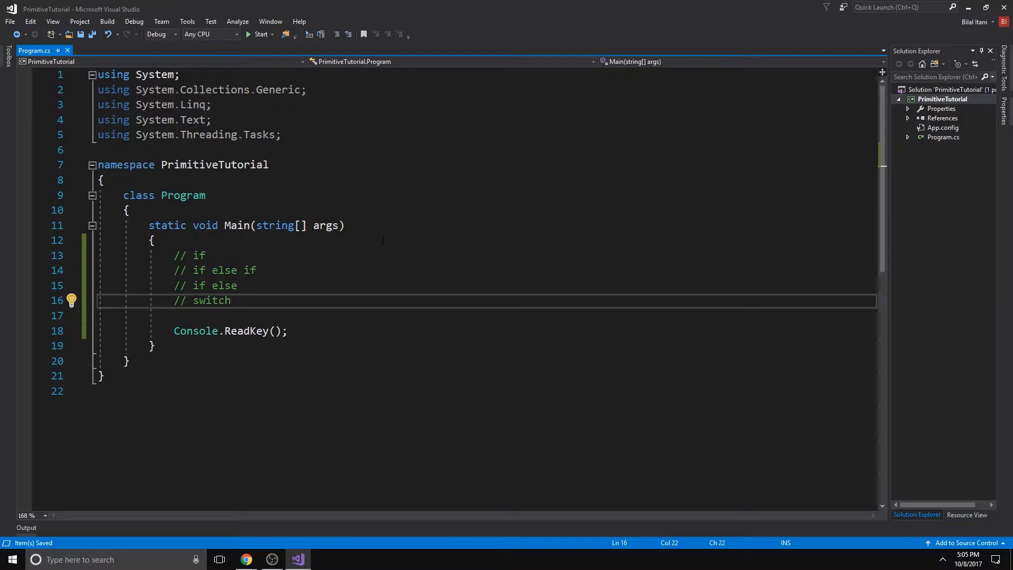
# Write an if (true) block with Console.WriteLine("this statement will print");
pyautogui.press('Enter')
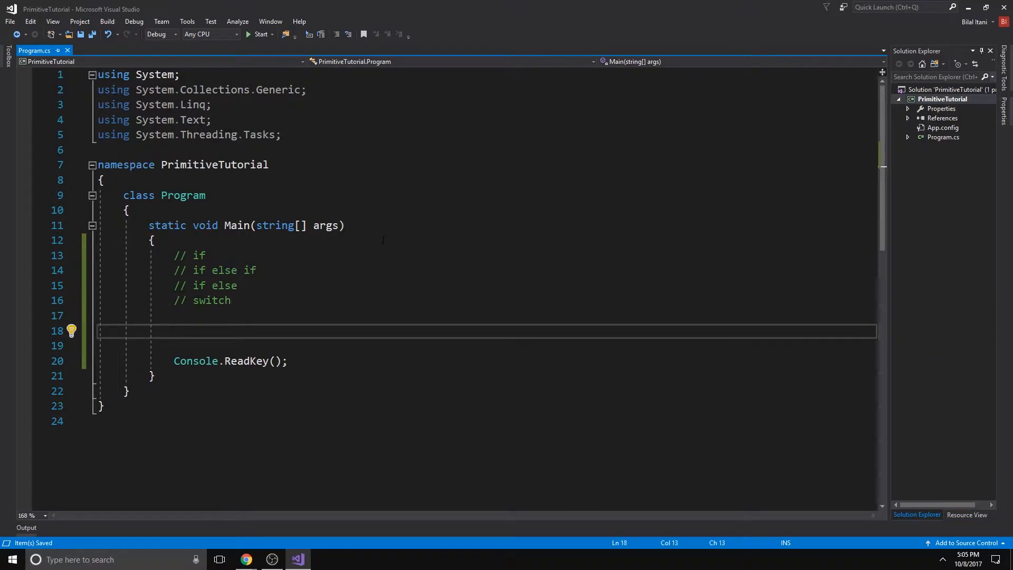
pyautogui.write('if (')
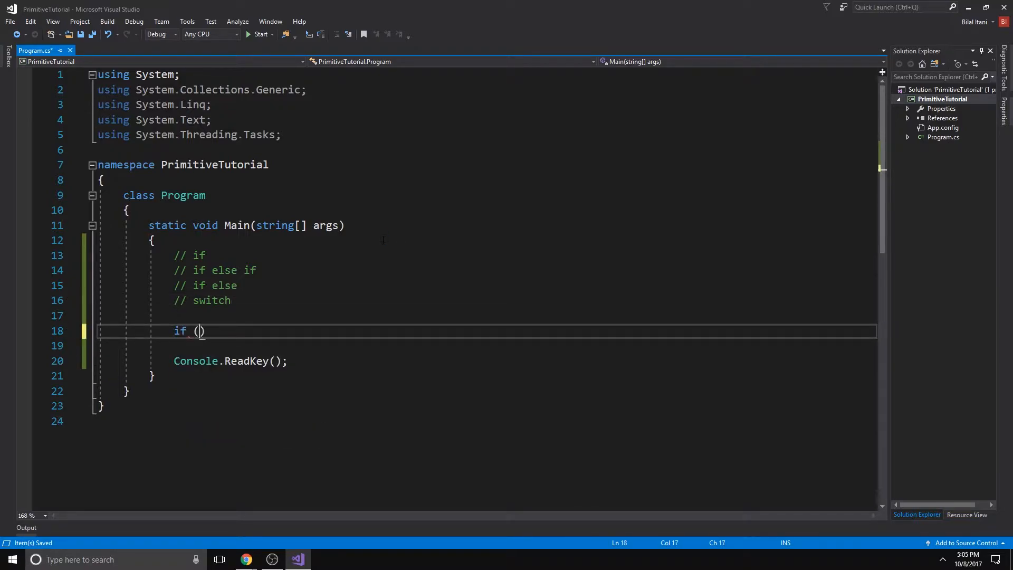
pyautogui.write('true')
pyautogui.click(486, 345)
pyautogui.write('{')
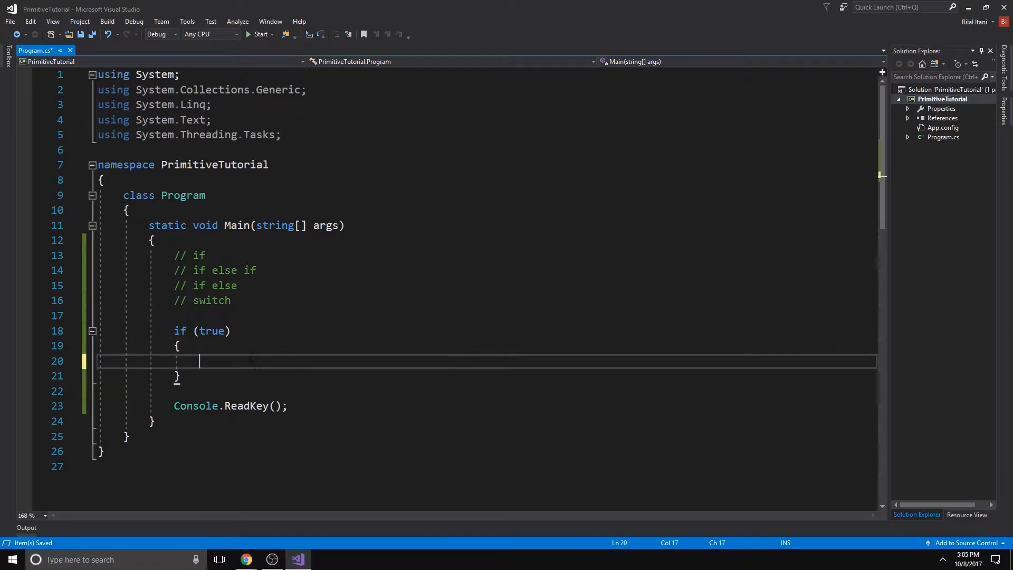
pyautogui.write('Console.WriteLine("')
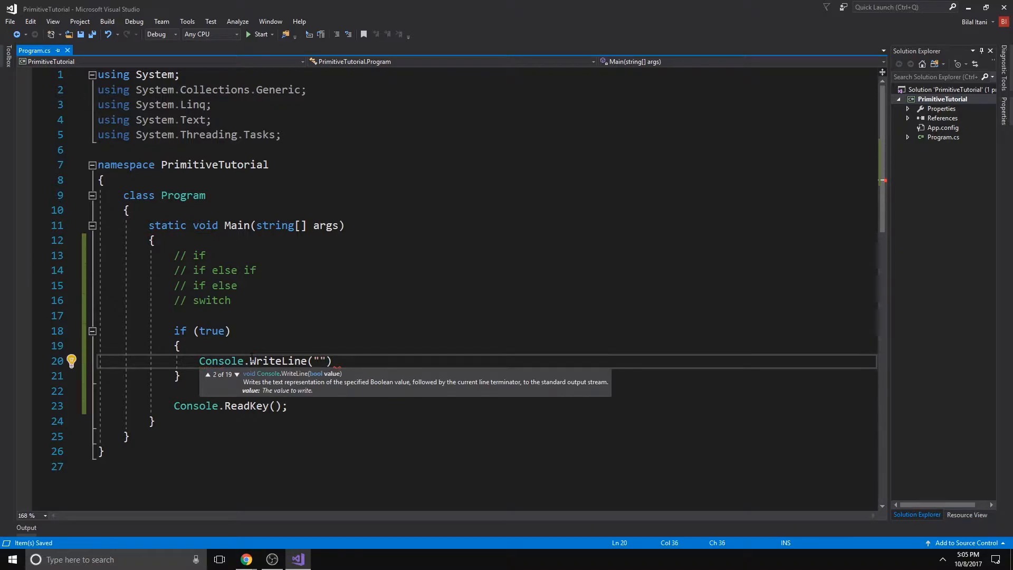
pyautogui.write('this s')
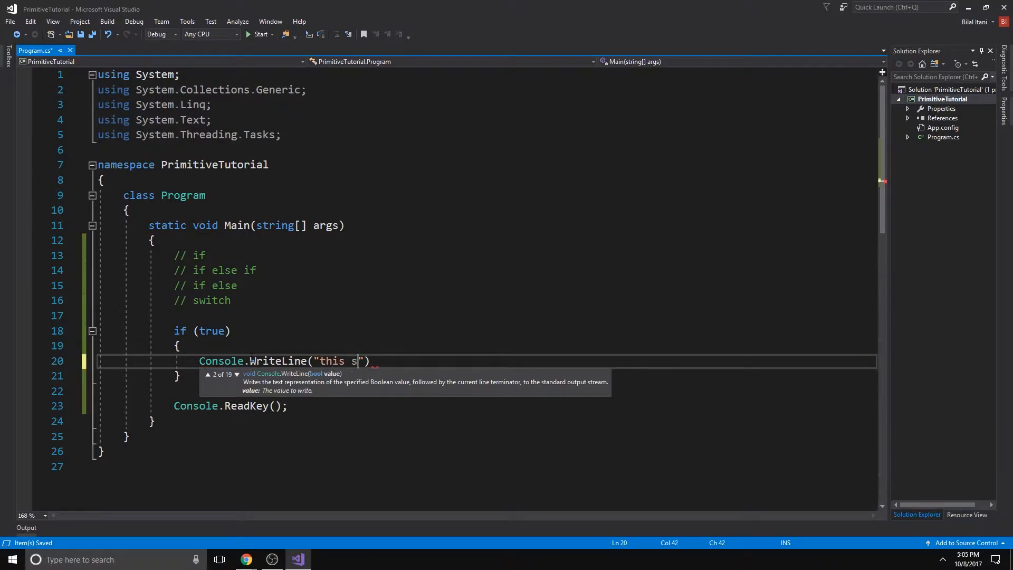
pyautogui.write('tatement will prin')
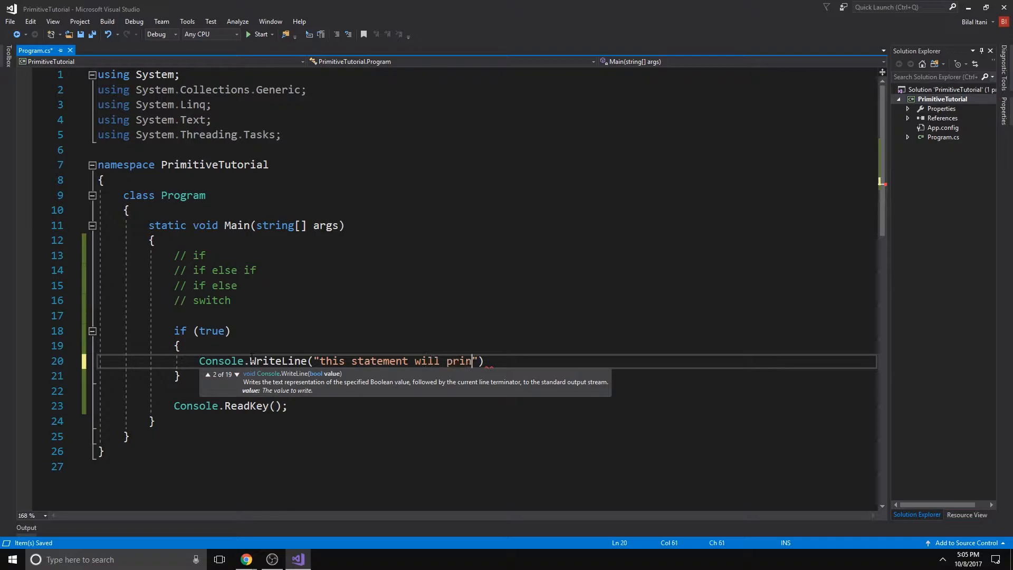
pyautogui.write('t);')
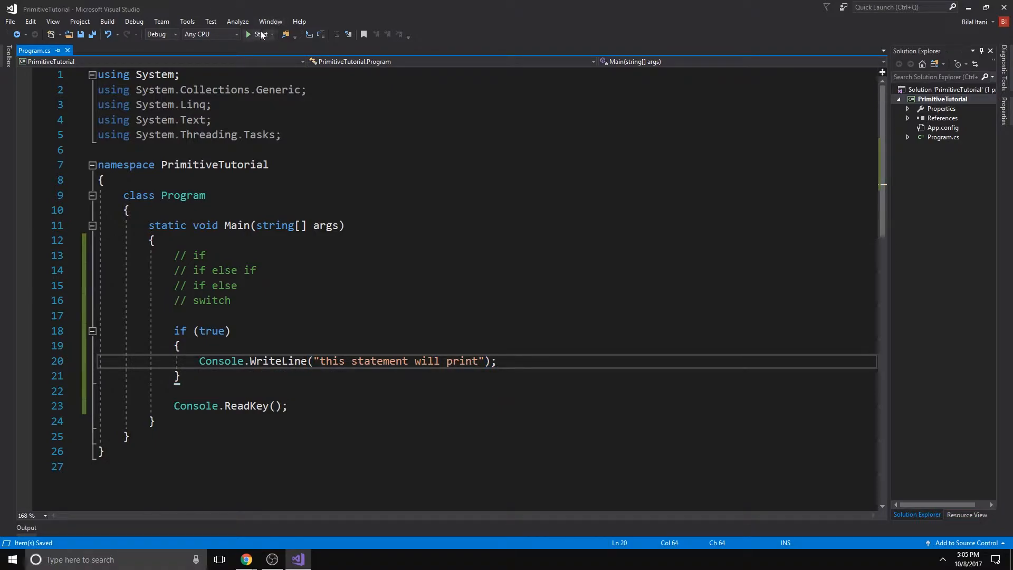
pyautogui.click(259, 34)
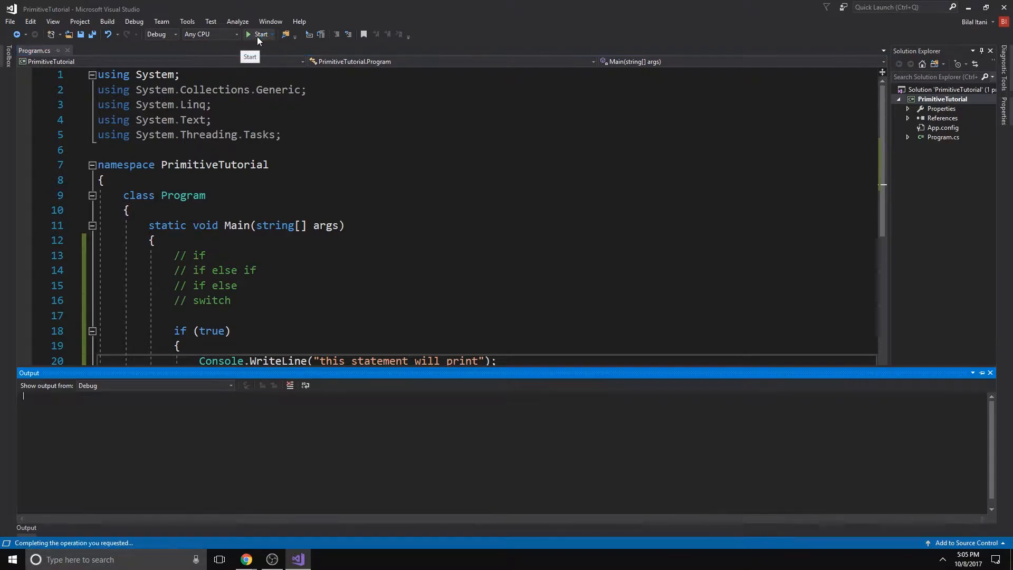
pyautogui.click(260, 34)
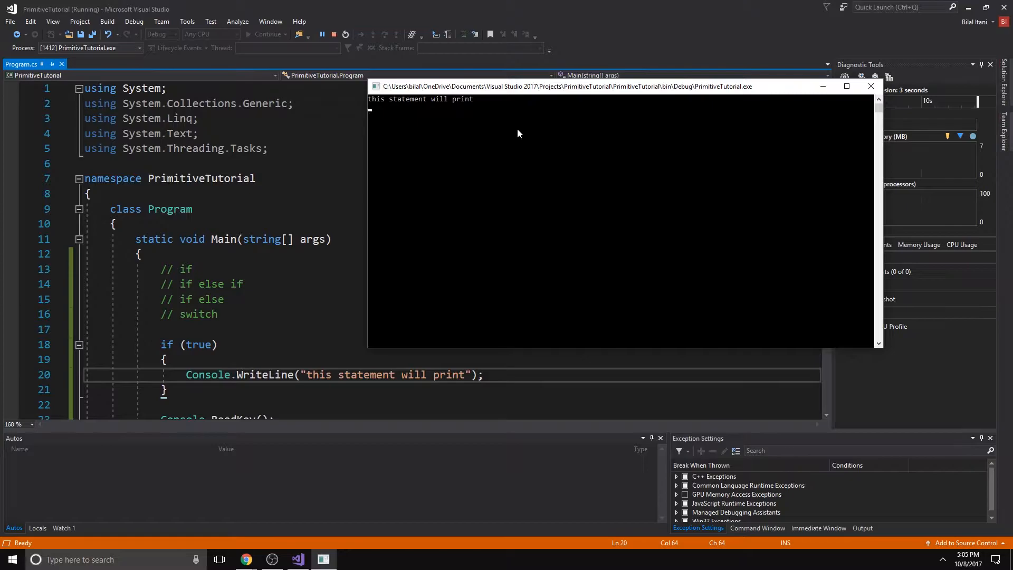
pyautogui.scroll(-3)
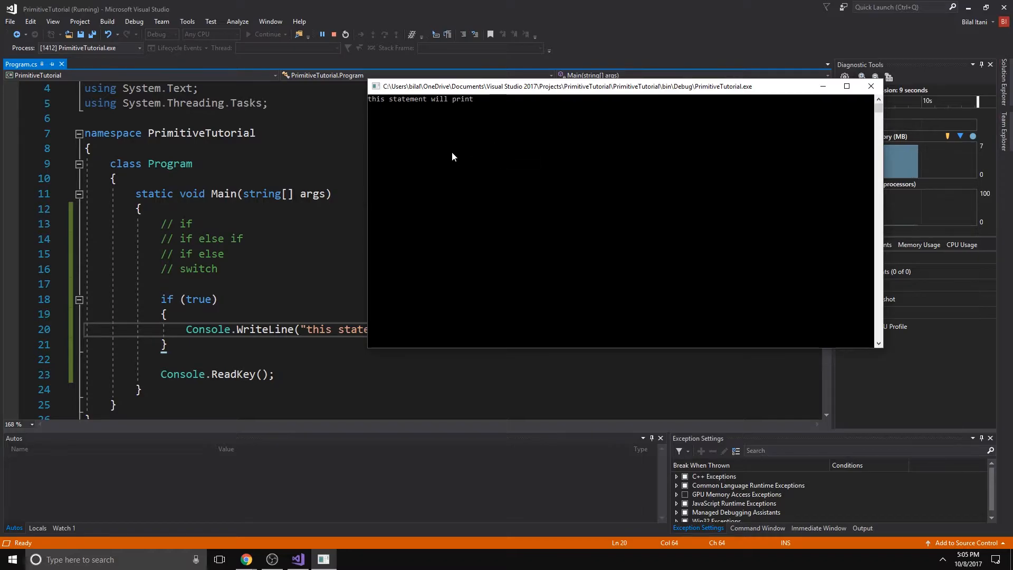
pyautogui.moveTo(494, 238)
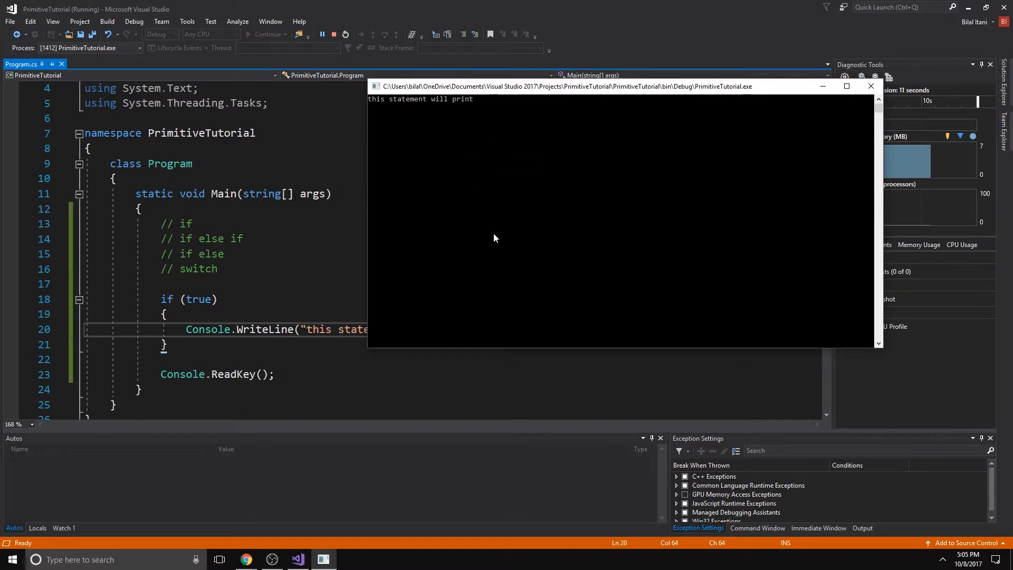
pyautogui.moveTo(371, 108)
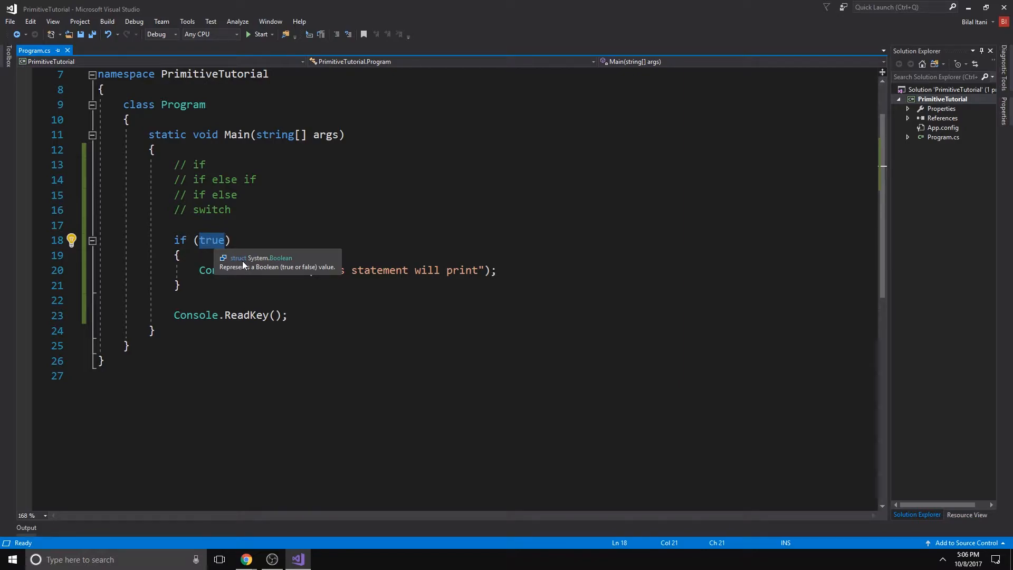
# Add an if (false) block printing "this statement will not print" and run the program
pyautogui.click(174, 224)
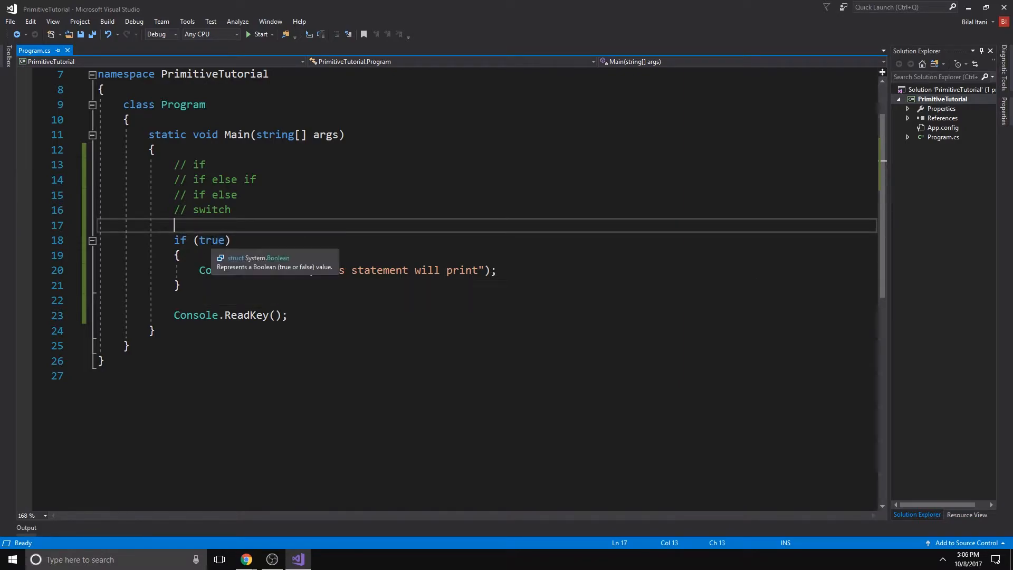
pyautogui.moveTo(230, 252)
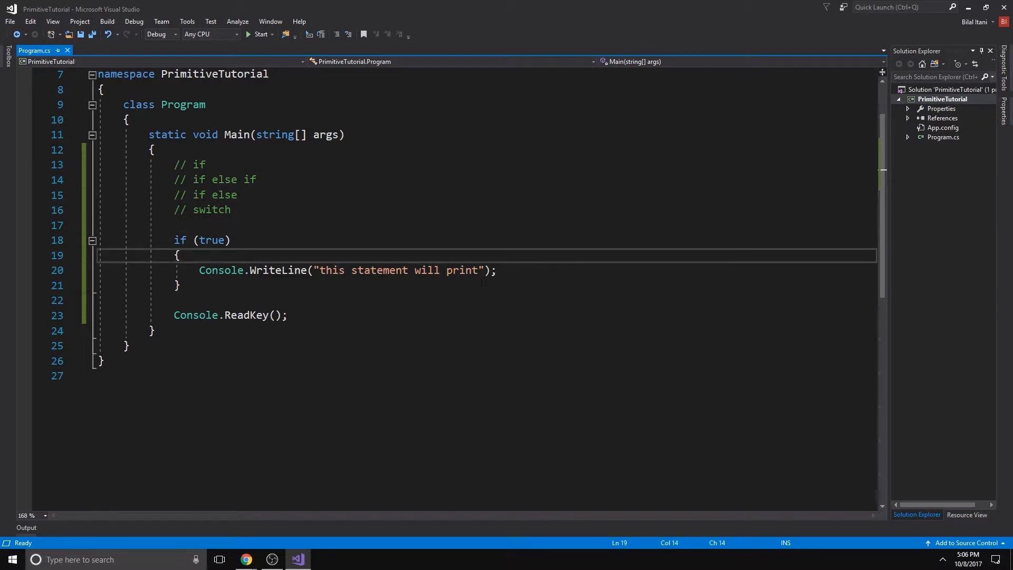
pyautogui.click(179, 284)
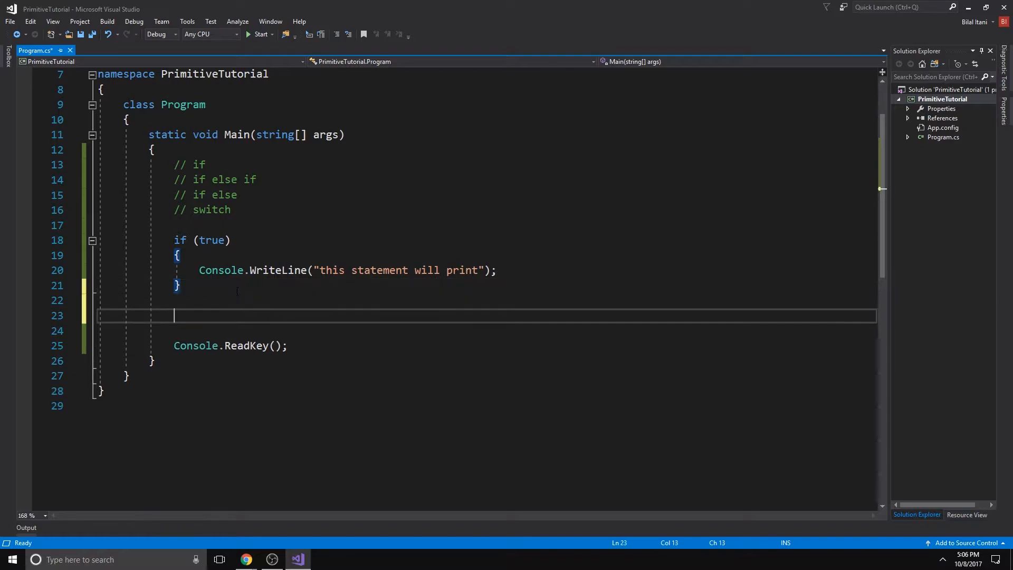
pyautogui.write('if (false)')
pyautogui.write('Console.WriteLine("this statement will print");')
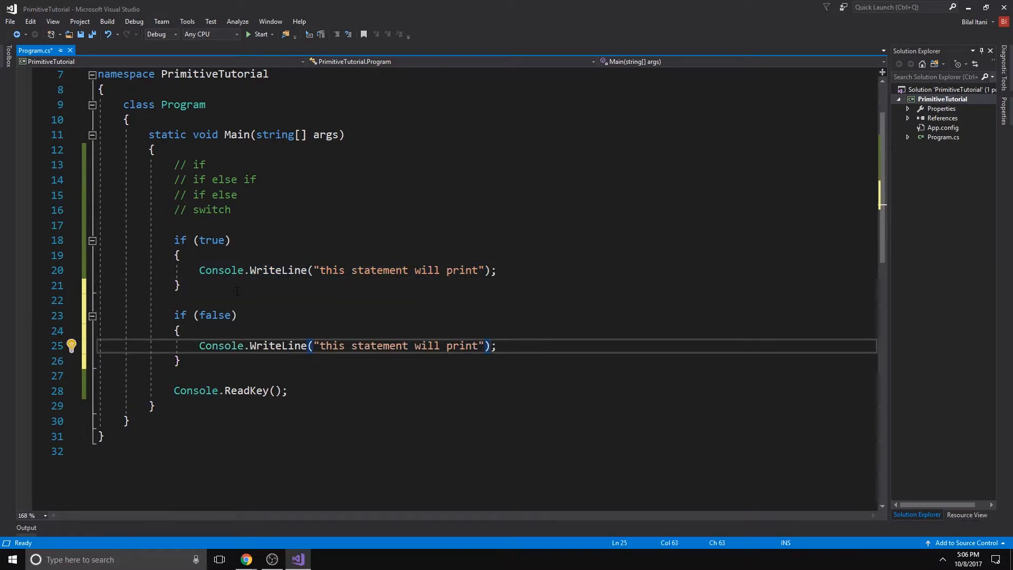
pyautogui.click(445, 346)
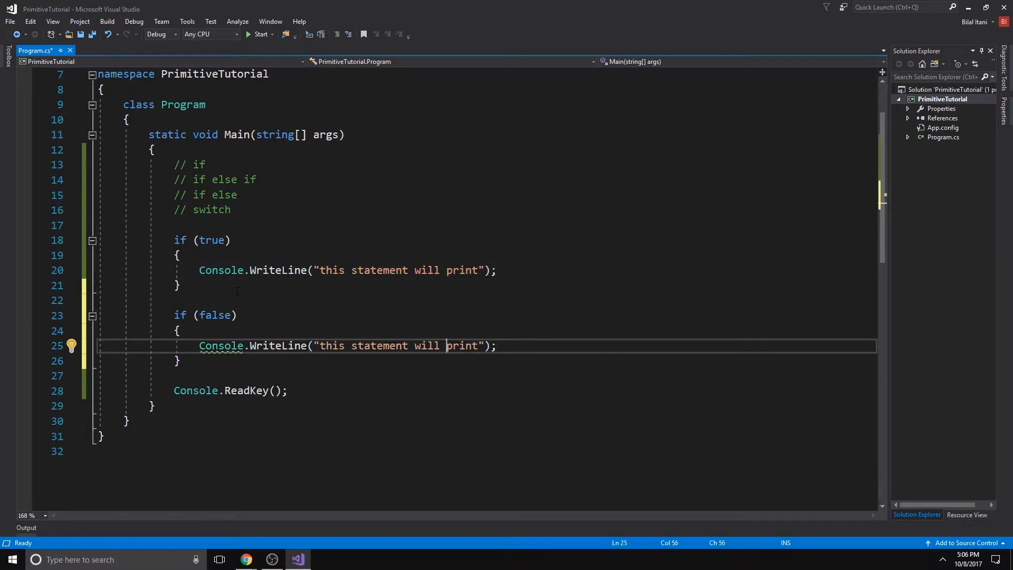
pyautogui.write('not')
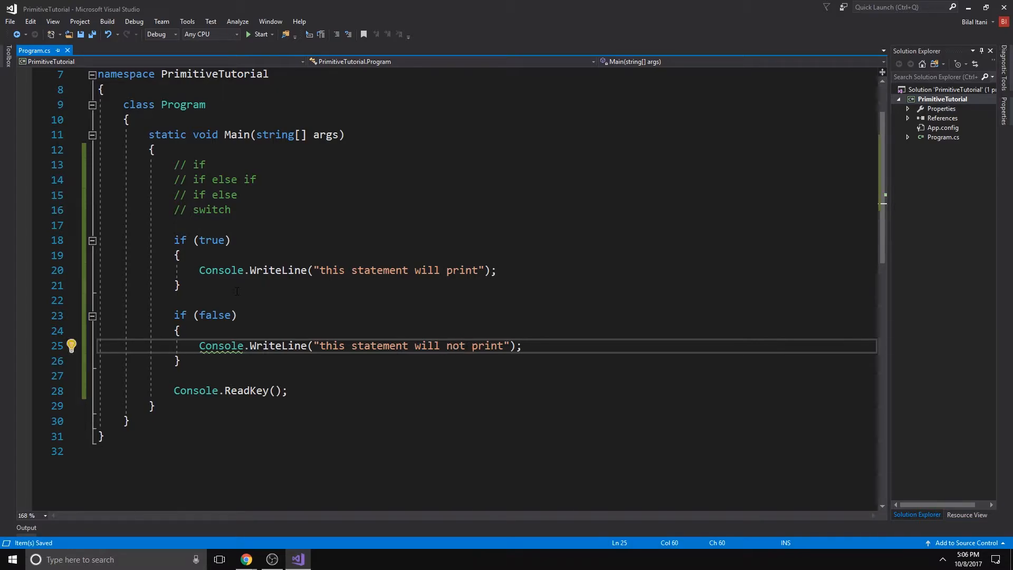
pyautogui.click(261, 34)
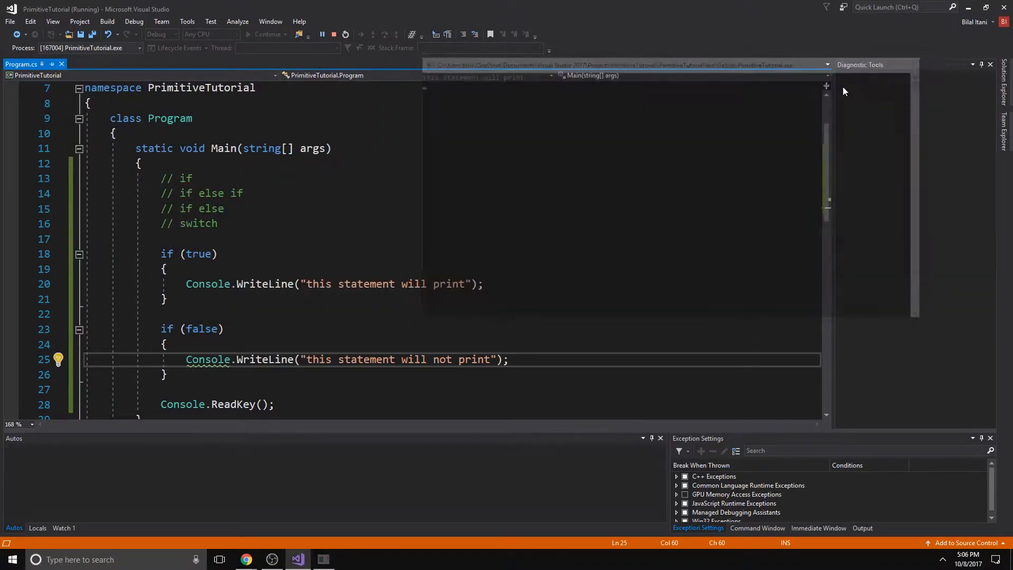
pyautogui.click(331, 33)
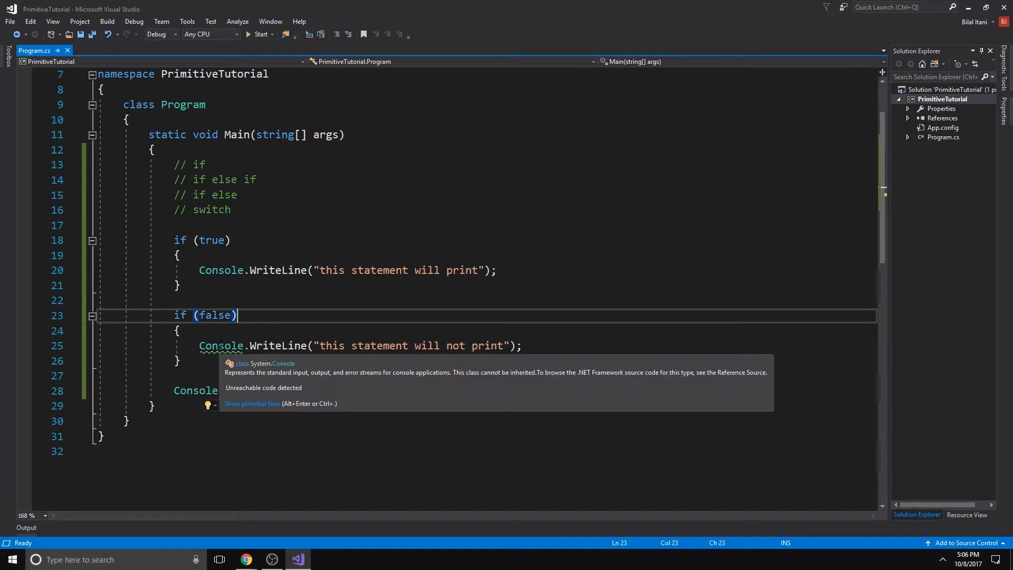
pyautogui.moveTo(223, 314)
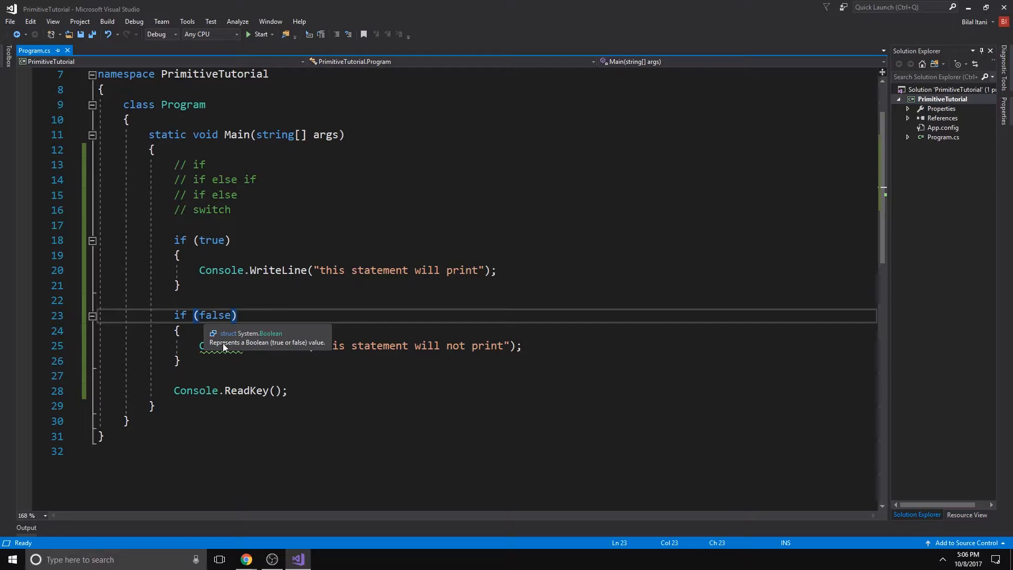
pyautogui.click(220, 346)
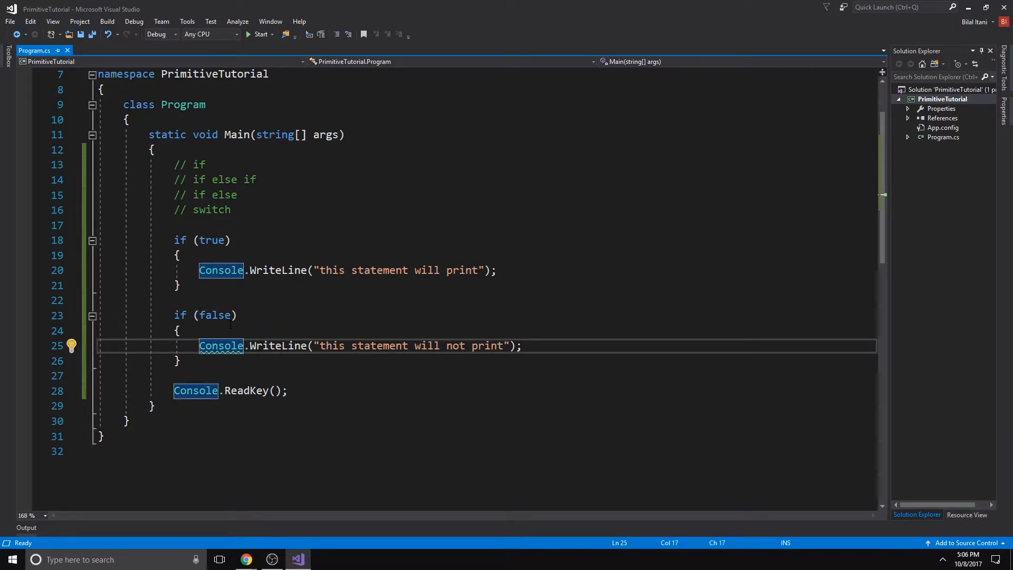
pyautogui.click(181, 285)
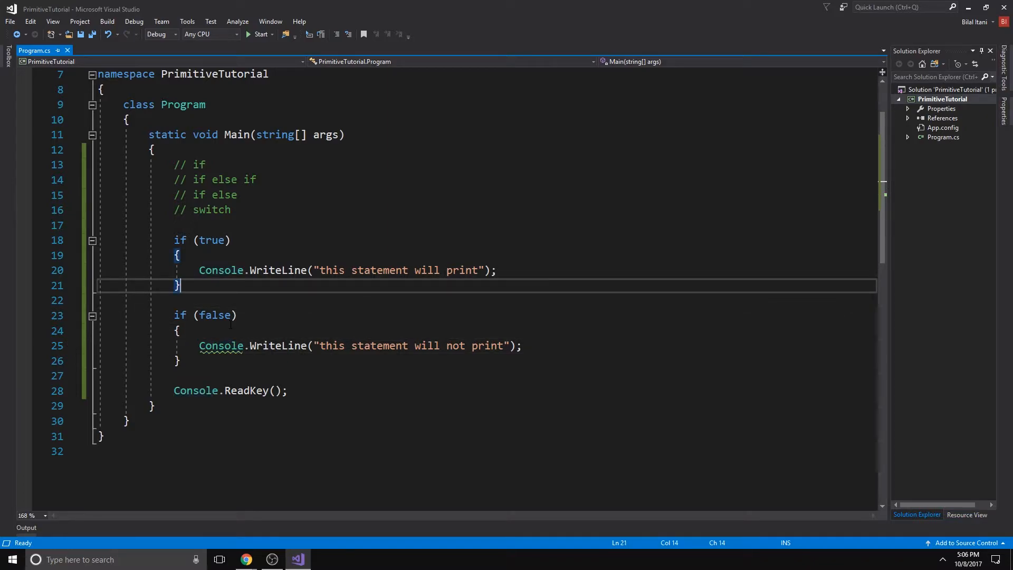
# Write else if (true) after the if (false) block, with else if on its own line
pyautogui.write('else')
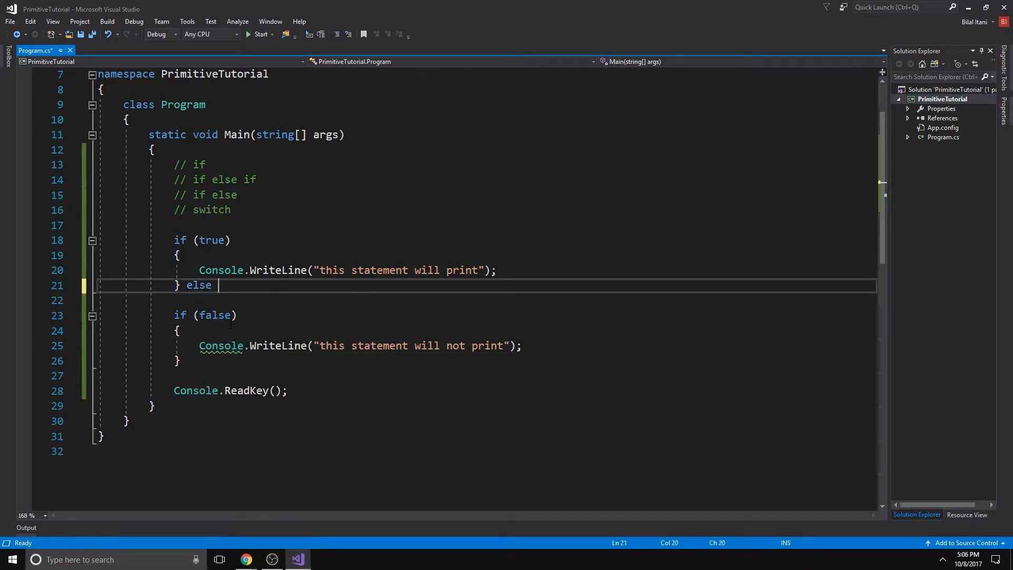
pyautogui.write('if')
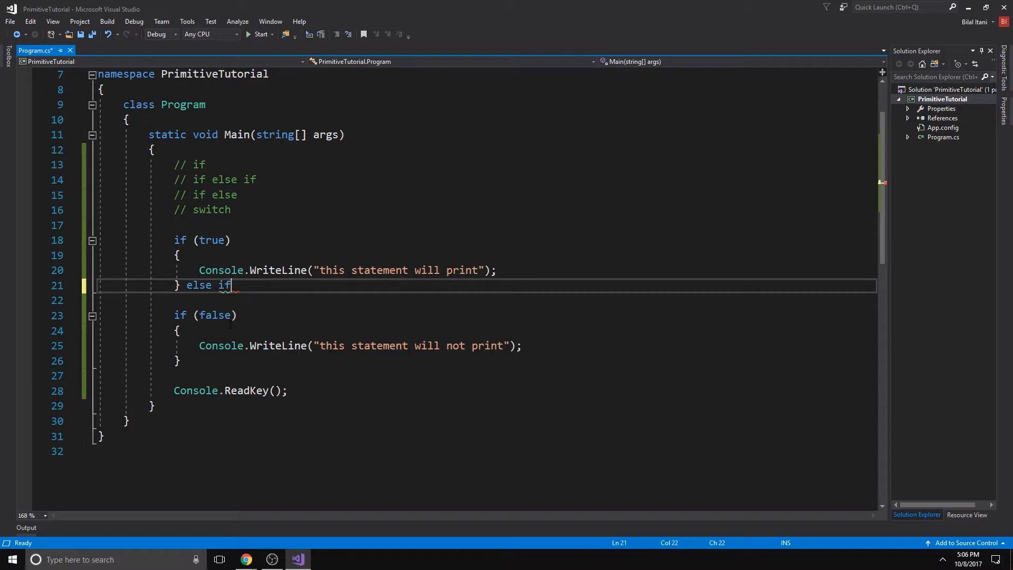
pyautogui.write('()')
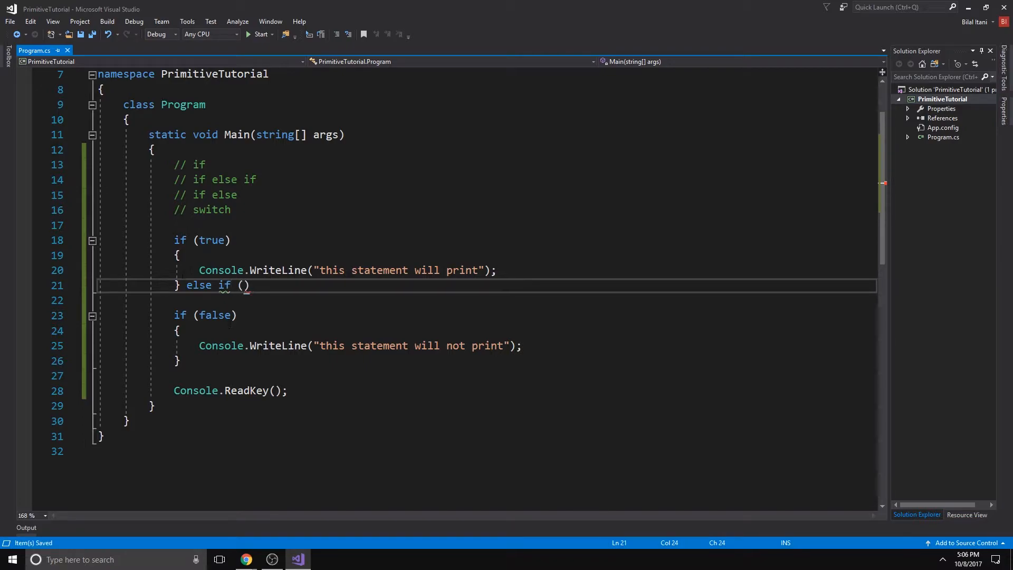
pyautogui.write('false')
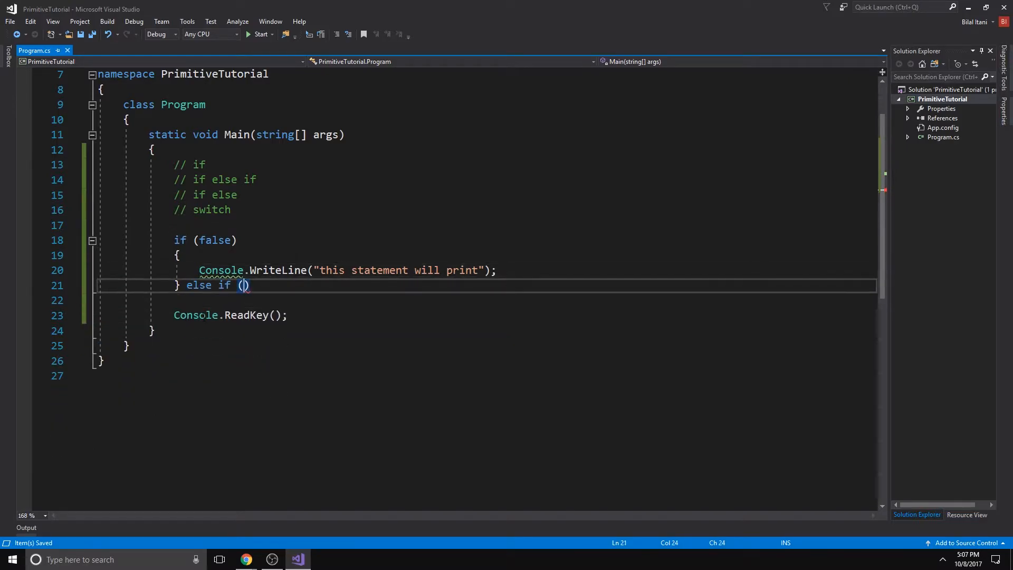
pyautogui.write('true')
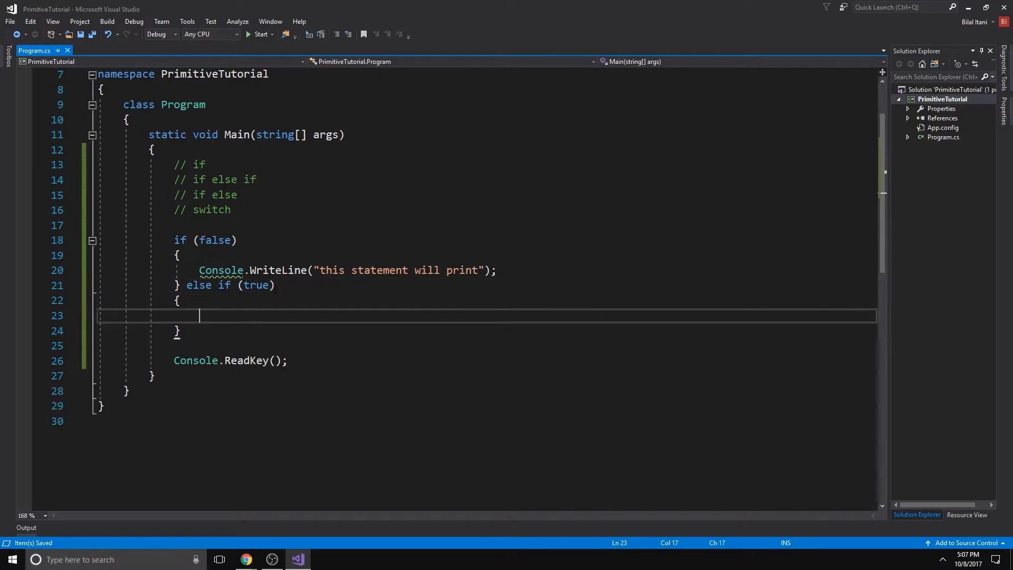
pyautogui.press('Enter')
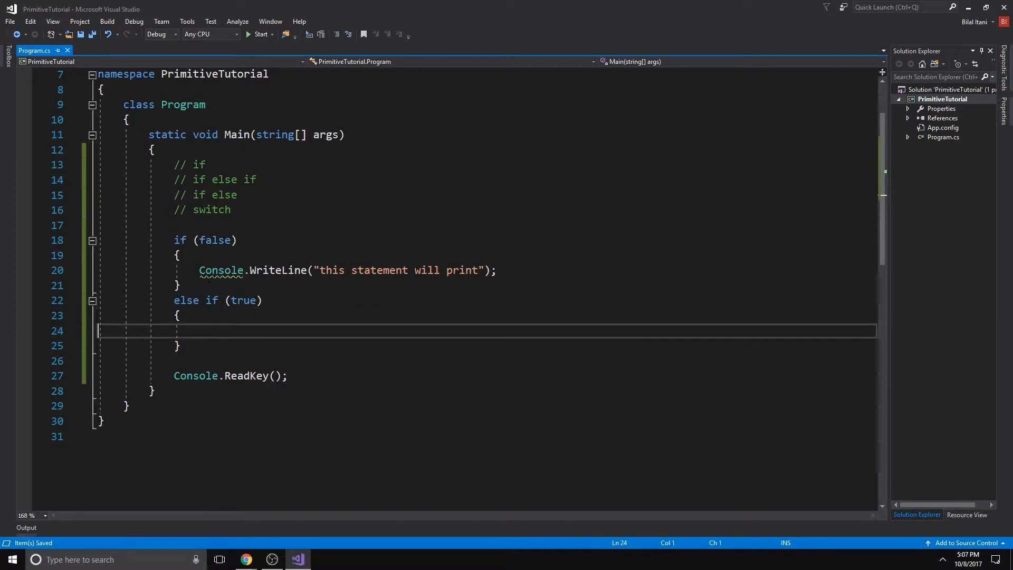
# Give the else if the message "this statement will print in the else if" and save Program.cs
pyautogui.press('Tab')
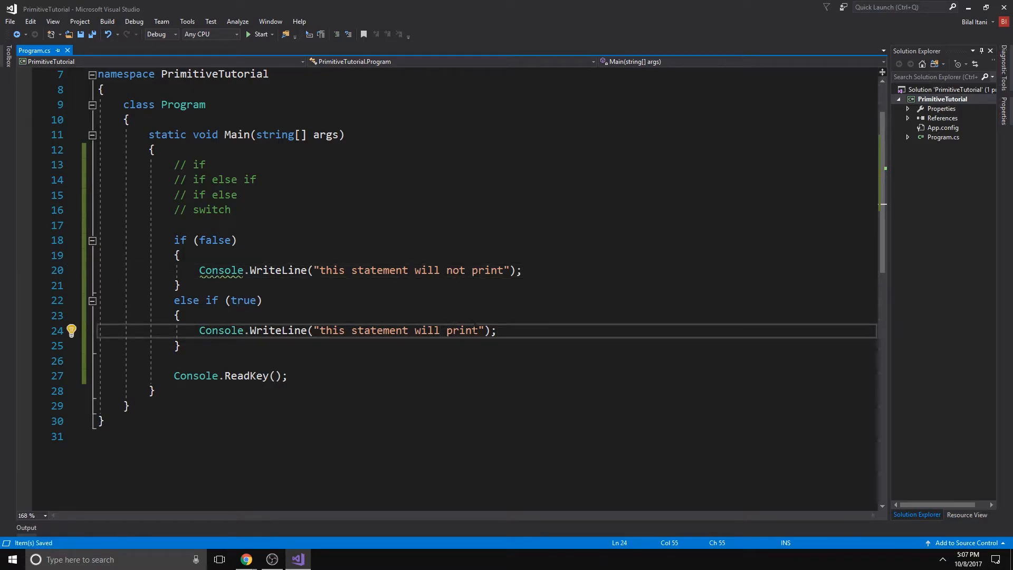
pyautogui.write('in the else if')
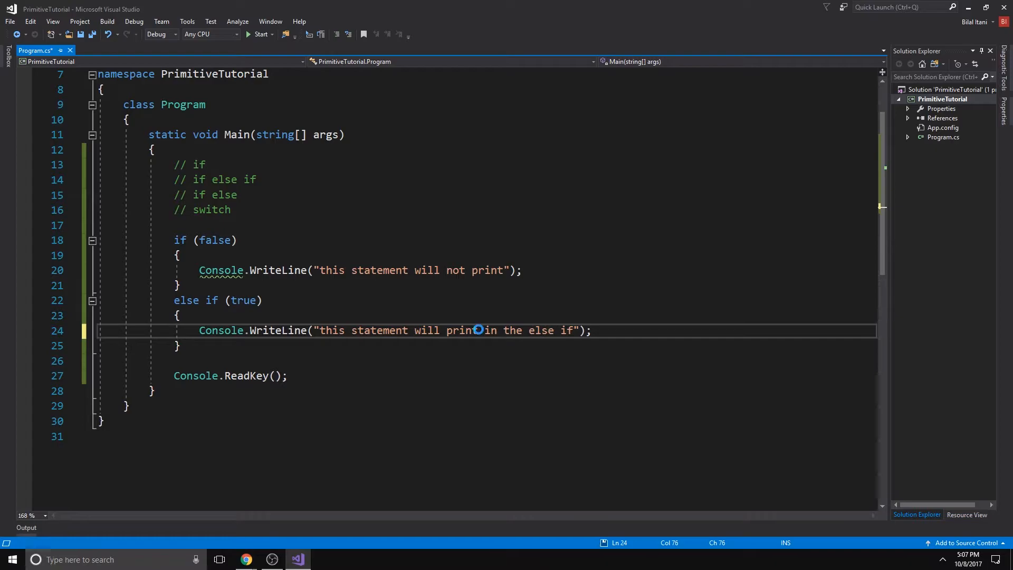
pyautogui.press('ctrl+s')
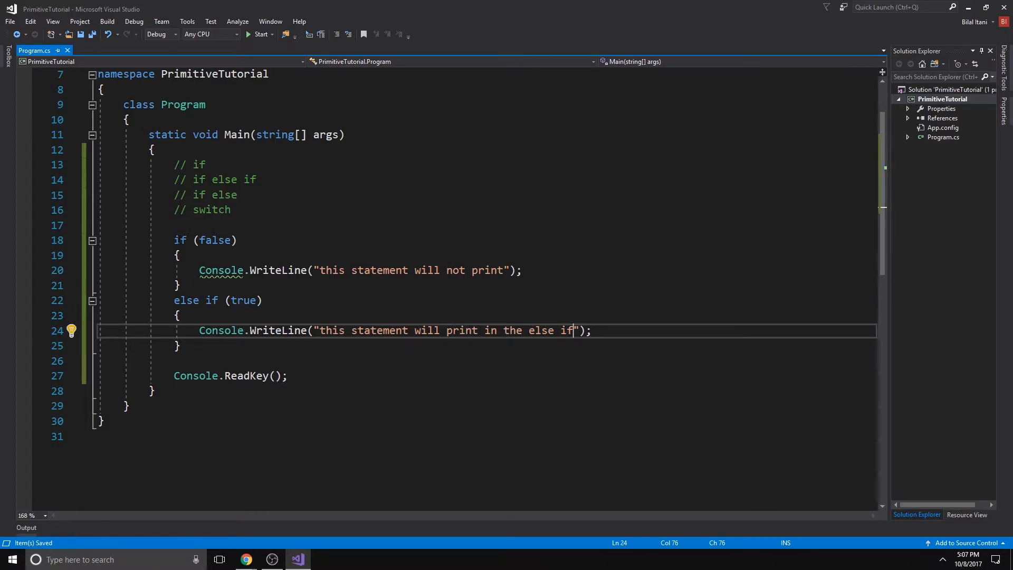
pyautogui.doubleClick(215, 239)
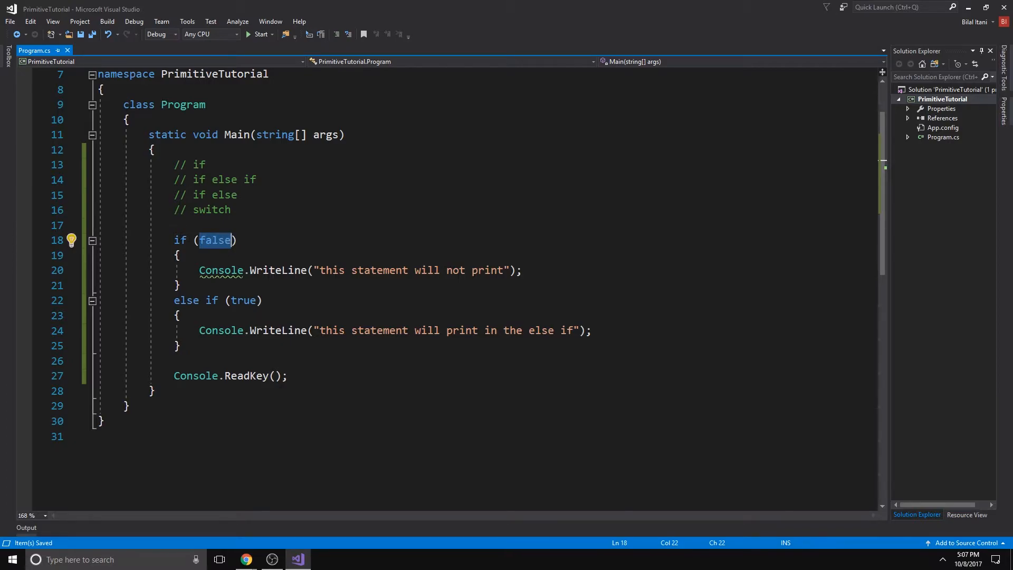
pyautogui.click(238, 240)
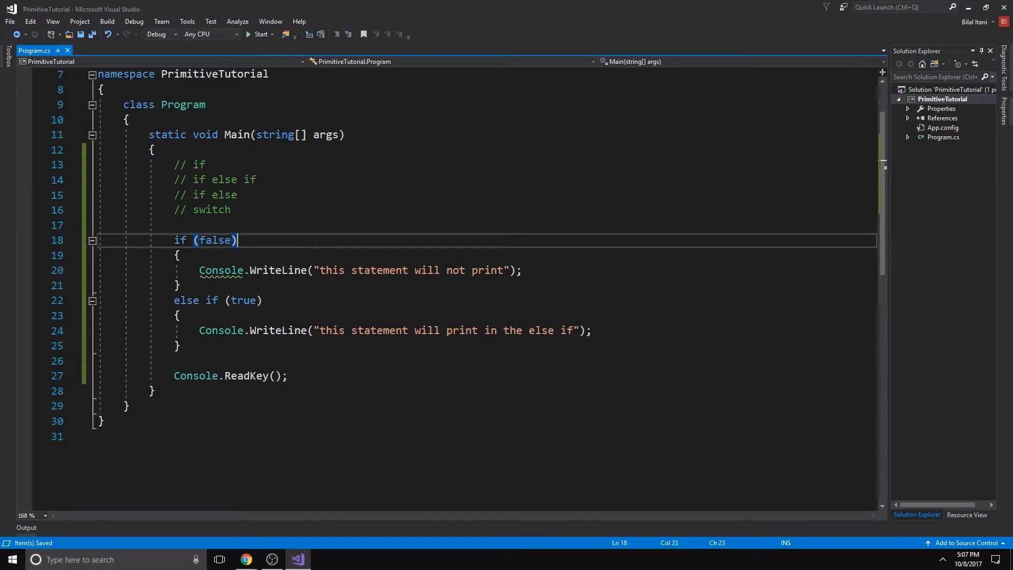
pyautogui.click(522, 271)
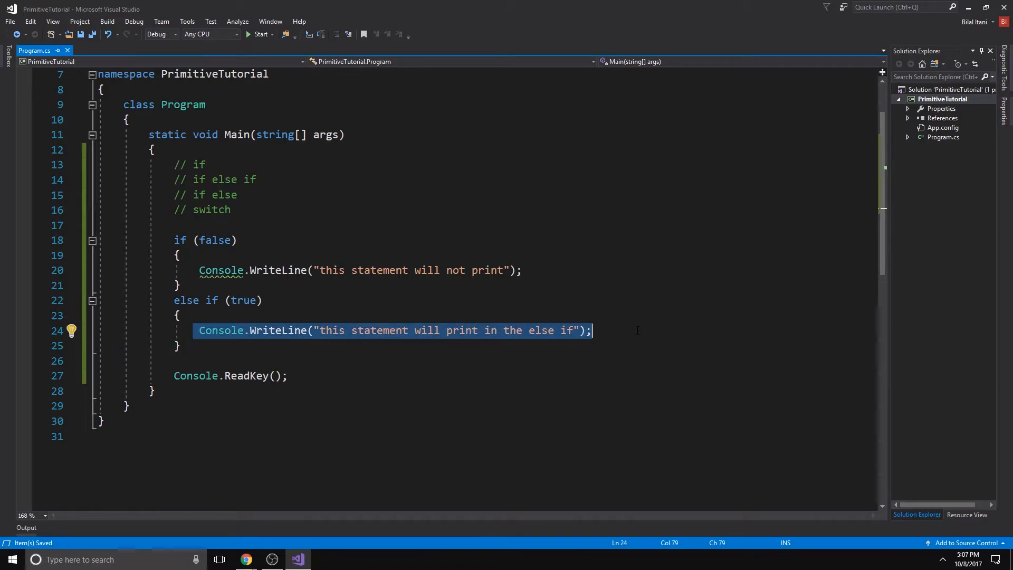
pyautogui.click(180, 285)
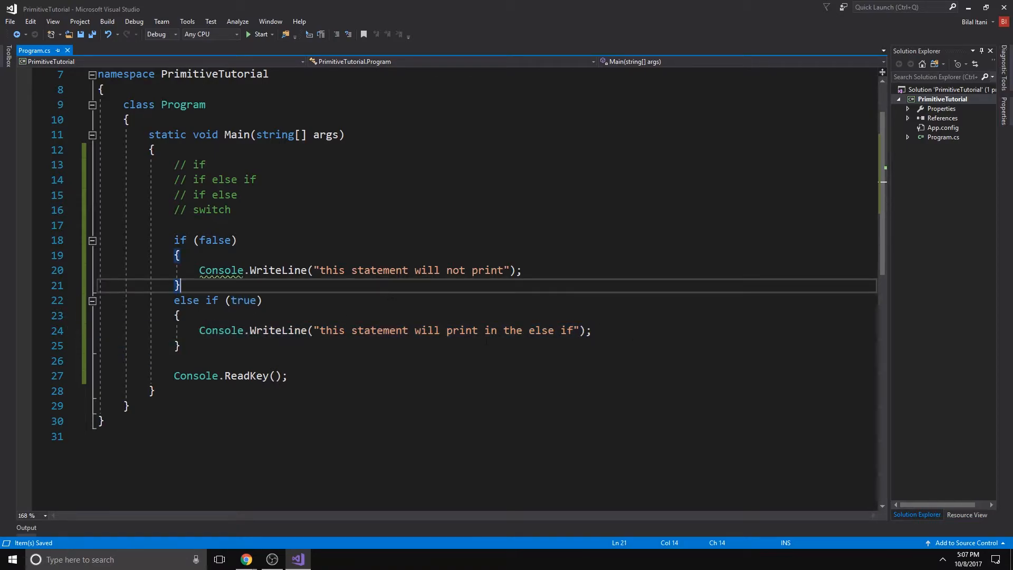
pyautogui.click(258, 34)
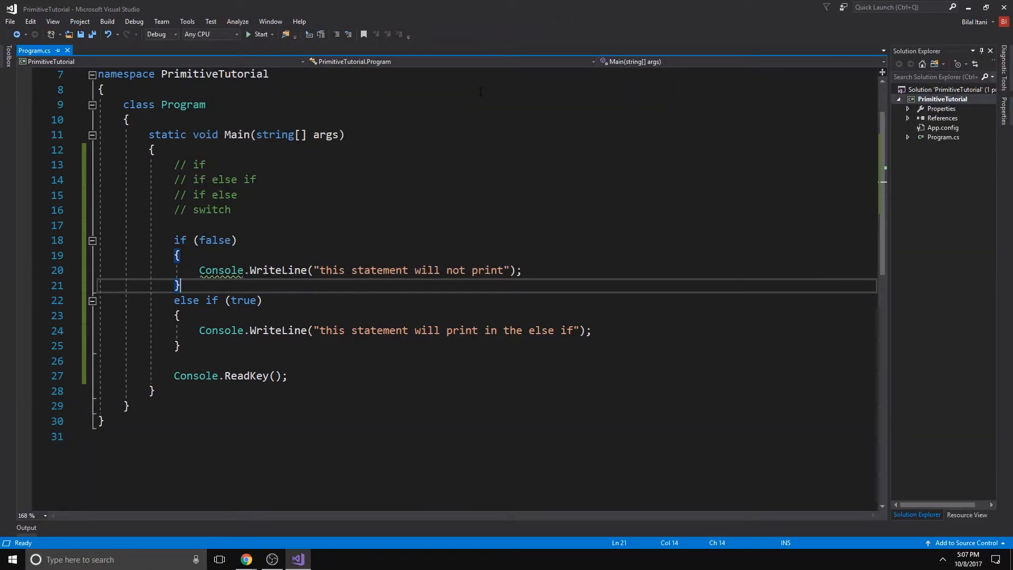
# Add a final else block printing "will this statement print?" after the else if
pyautogui.click(180, 346)
pyautogui.write(' else')
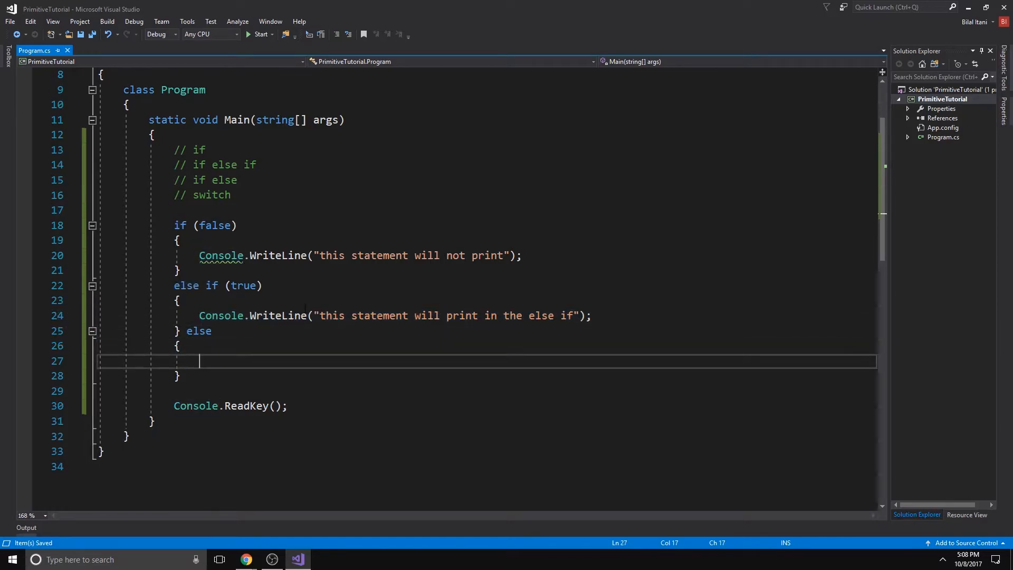
pyautogui.write('Console.WriteLine("this statement will print in the else if");')
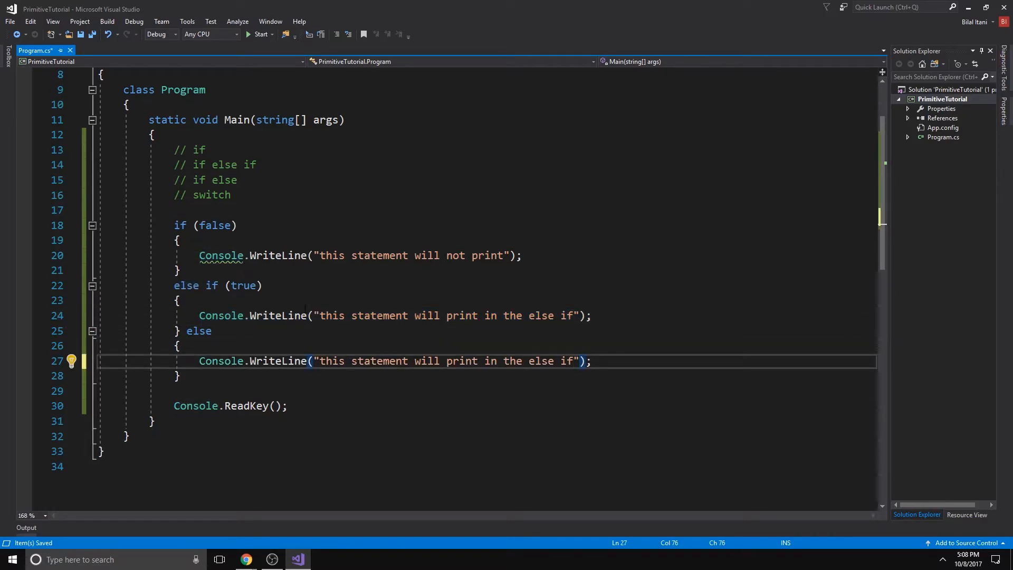
pyautogui.write('w')
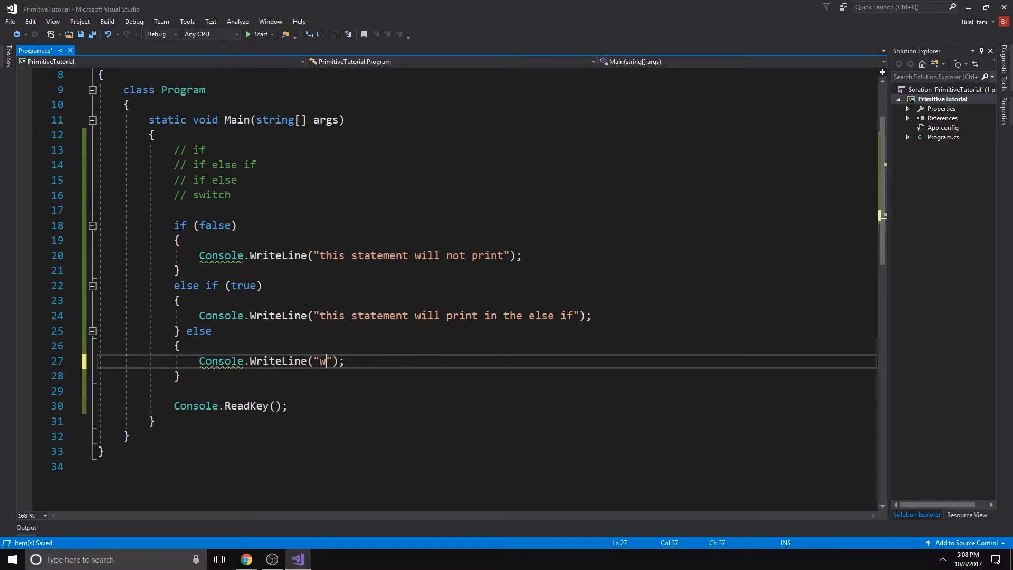
pyautogui.write('ill this statement')
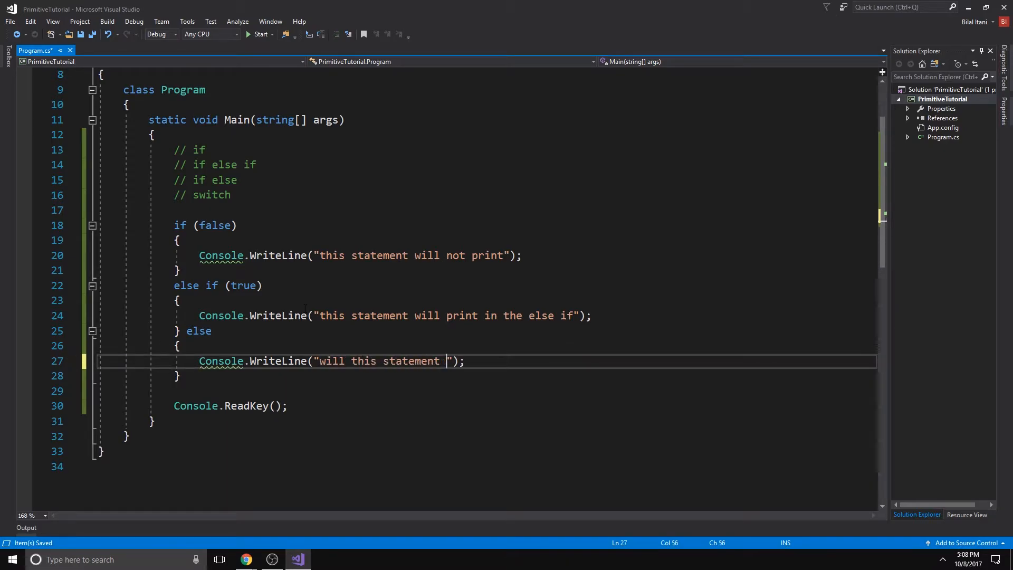
pyautogui.write('print?')
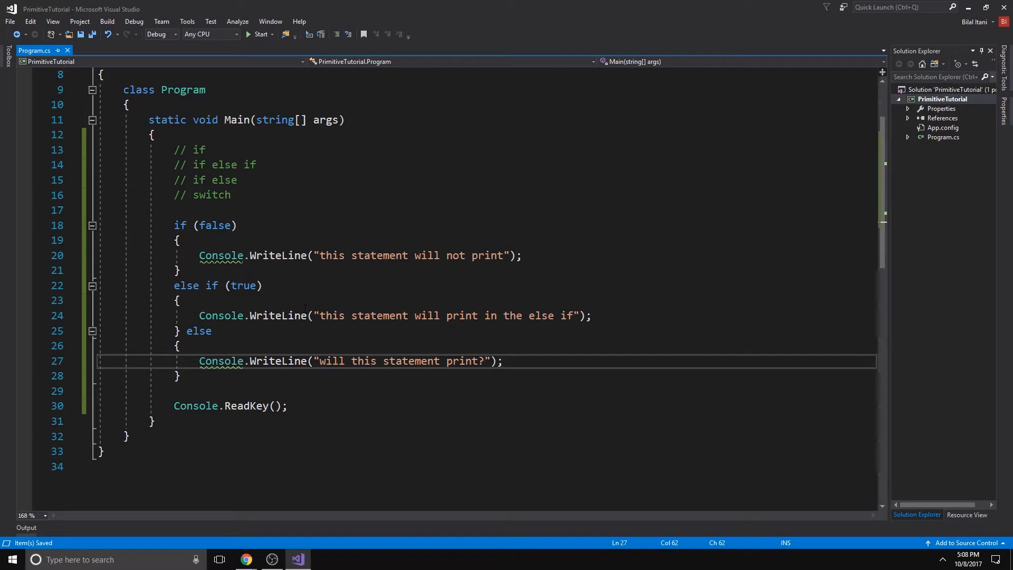
# Review the matching if (false), else if (true) and else keywords of the chain
pyautogui.click(383, 315)
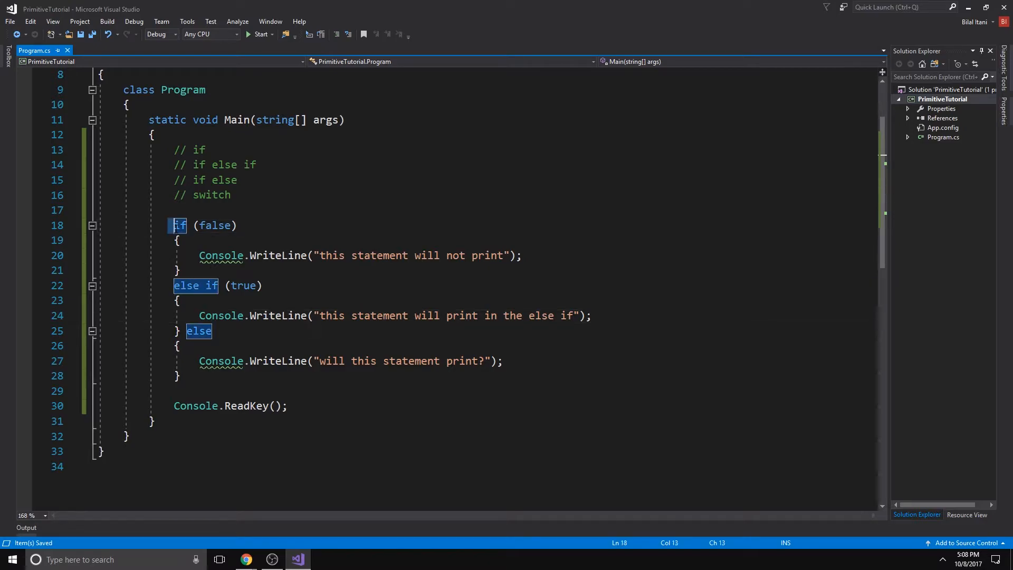
pyautogui.click(194, 239)
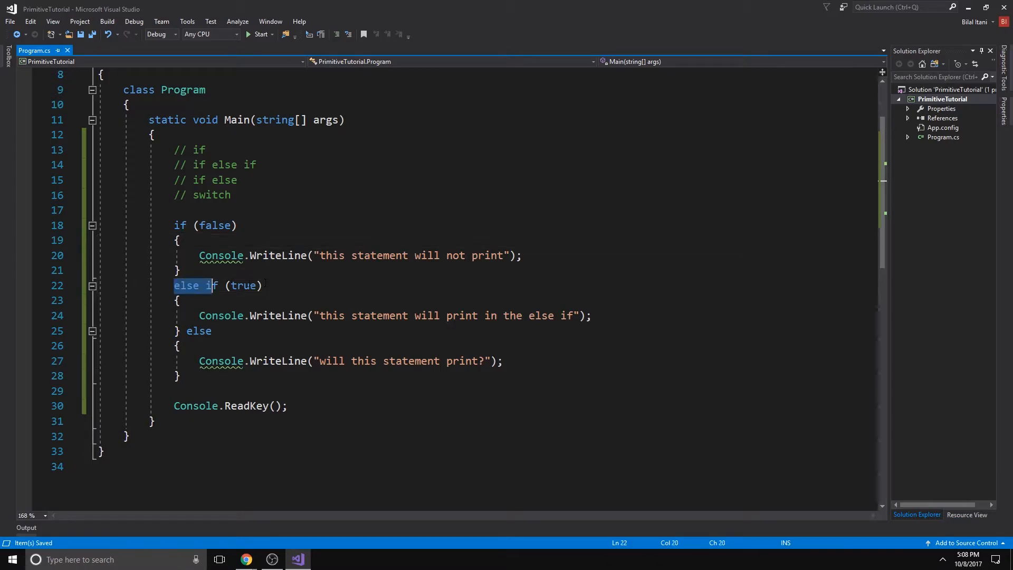
pyautogui.click(179, 300)
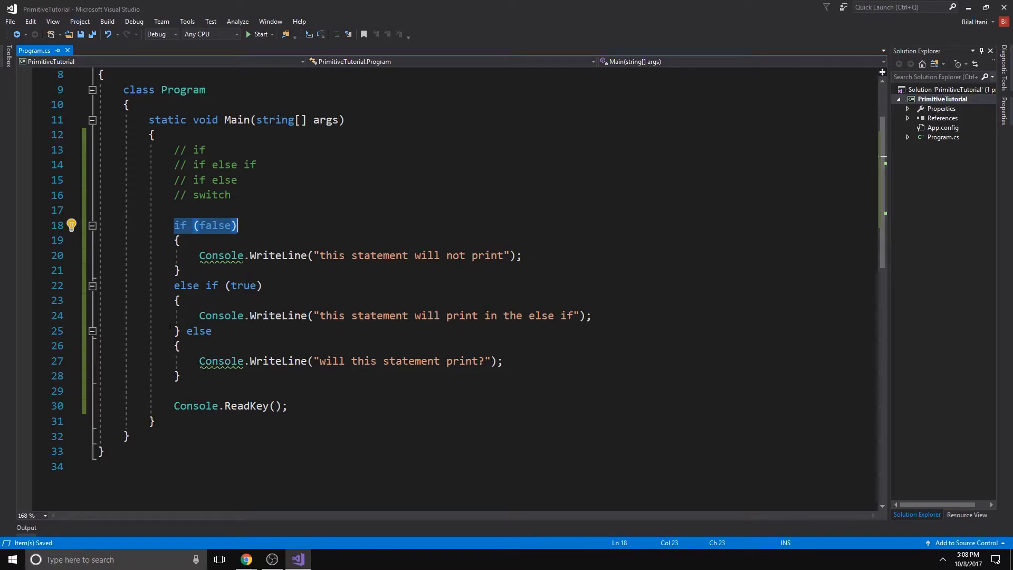
pyautogui.click(179, 376)
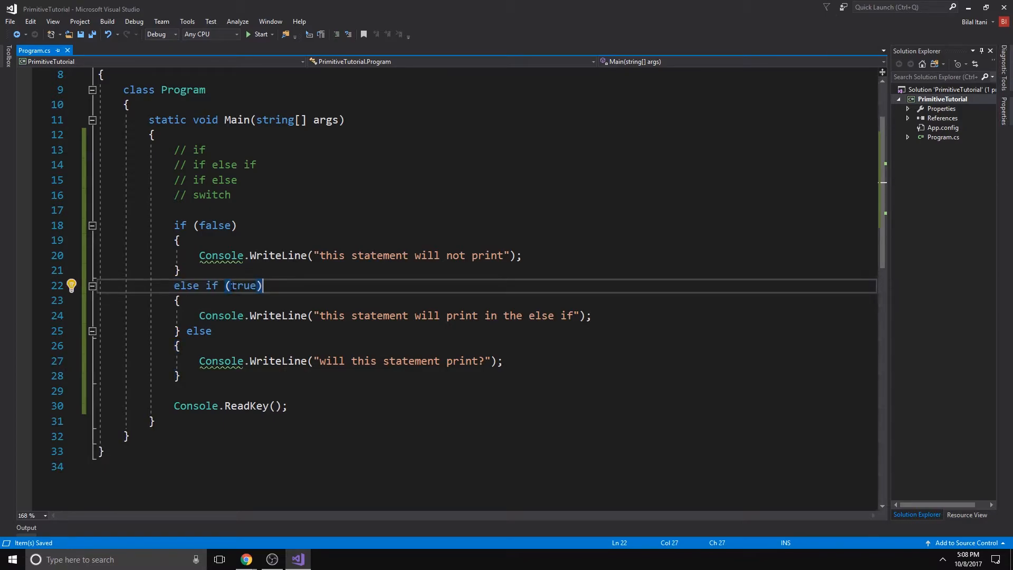
pyautogui.click(198, 331)
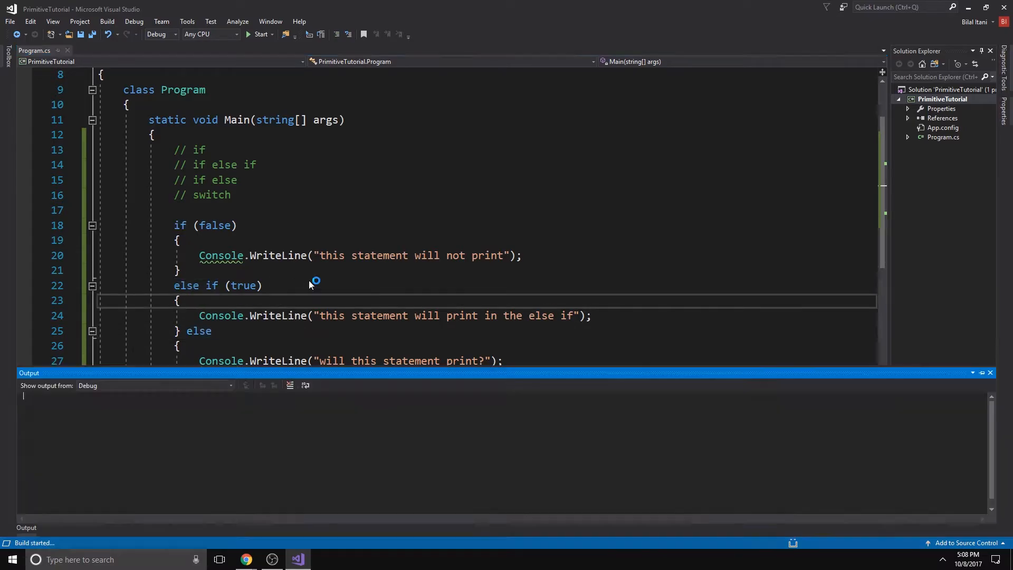
# Change the else if condition to false and move the final else onto its own line
pyautogui.click(248, 34)
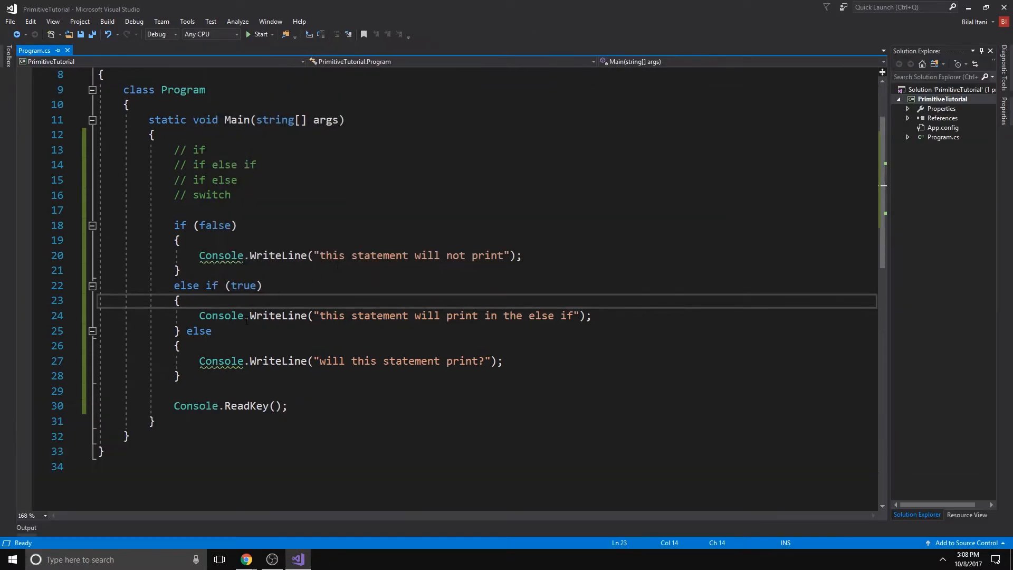
pyautogui.doubleClick(244, 286)
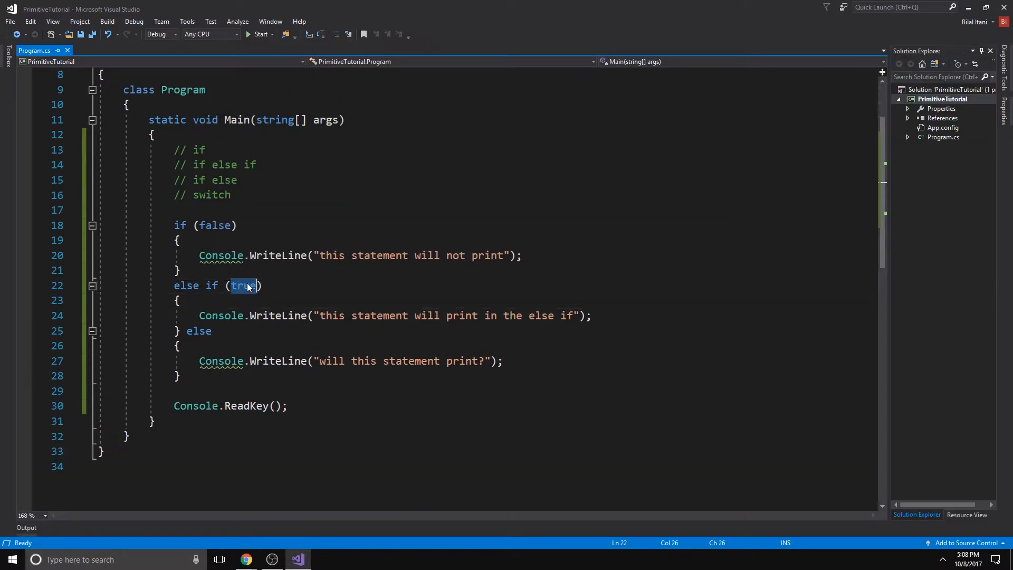
pyautogui.write('false')
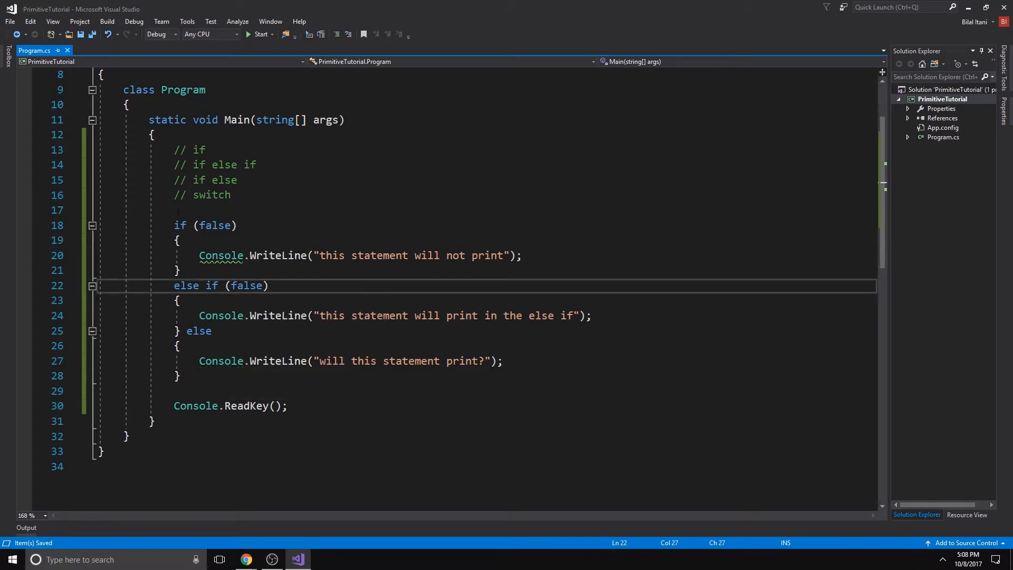
pyautogui.click(180, 300)
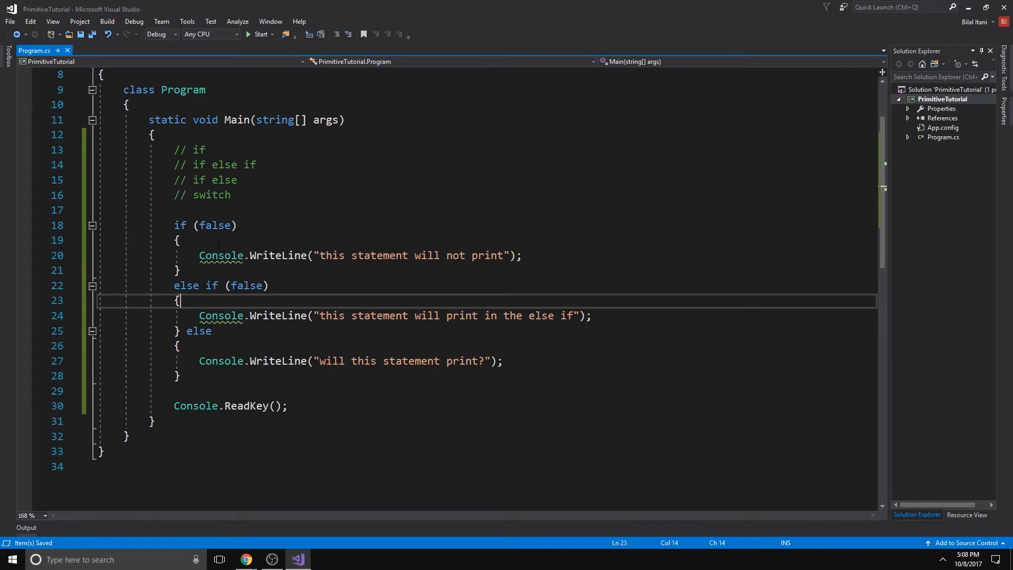
pyautogui.click(180, 270)
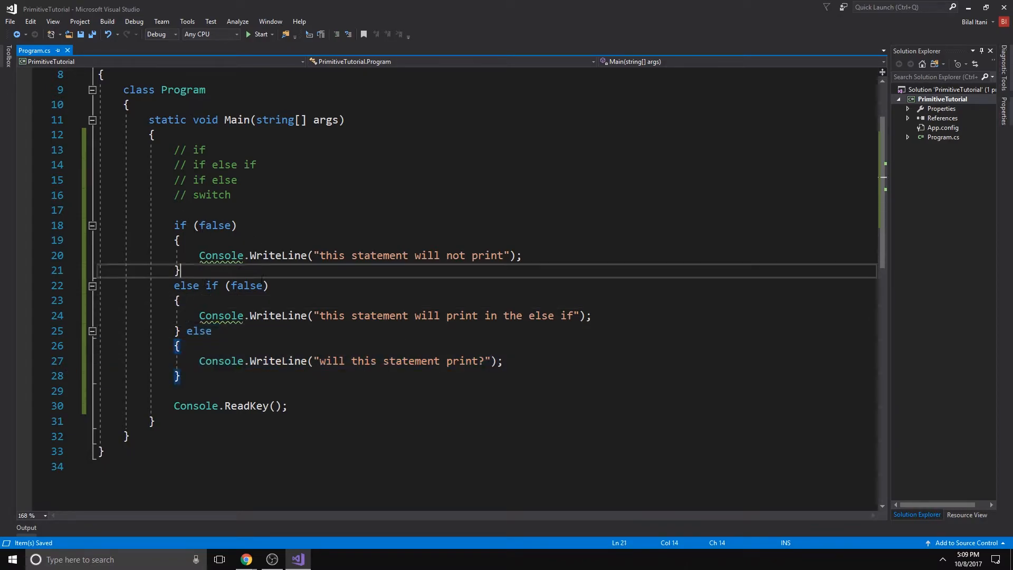
pyautogui.click(278, 361)
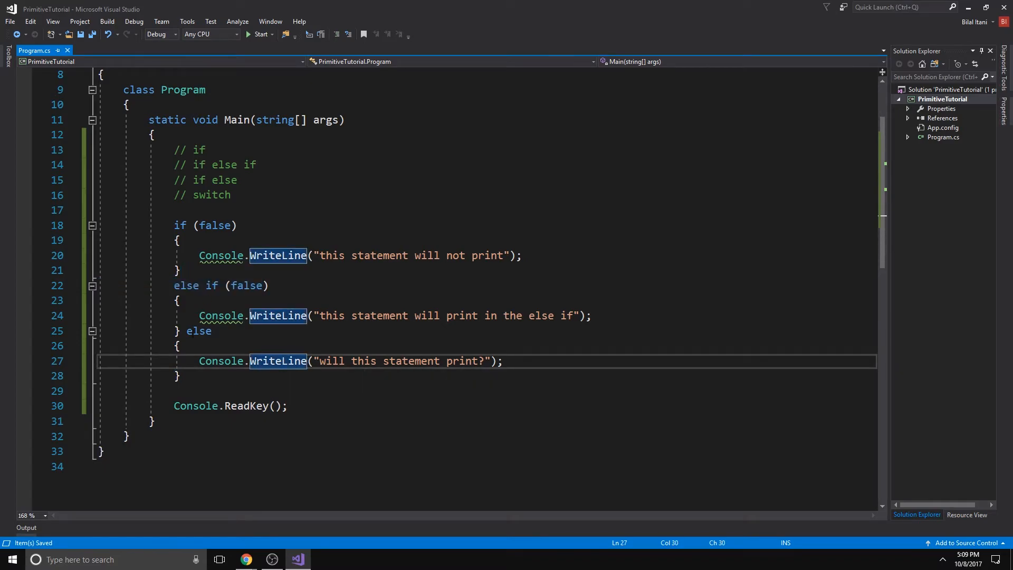
pyautogui.click(258, 34)
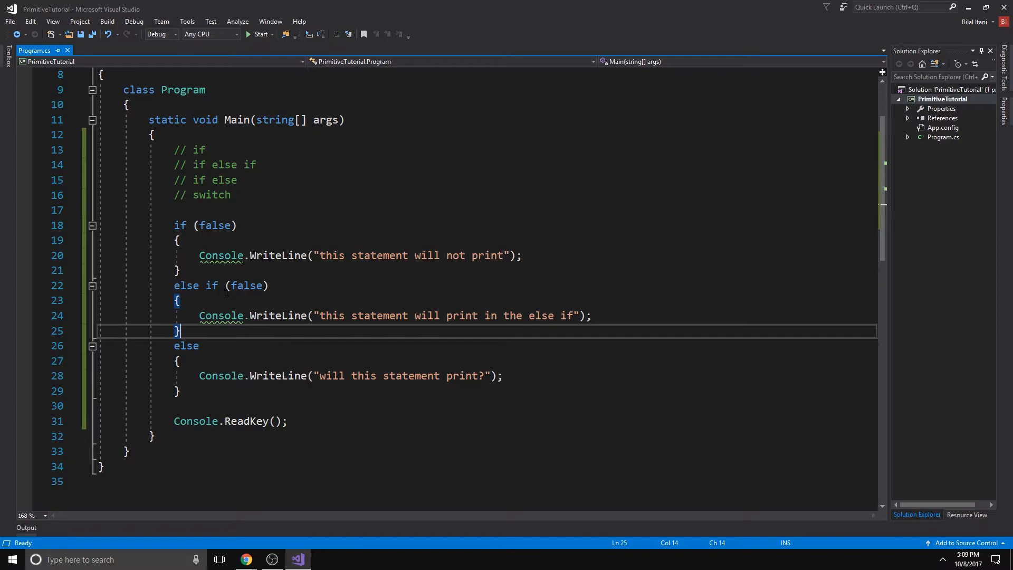
# Set the first else if to true with message #1 and add a second else if (true) printing #2
pyautogui.write('else if ()')
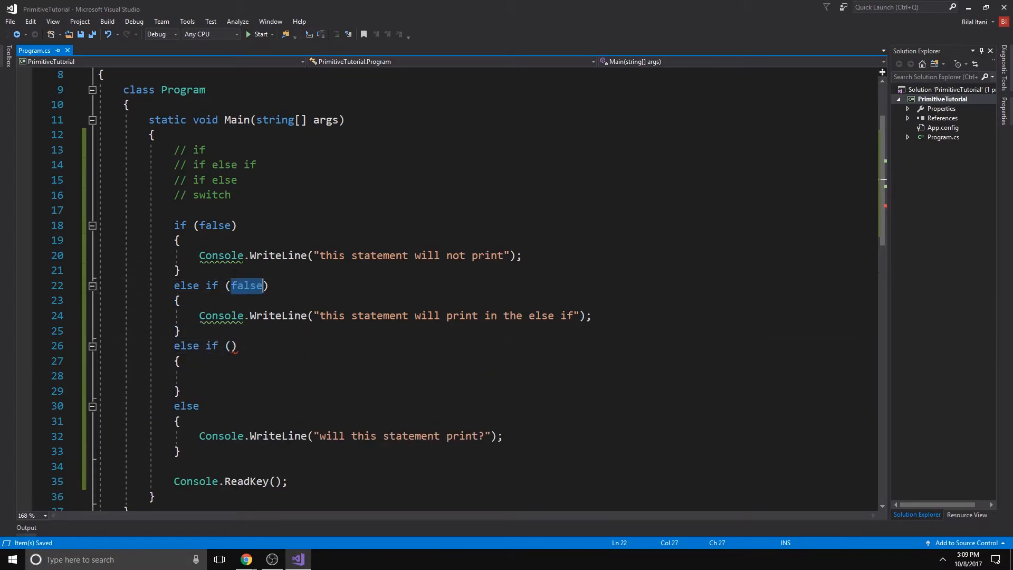
pyautogui.write('true')
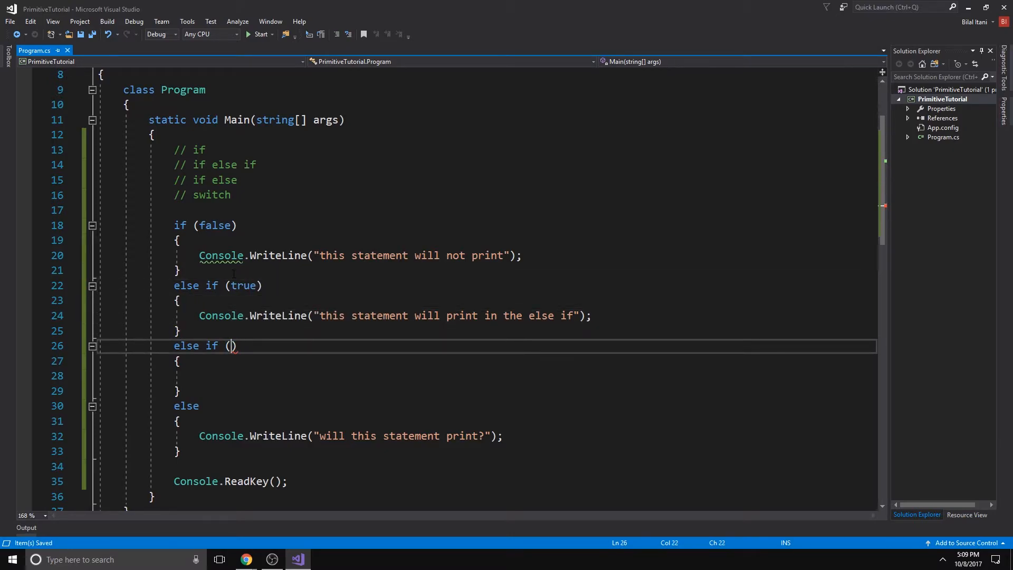
pyautogui.write('true')
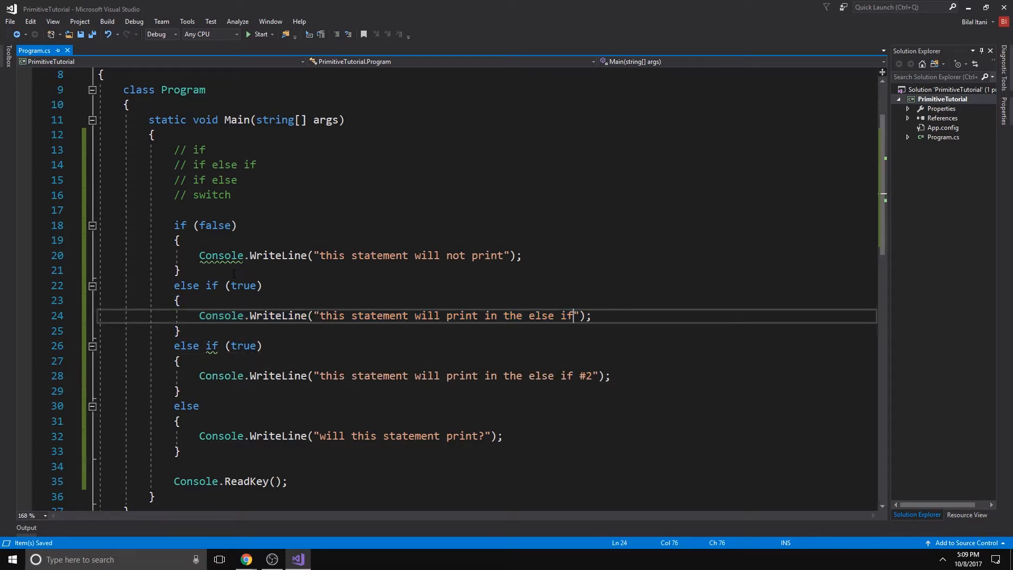
pyautogui.write('#1')
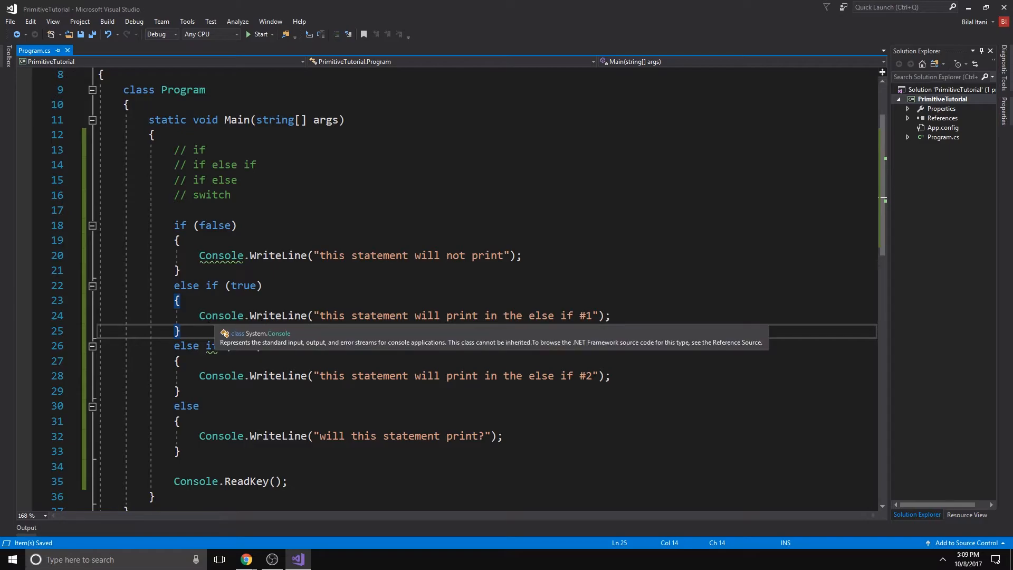
pyautogui.click(197, 451)
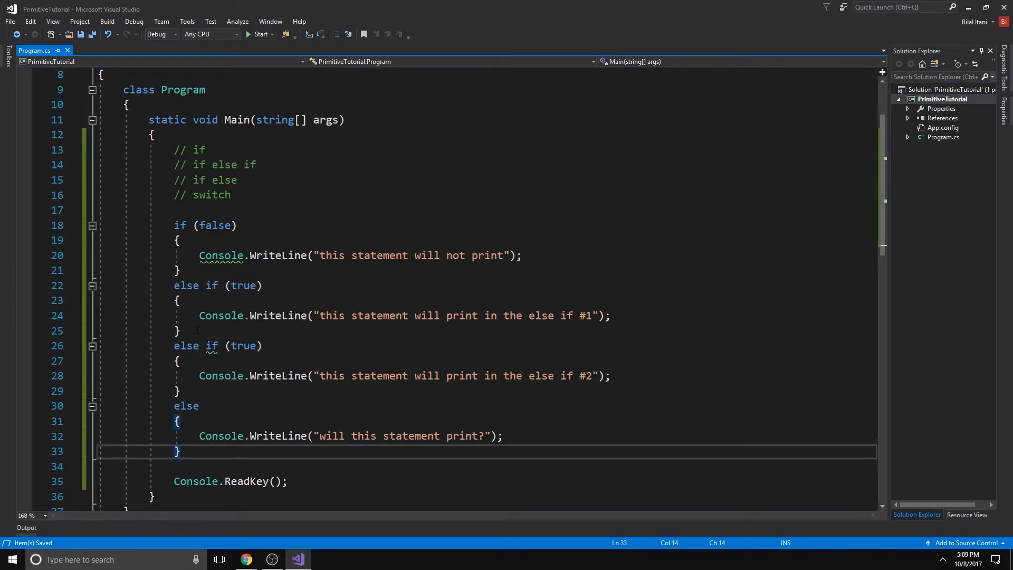
# Comment the chain: '// this is true', '// this runs', '// then we ignore the rest and jump ----->', '//----> all the way down here'
pyautogui.write('//')
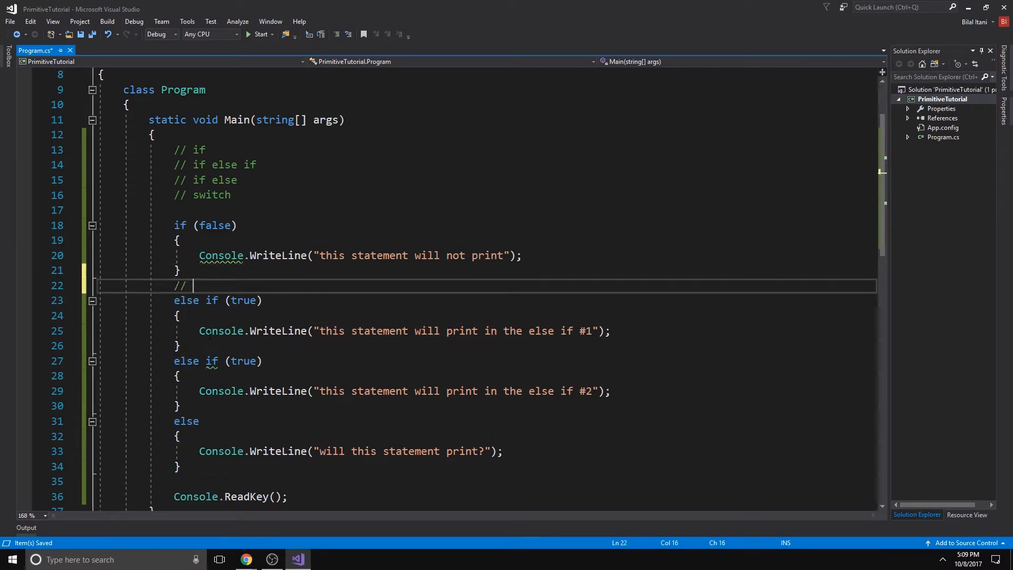
pyautogui.write('this is true')
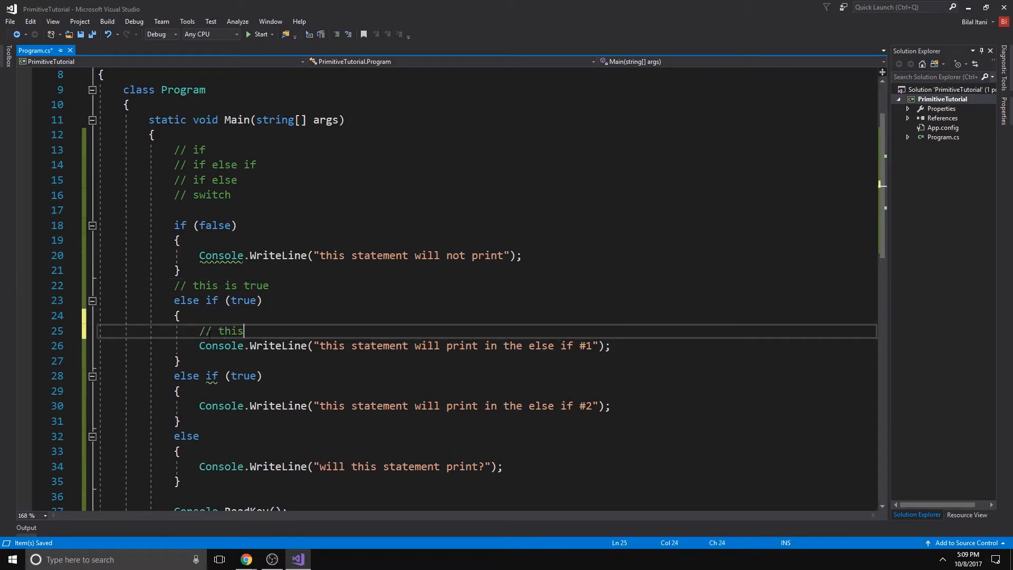
pyautogui.write('runs')
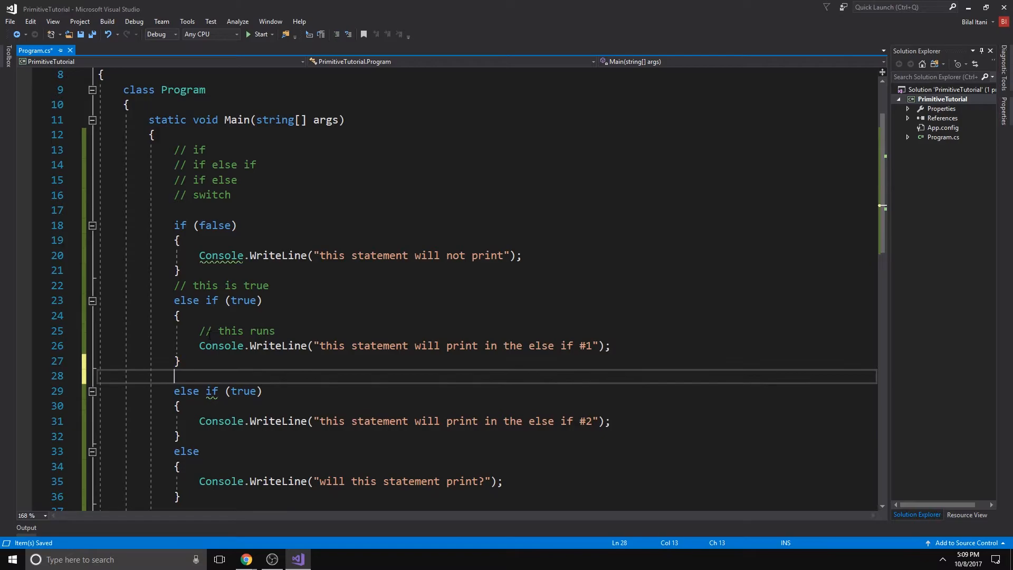
pyautogui.write('// then we ignore the rest and jump ----->')
pyautogui.write('// a')
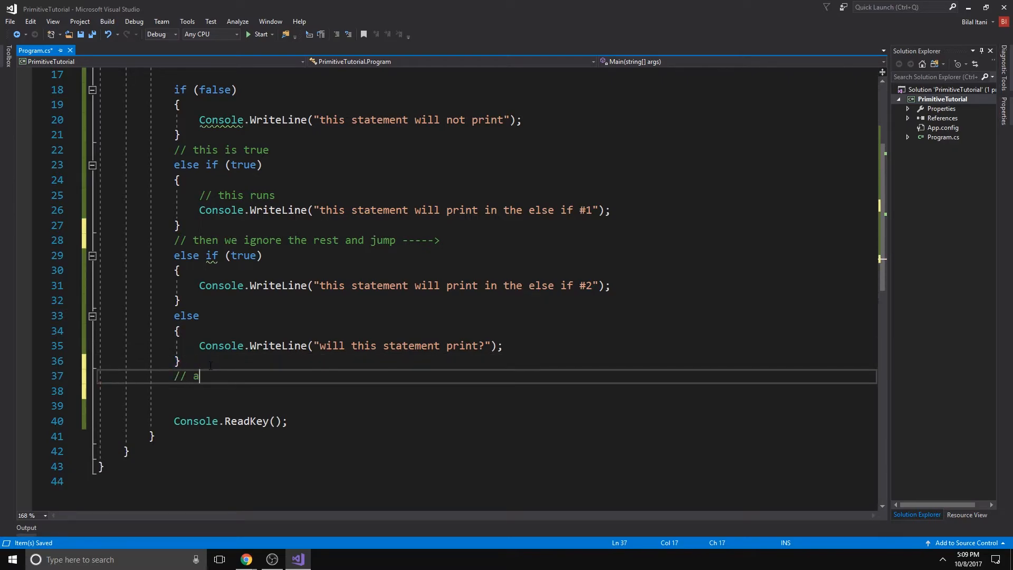
pyautogui.write('ll the way do')
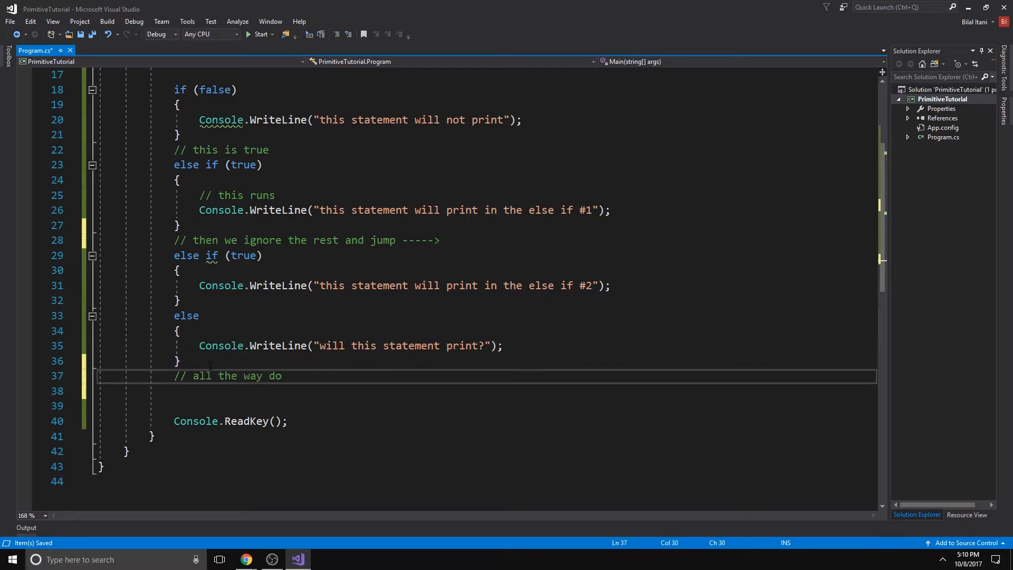
pyautogui.write('wn here')
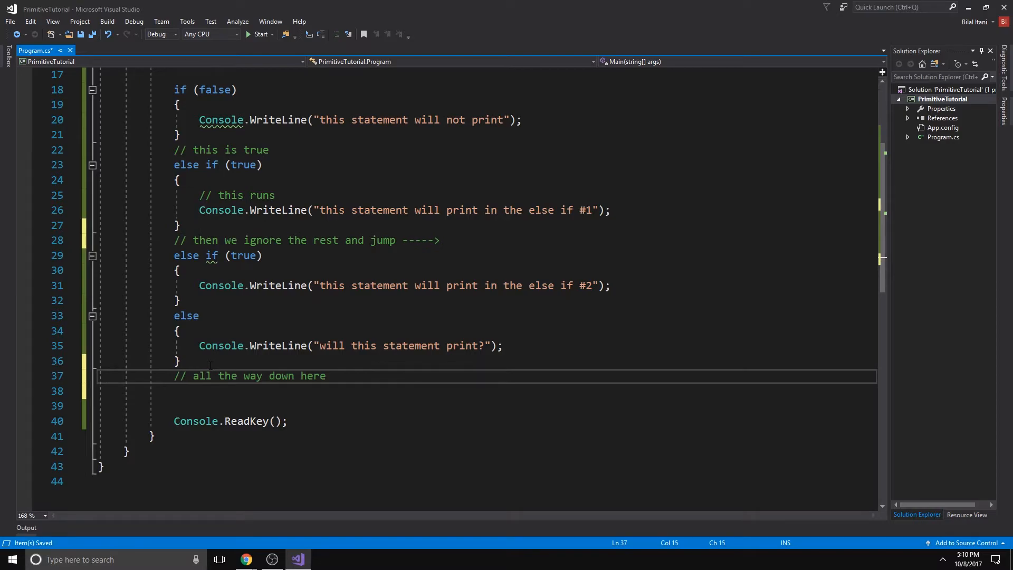
pyautogui.write('---->')
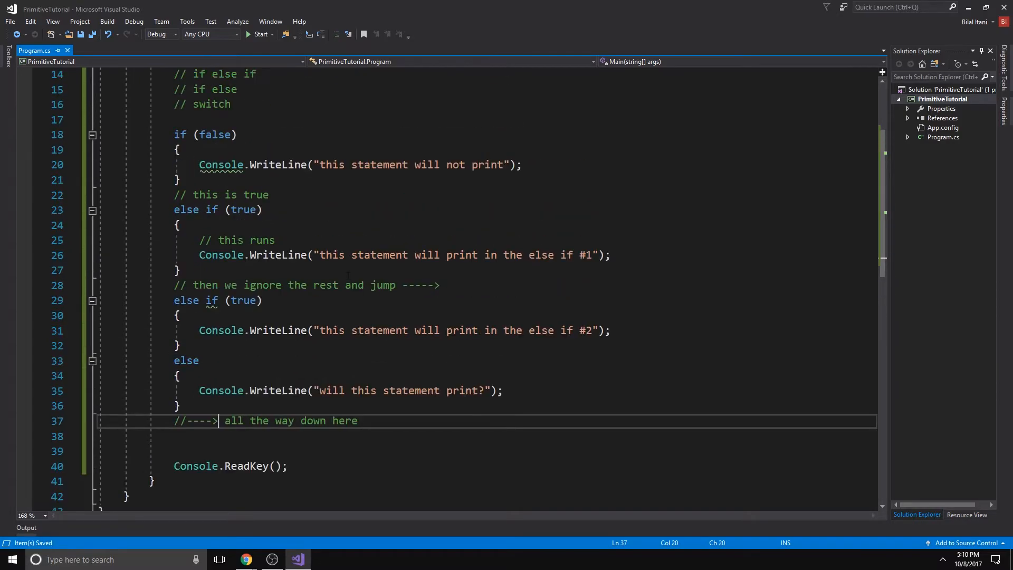
# Trace the true branch through the chain and run the program to show only the #1 message
pyautogui.click(184, 209)
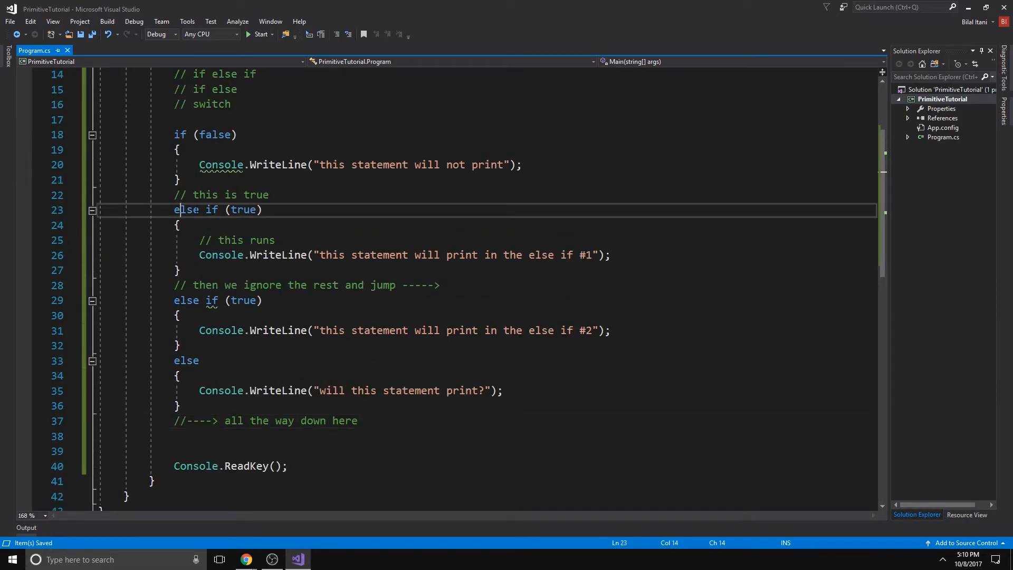
pyautogui.scroll(3)
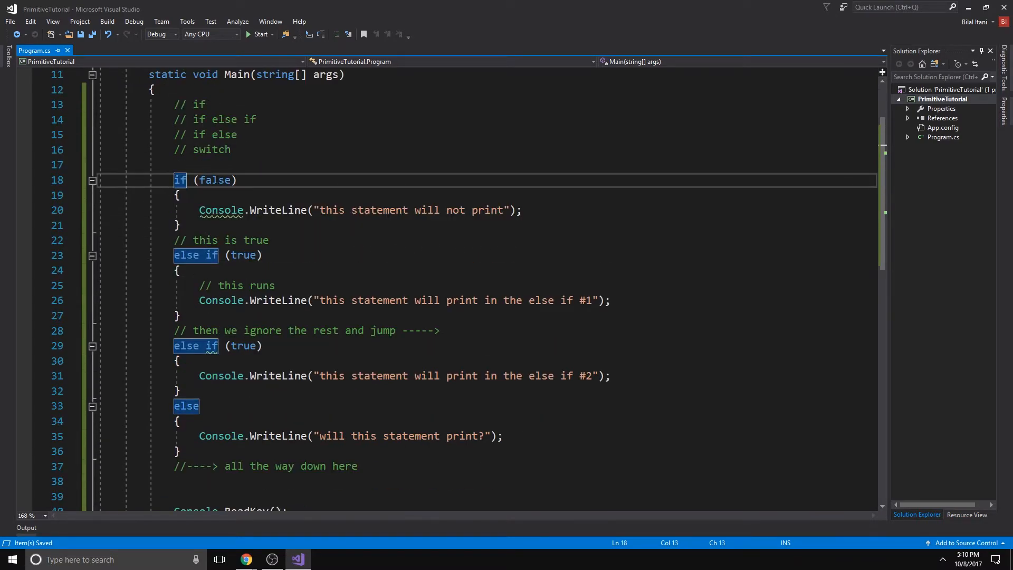
pyautogui.click(261, 254)
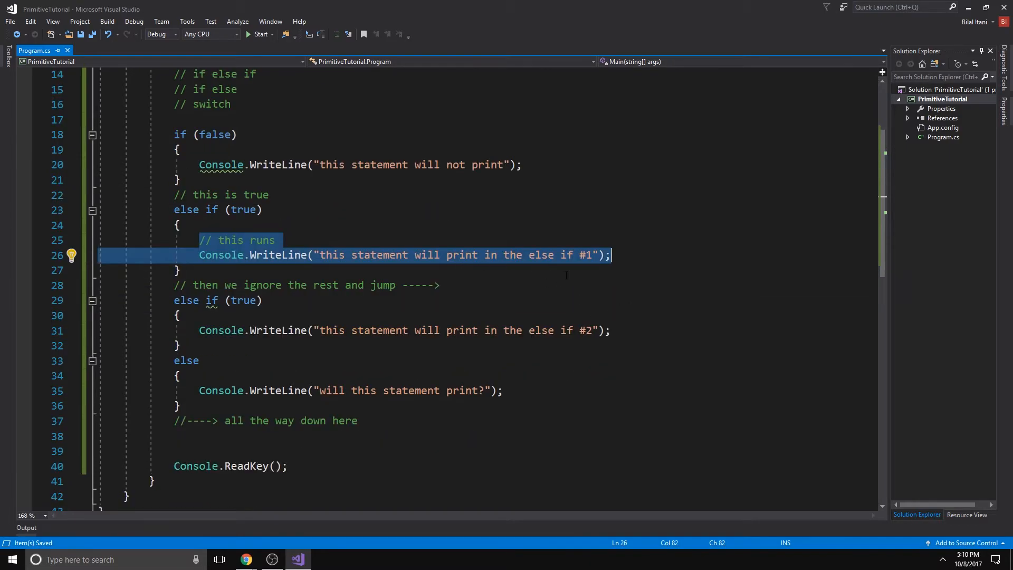
pyautogui.click(174, 435)
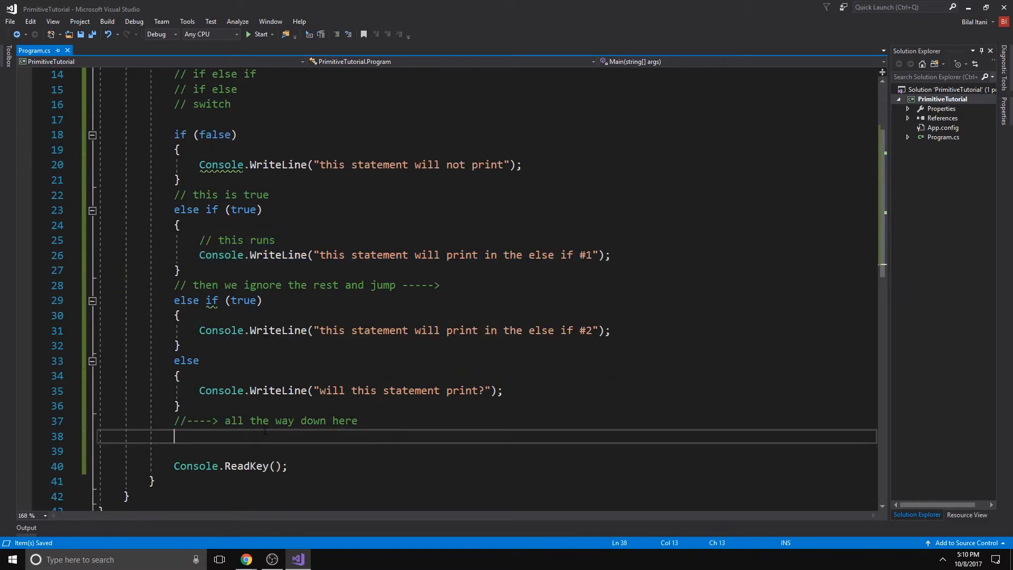
pyautogui.click(251, 301)
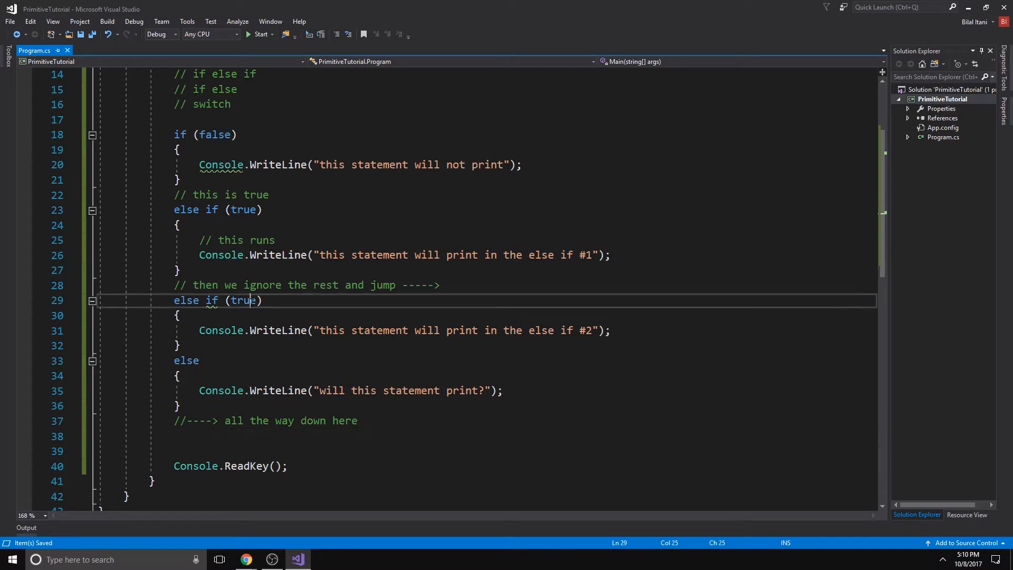
pyautogui.click(257, 34)
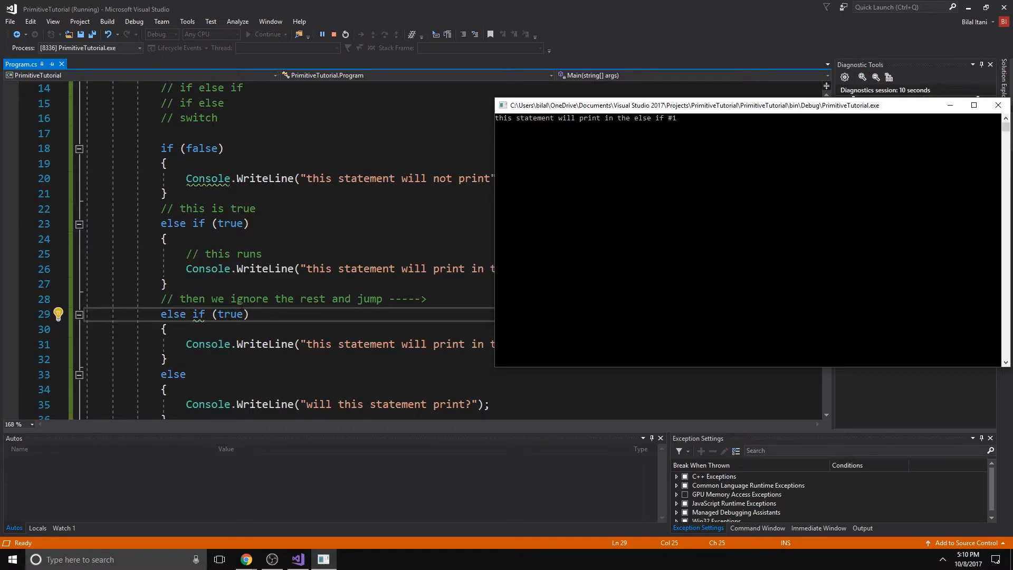
pyautogui.scroll(-3)
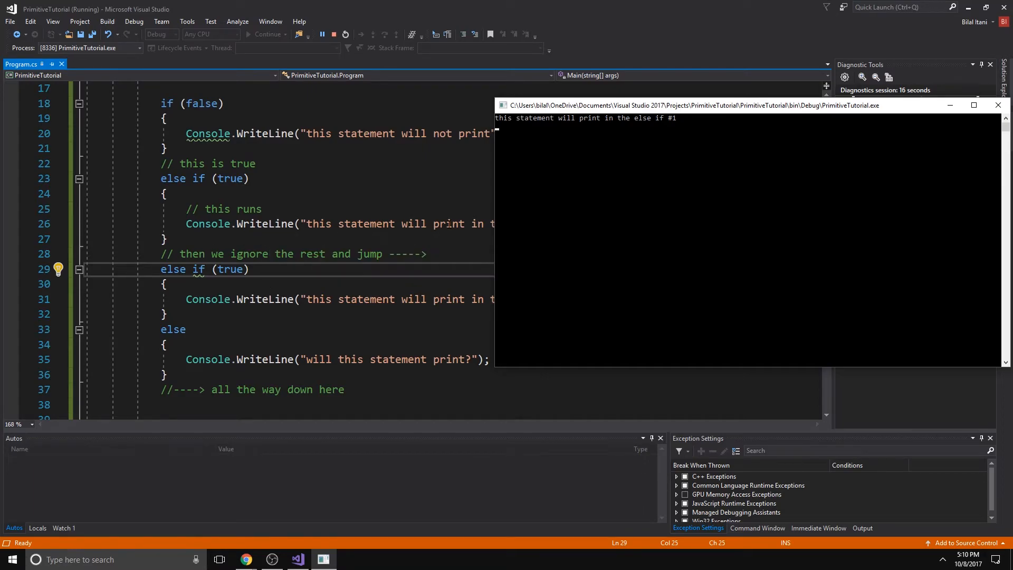
pyautogui.moveTo(997, 106)
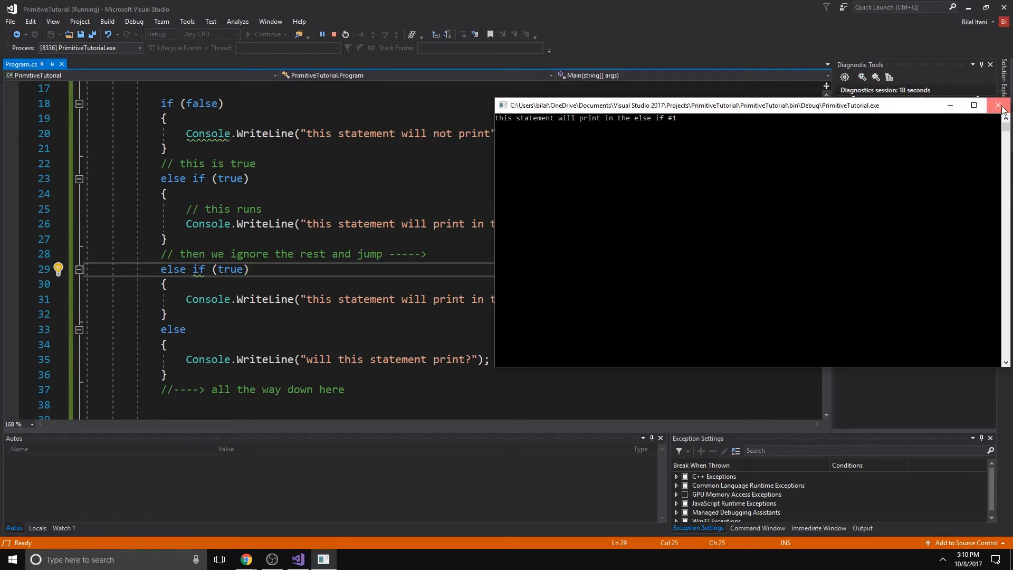
pyautogui.click(1000, 105)
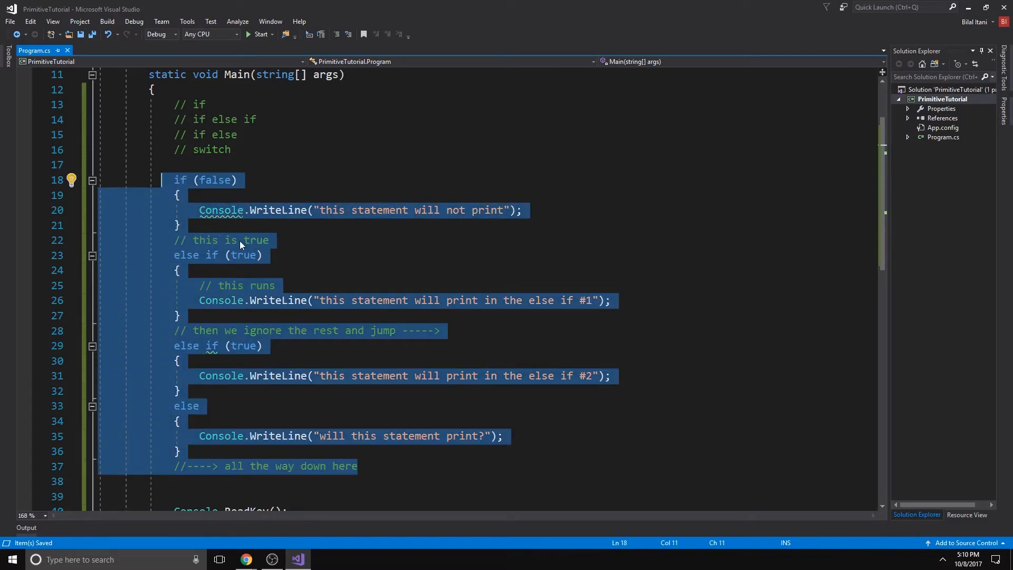
# Replace the chain with if (5 > 6) printing "math no longer makes sense"
pyautogui.press('Delete')
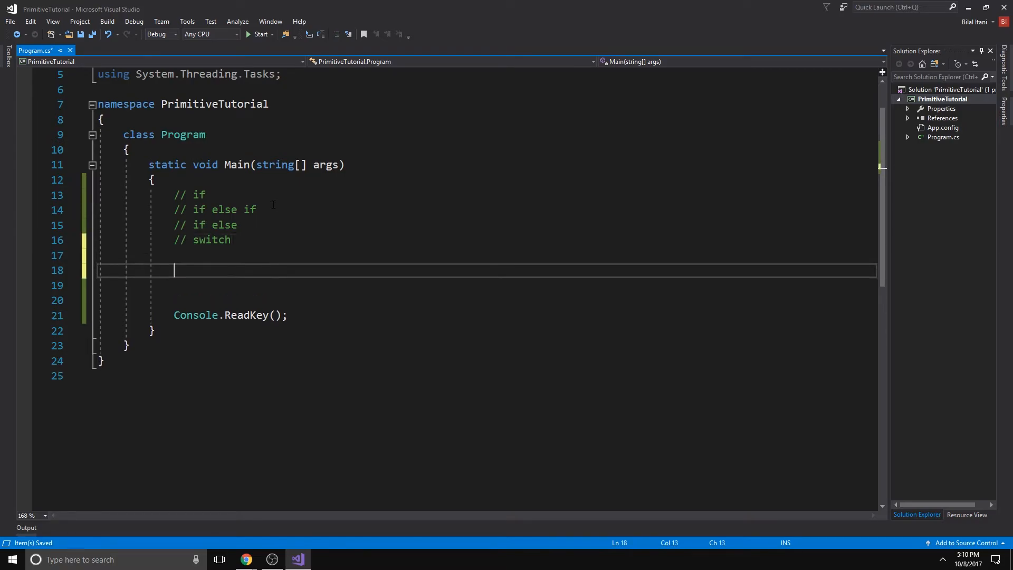
pyautogui.write('if (')
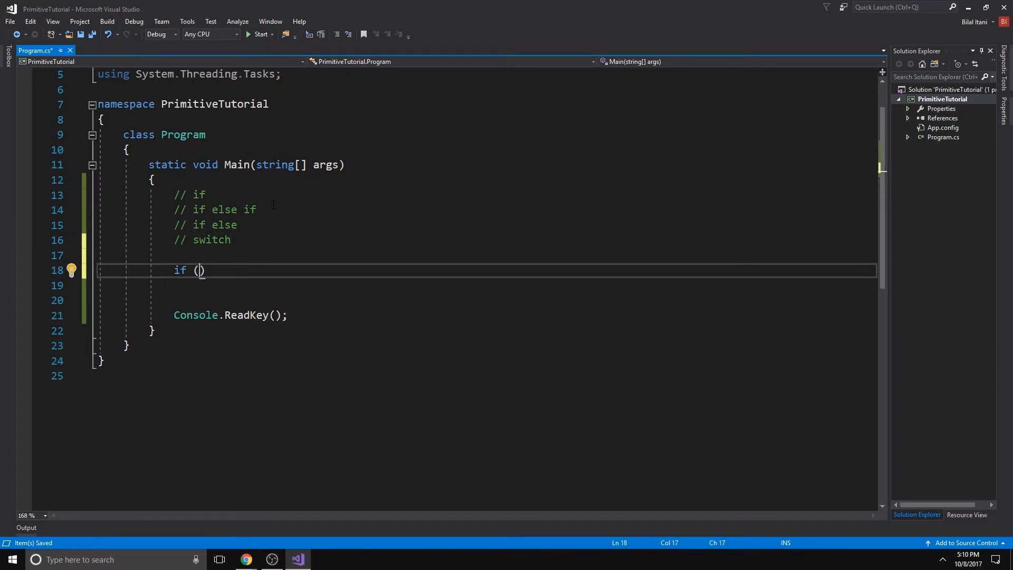
pyautogui.write('5 > 7')
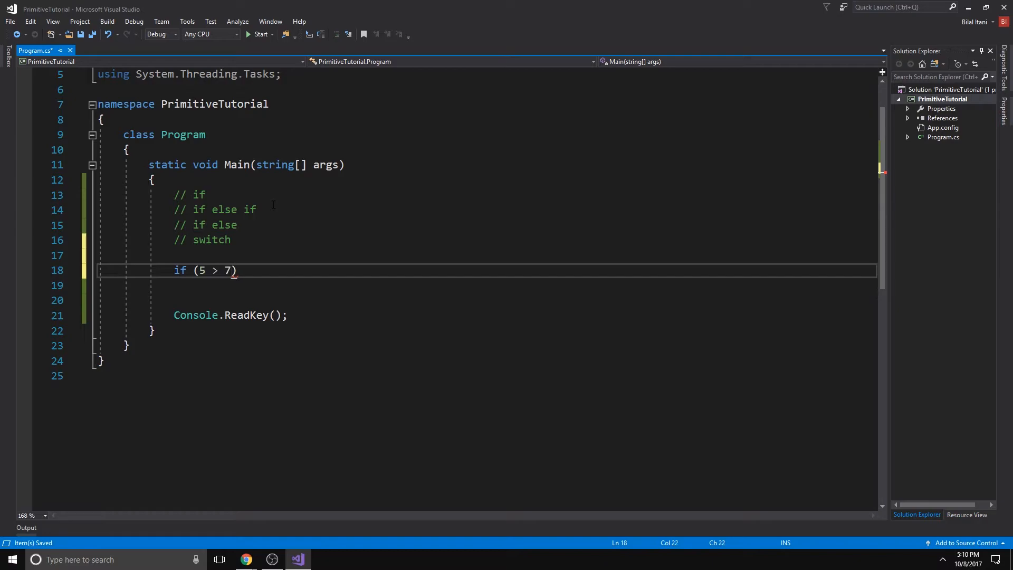
pyautogui.write('6')
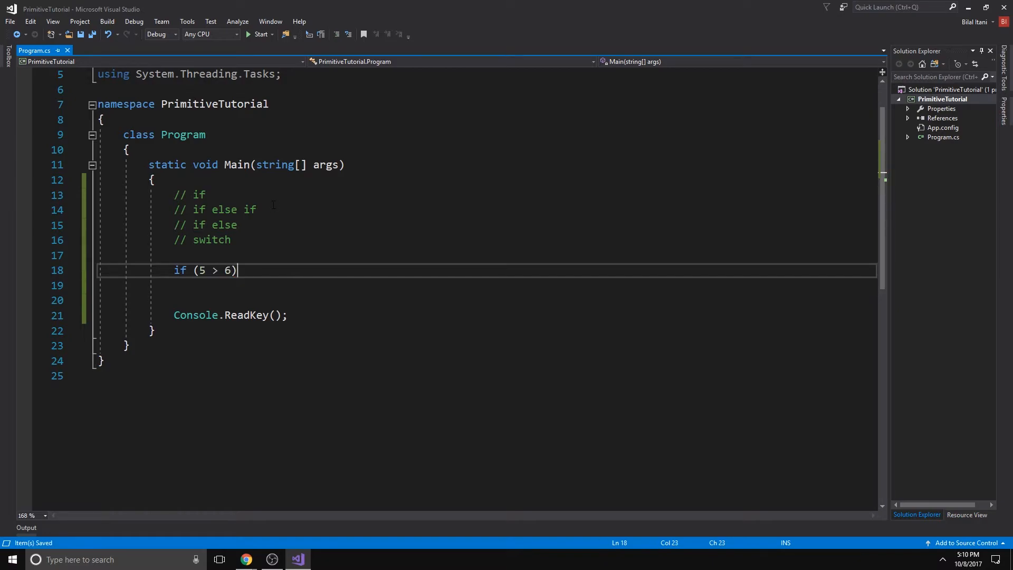
pyautogui.write('{')
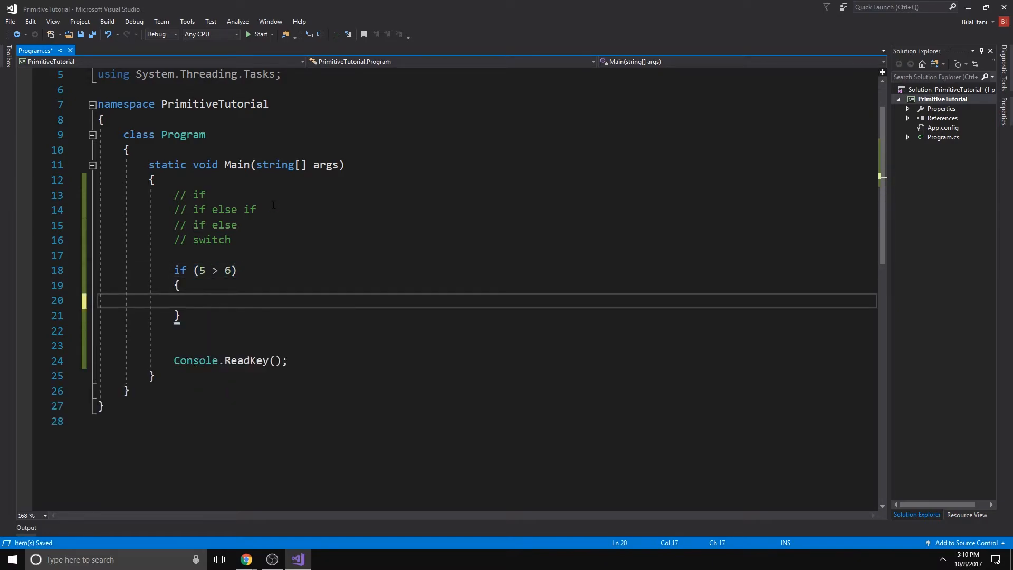
pyautogui.write('Console.')
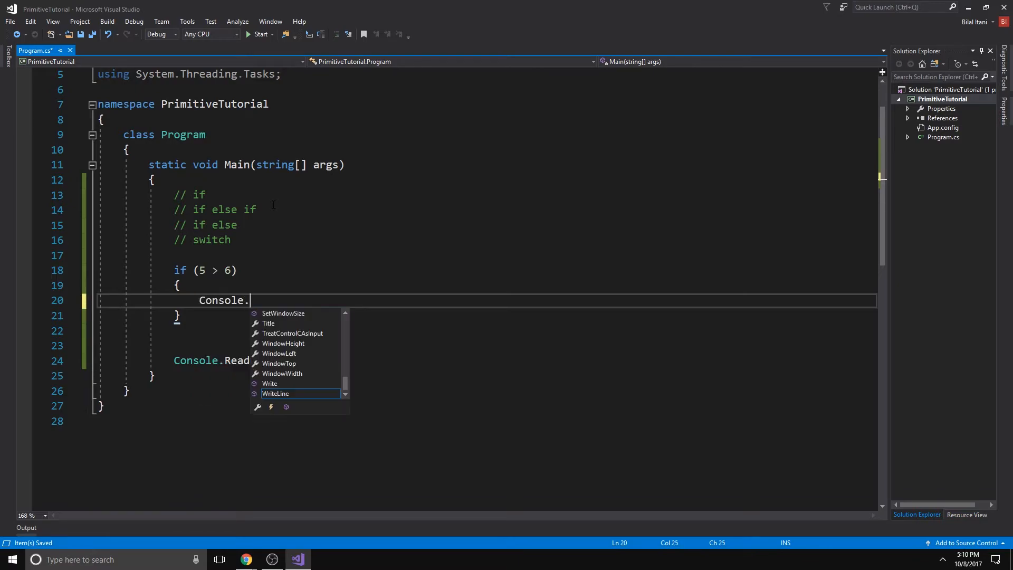
pyautogui.press('Escape')
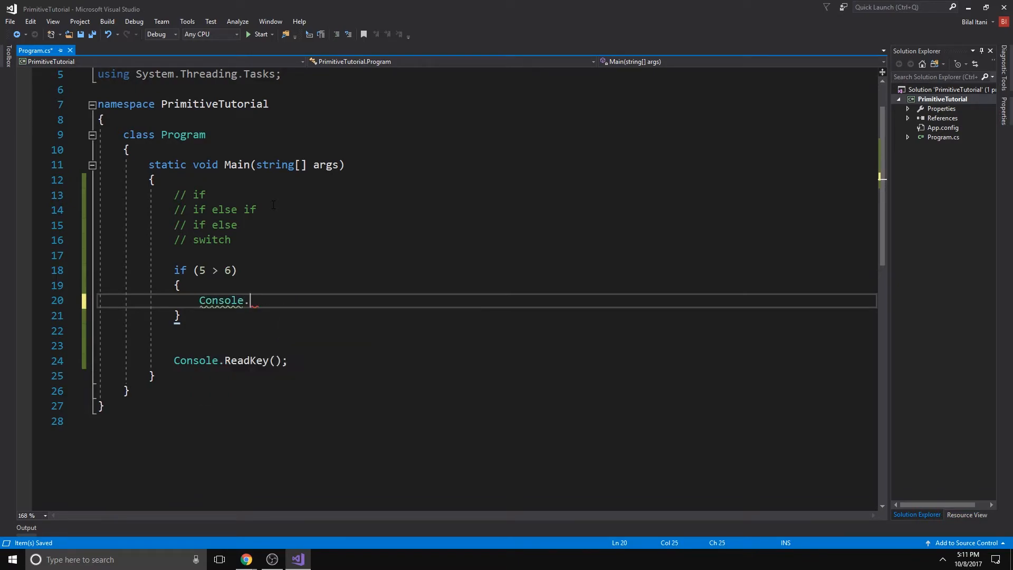
pyautogui.write('WriteLine(')
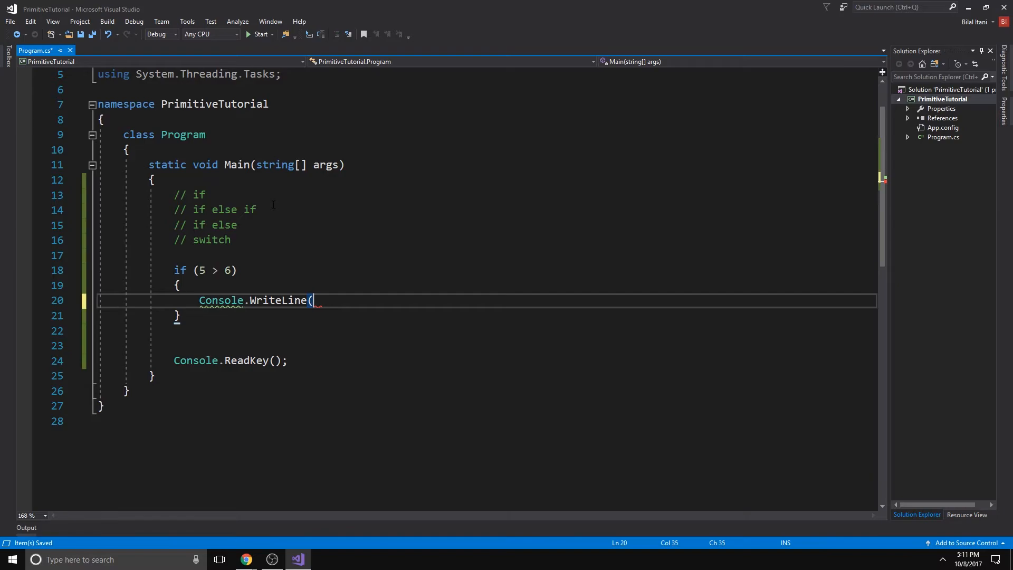
pyautogui.write('"')
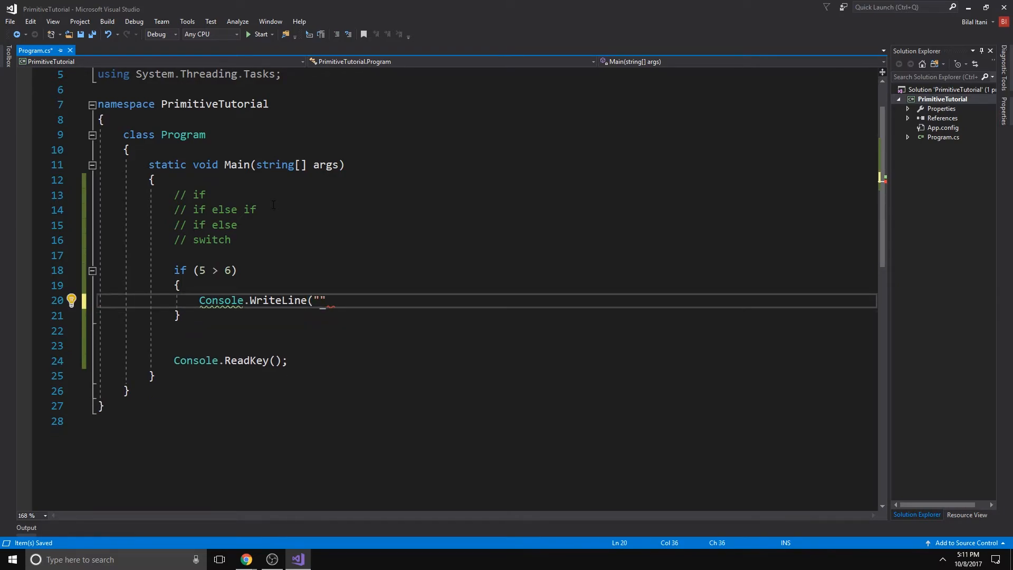
pyautogui.write('math')
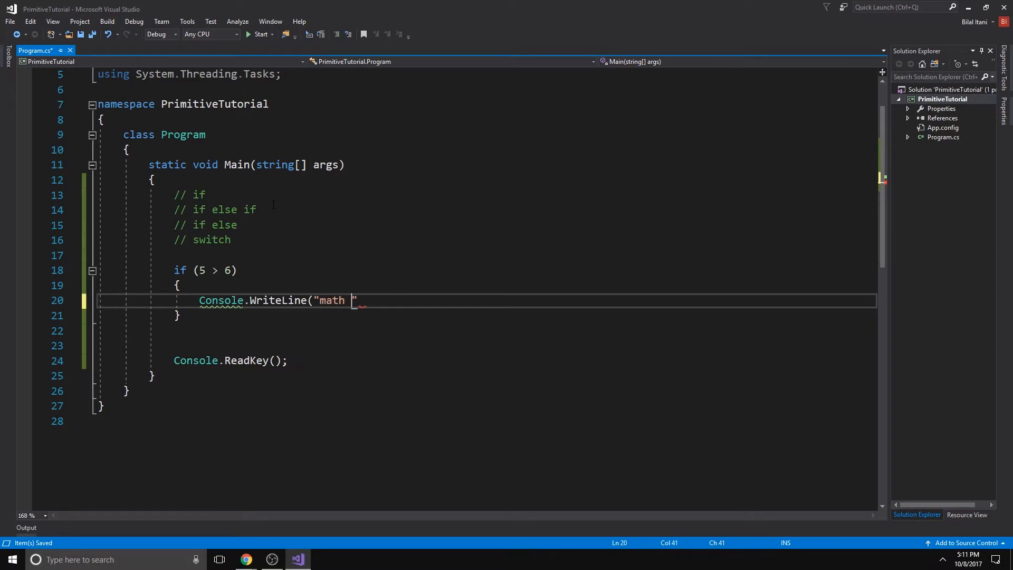
pyautogui.write('no 1')
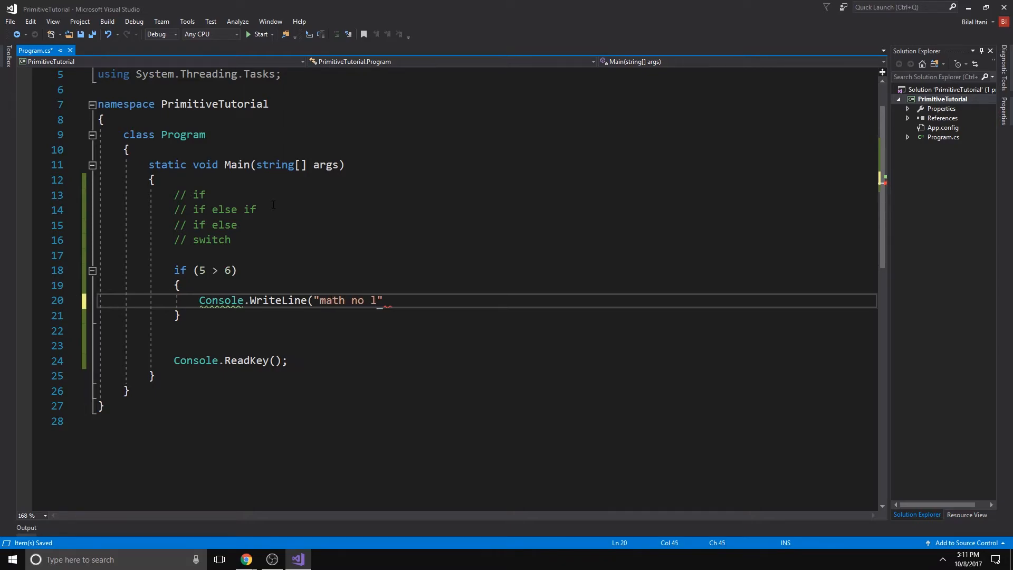
pyautogui.write('onger makes s')
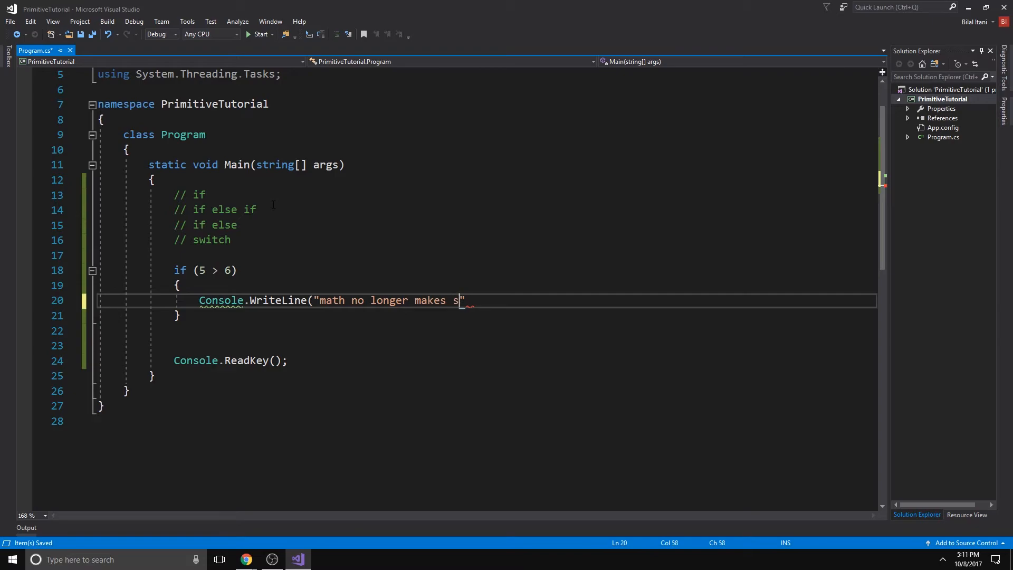
pyautogui.write('ense')
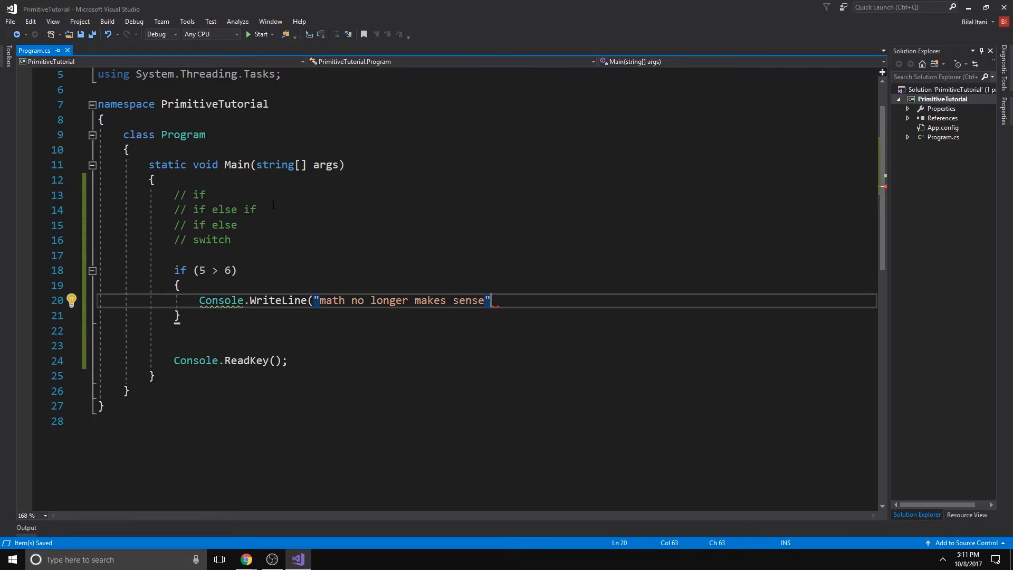
pyautogui.write(');')
pyautogui.click(485, 315)
pyautogui.write(' else')
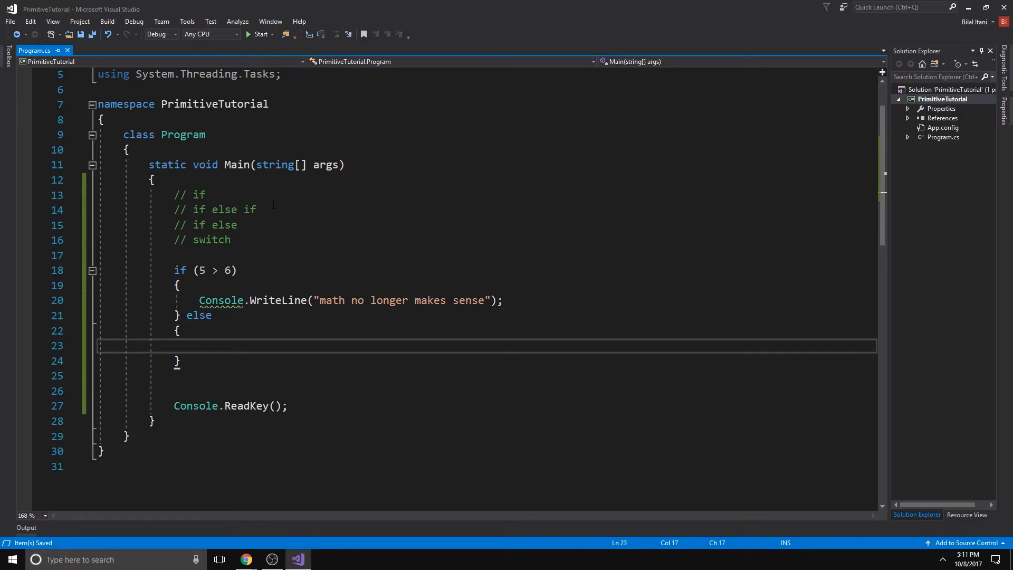
# Add an else block printing "all is well in mathematics"
pyautogui.write('Console.Write')
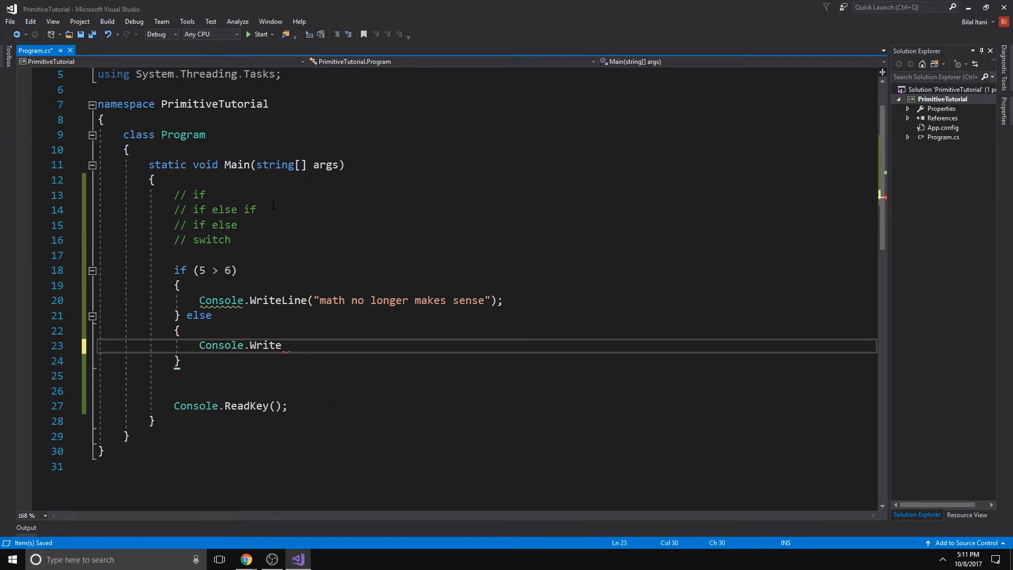
pyautogui.write('Line()')
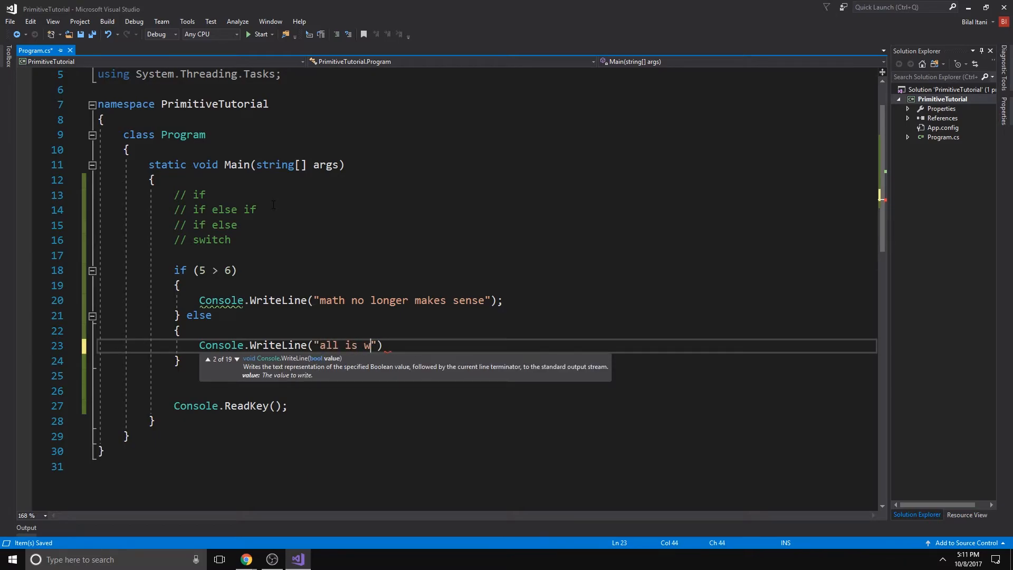
pyautogui.write('ell in mathematics')
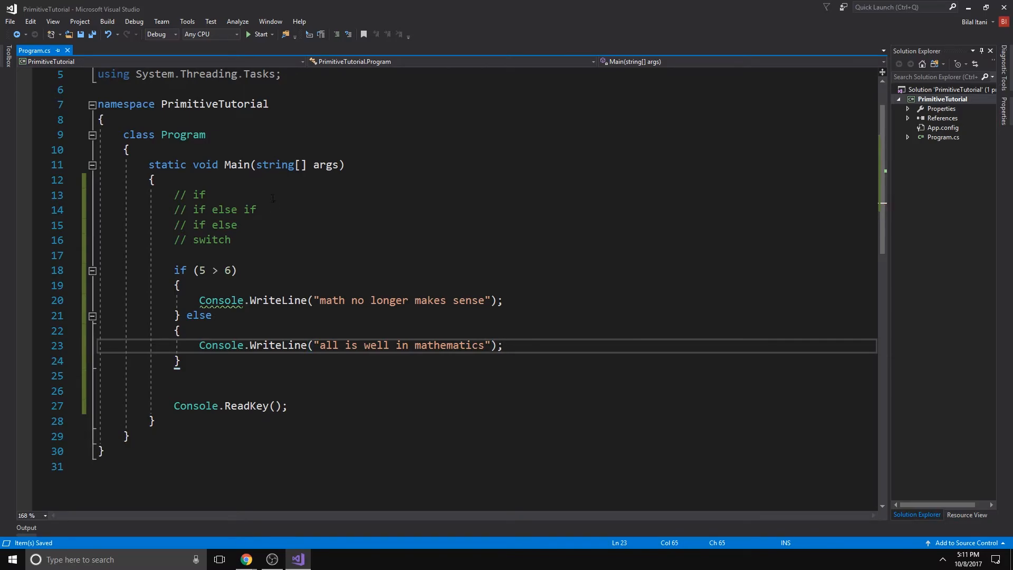
pyautogui.click(259, 34)
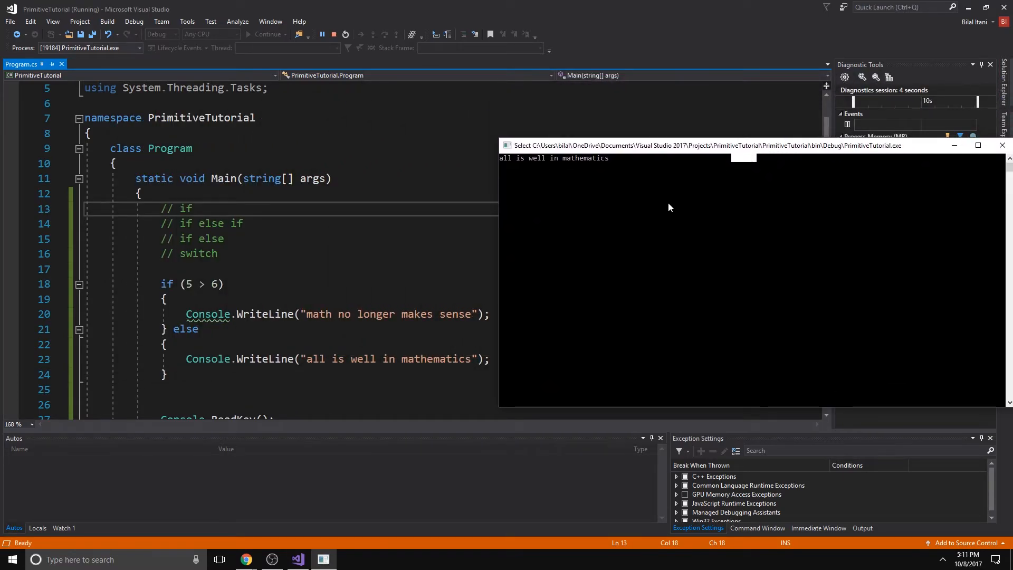
pyautogui.moveTo(520, 290)
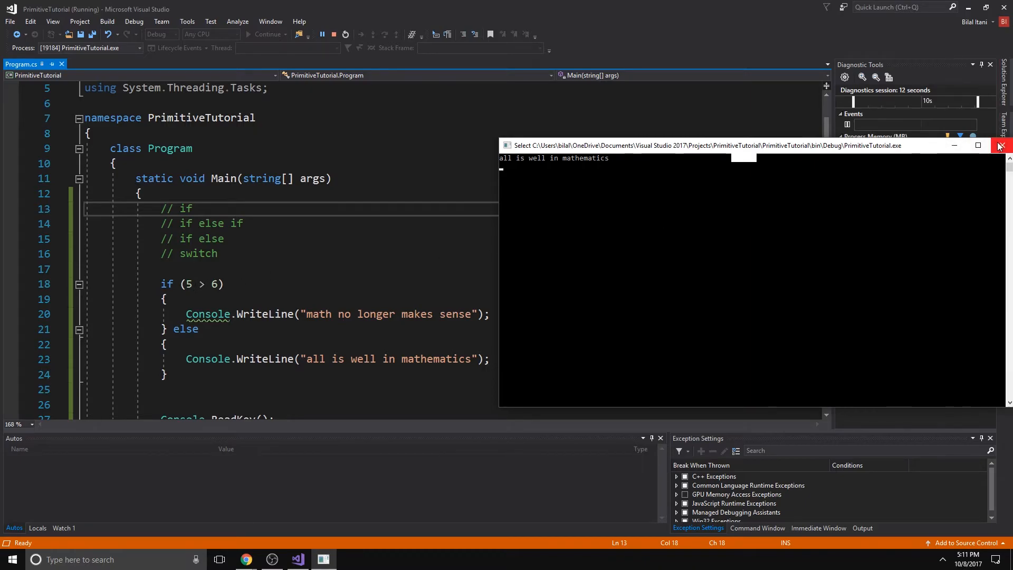
pyautogui.click(1000, 145)
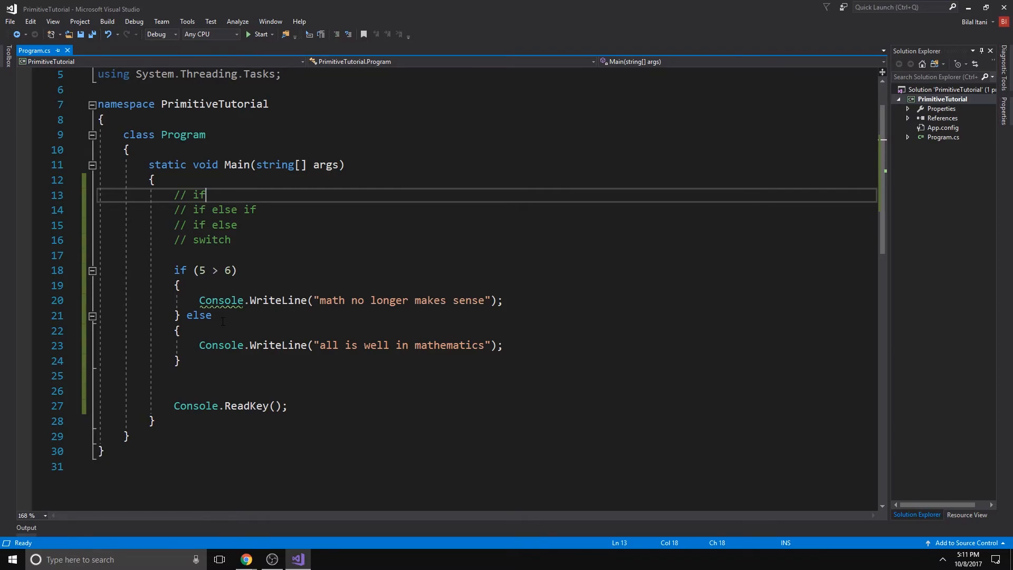
# Make the condition 5 + 1 >= 6 with the if branch printing "awesome", then run it
pyautogui.write('+')
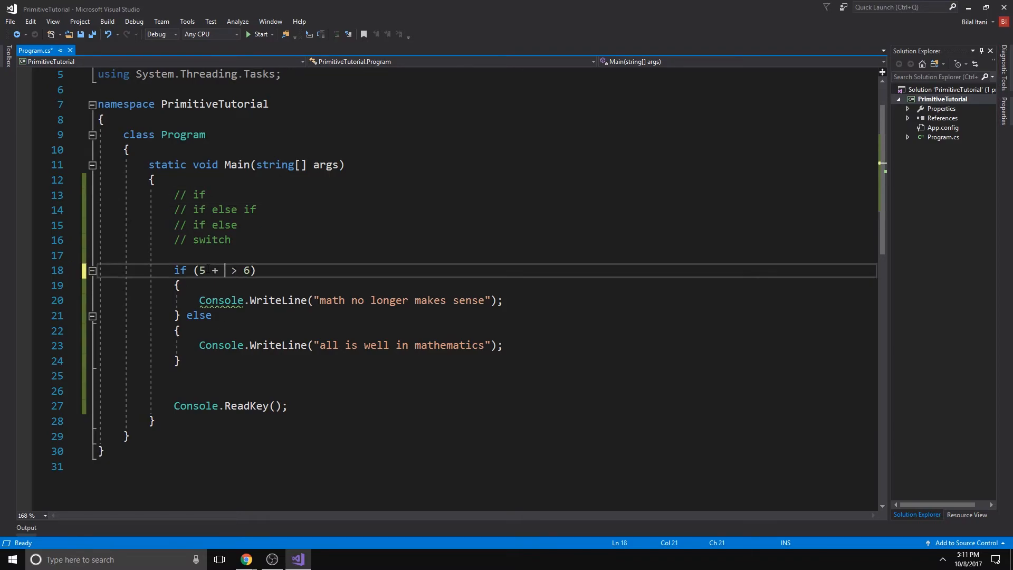
pyautogui.write('1')
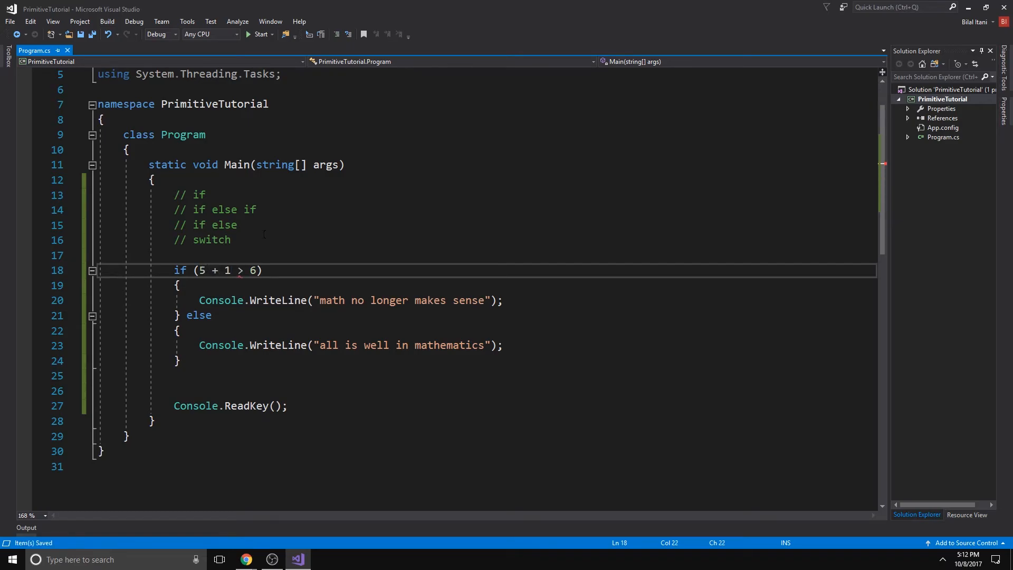
pyautogui.write('=')
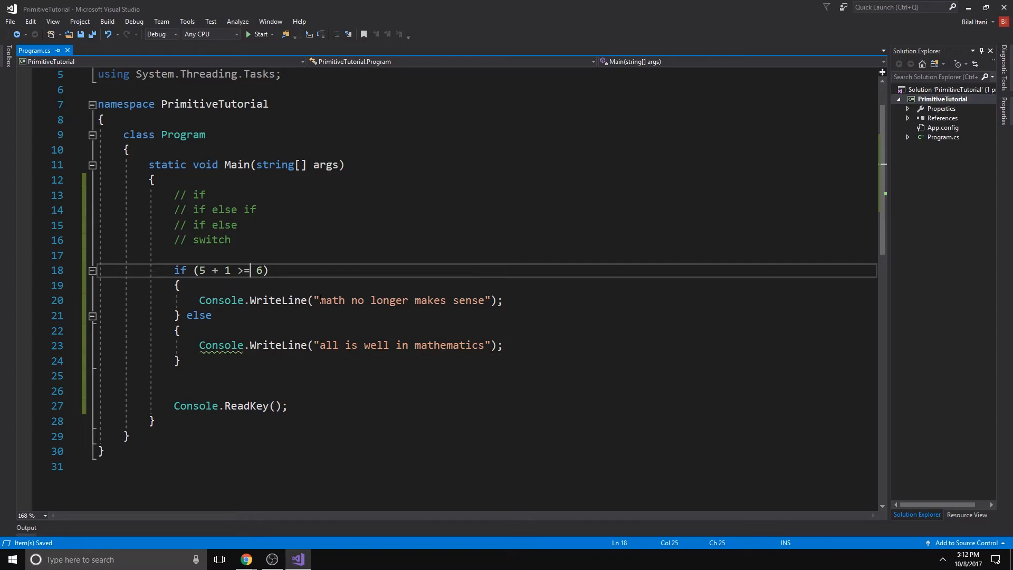
pyautogui.write('aw");')
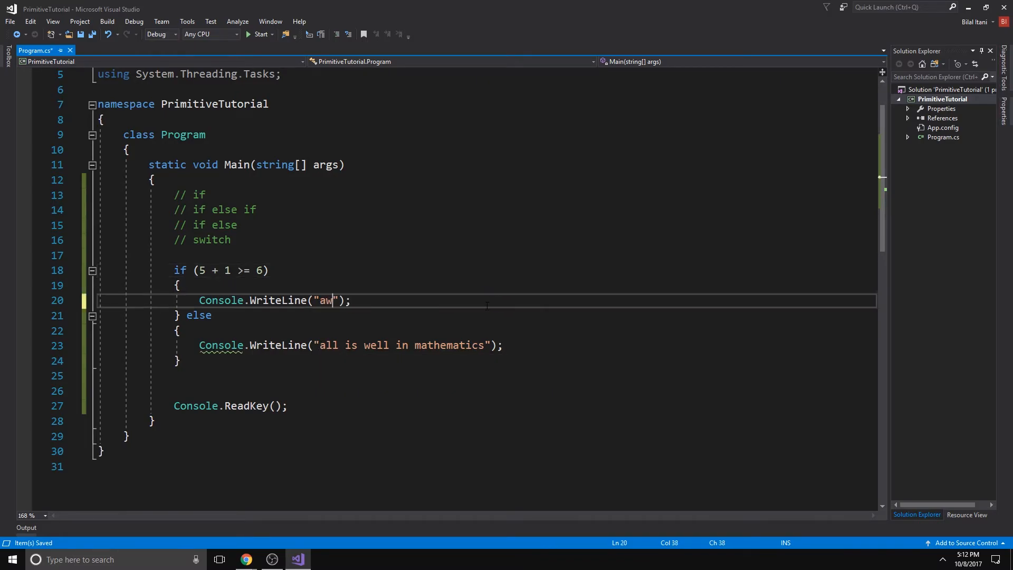
pyautogui.write('esome')
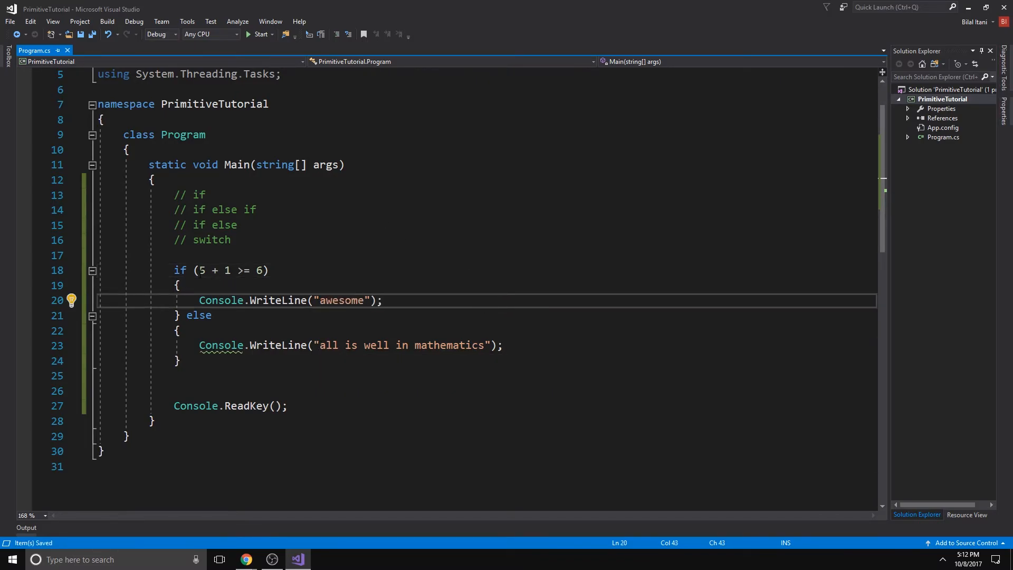
pyautogui.click(268, 270)
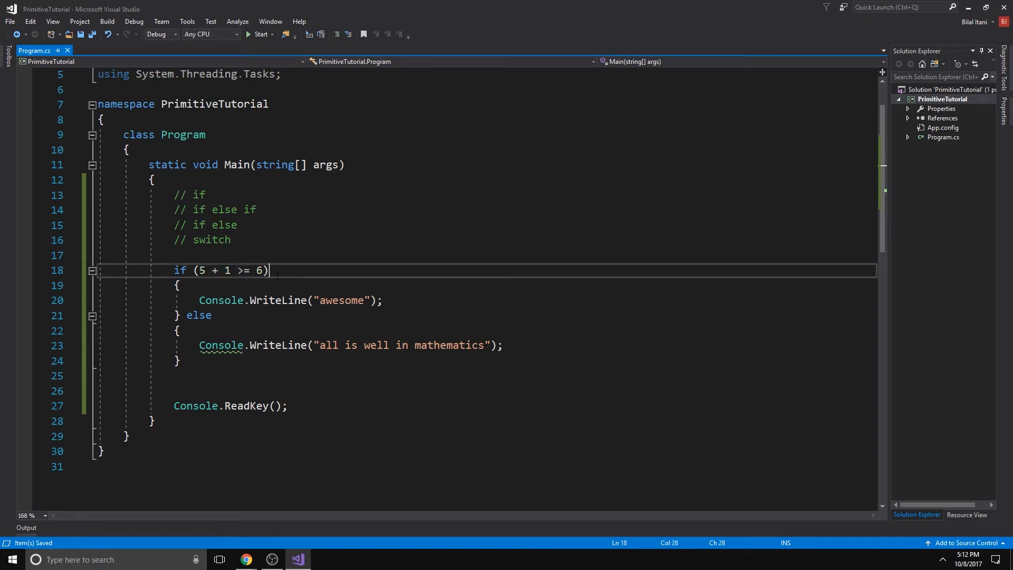
pyautogui.click(260, 33)
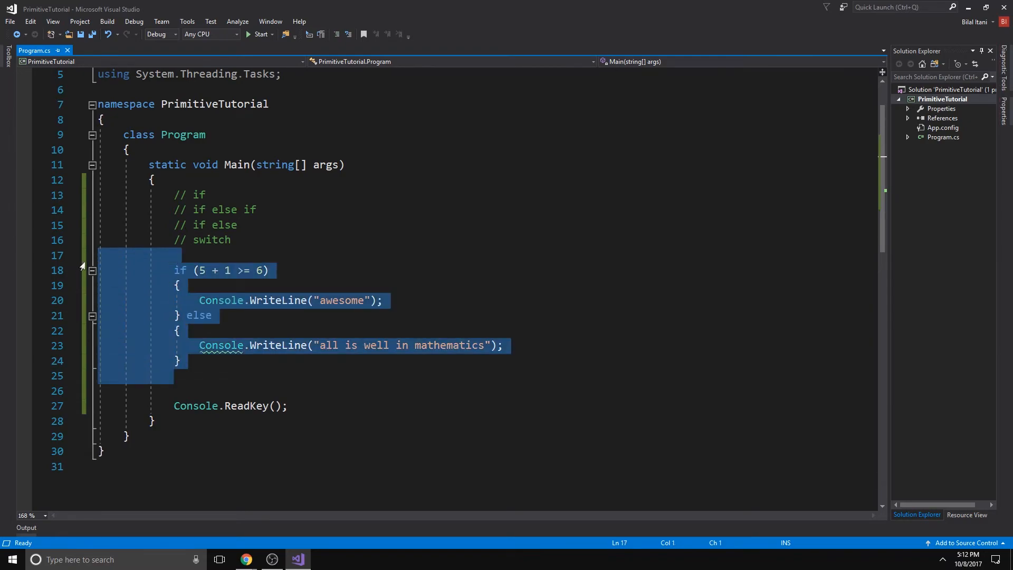
# Replace the if/else block with switch(5) and a case 6 printing "5 is 6"
pyautogui.press('Delete')
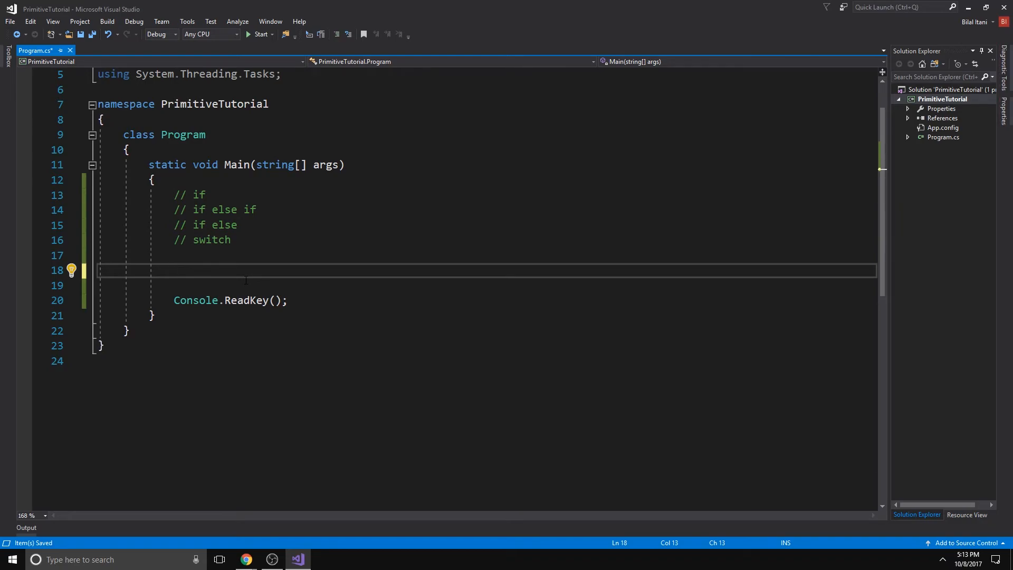
pyautogui.write('switch')
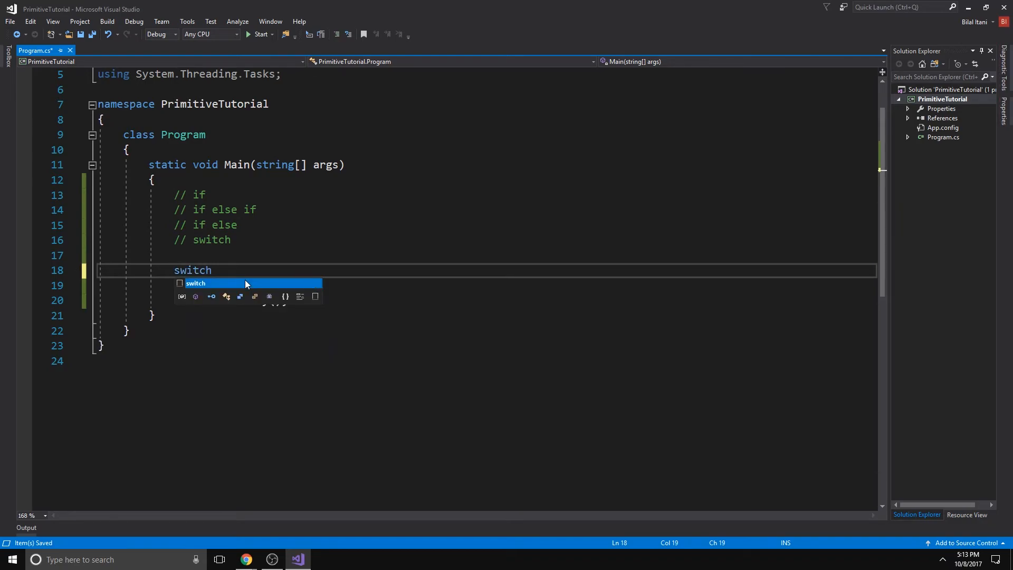
pyautogui.write('(5)')
pyautogui.click(485, 285)
pyautogui.write('{')
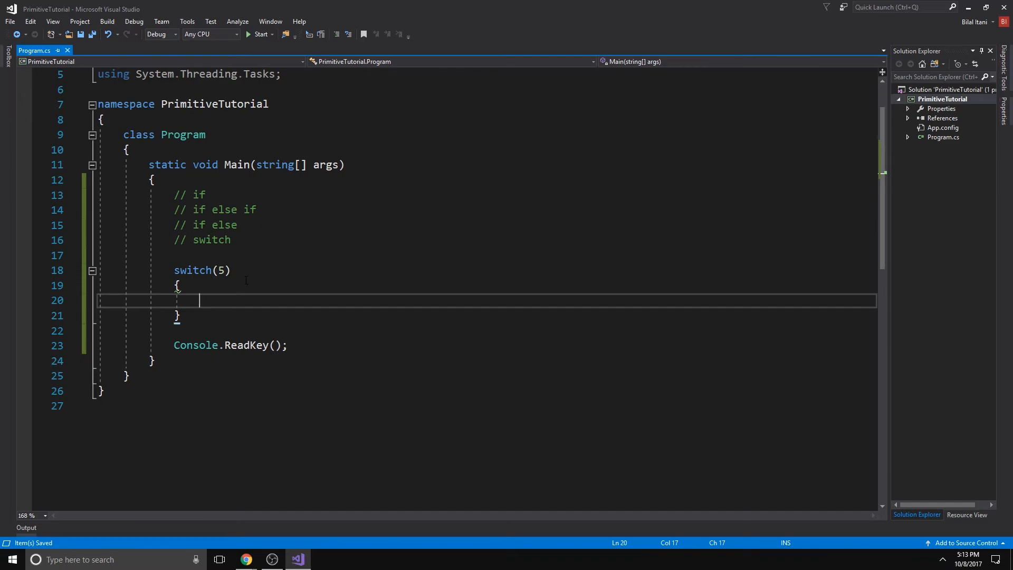
pyautogui.write('case')
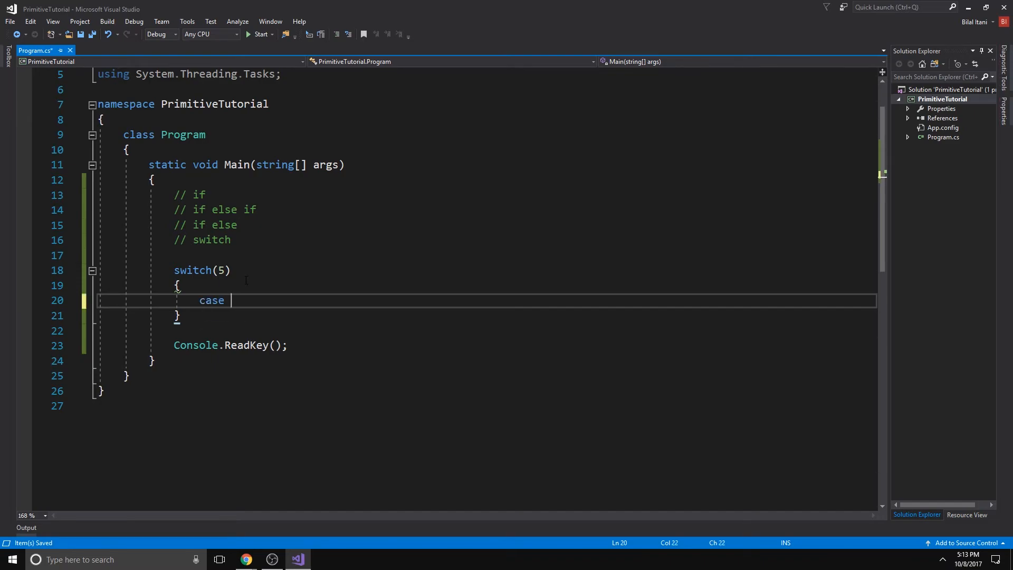
pyautogui.write('6')
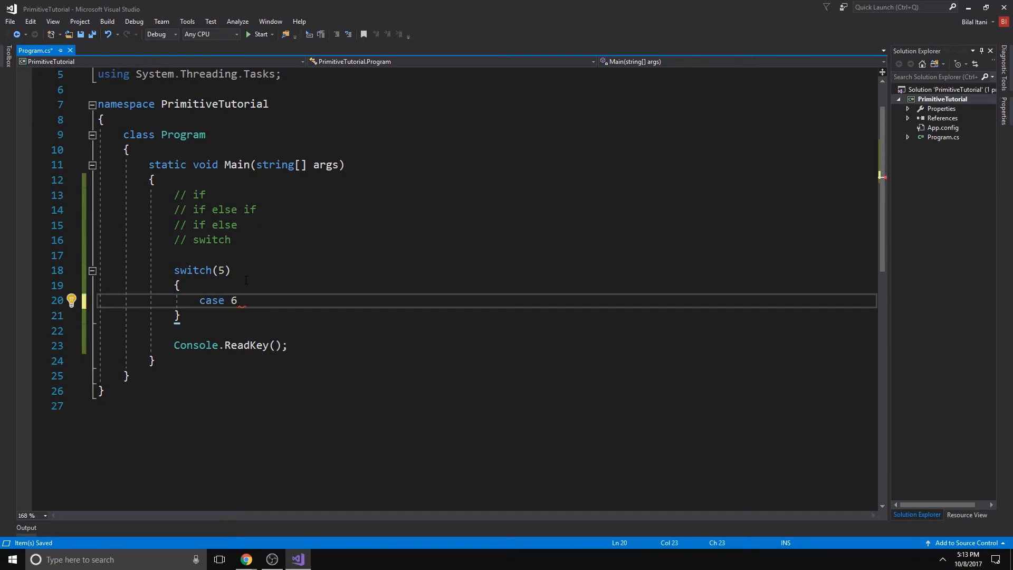
pyautogui.write(':')
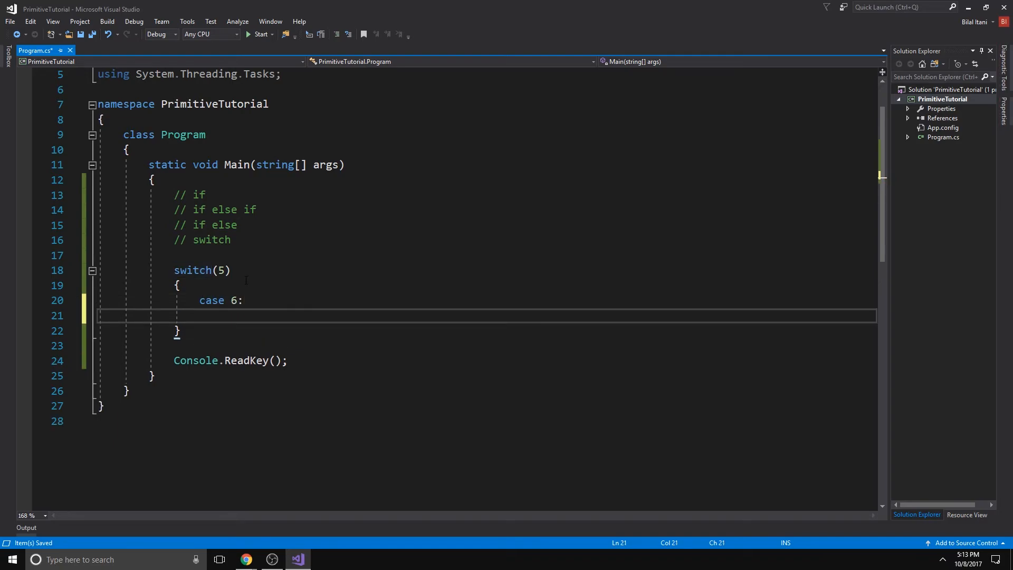
pyautogui.write('Conseole.WriteLine("')
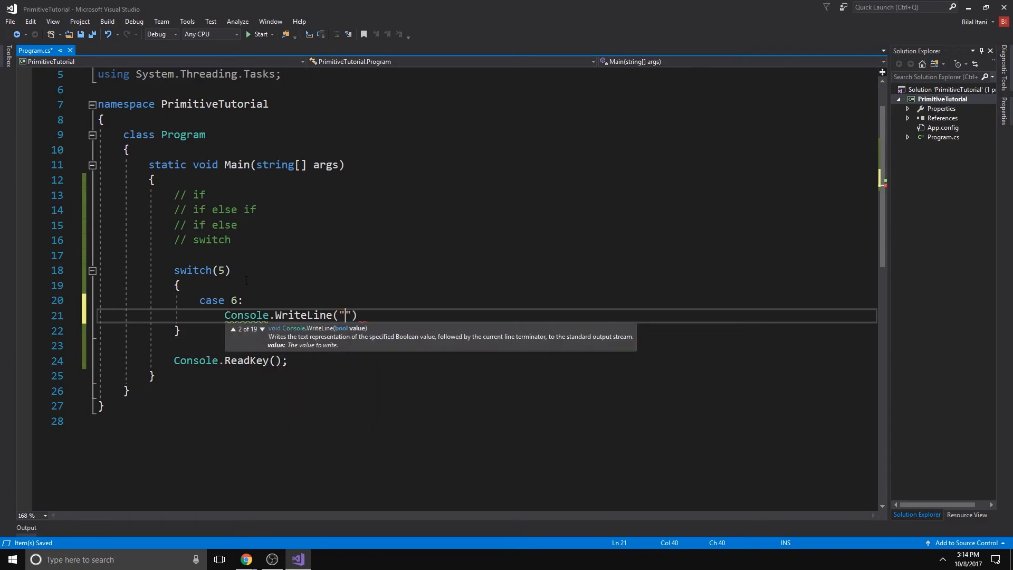
pyautogui.write('5 is 6')
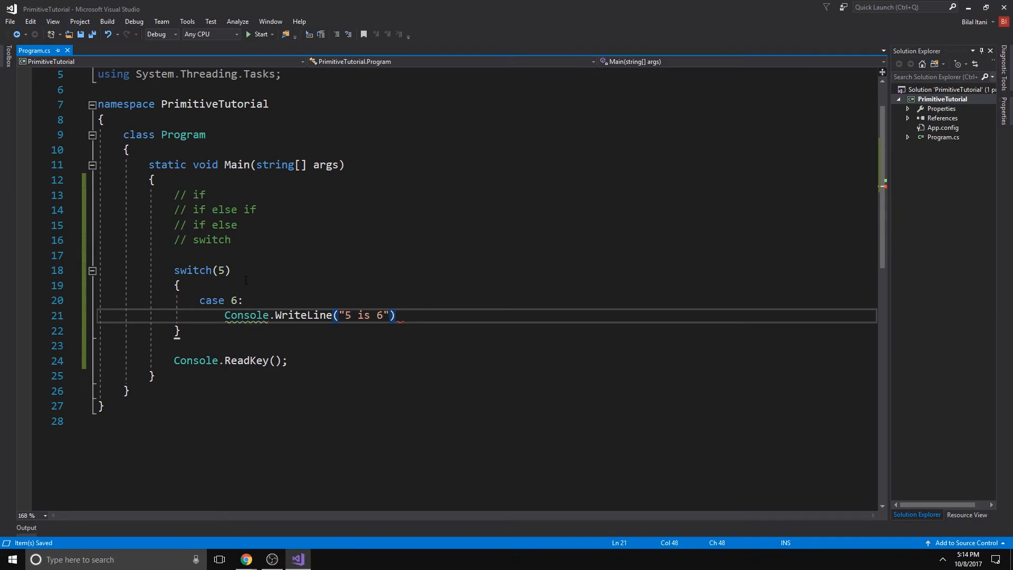
pyautogui.write(';')
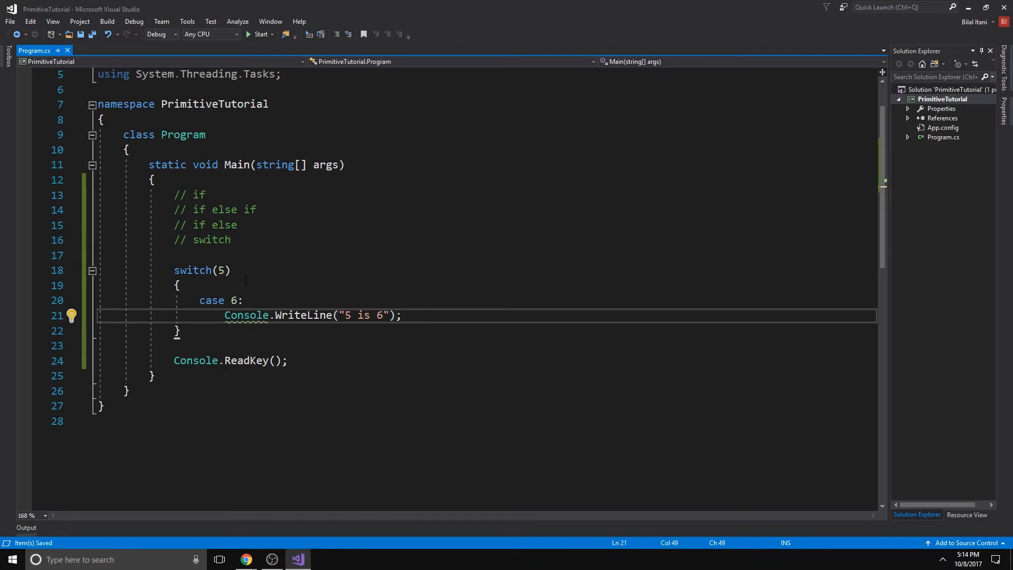
# Add case 5 with its WriteLine and break statements, then run to see "5 is 5" printed
pyautogui.write('case 5')
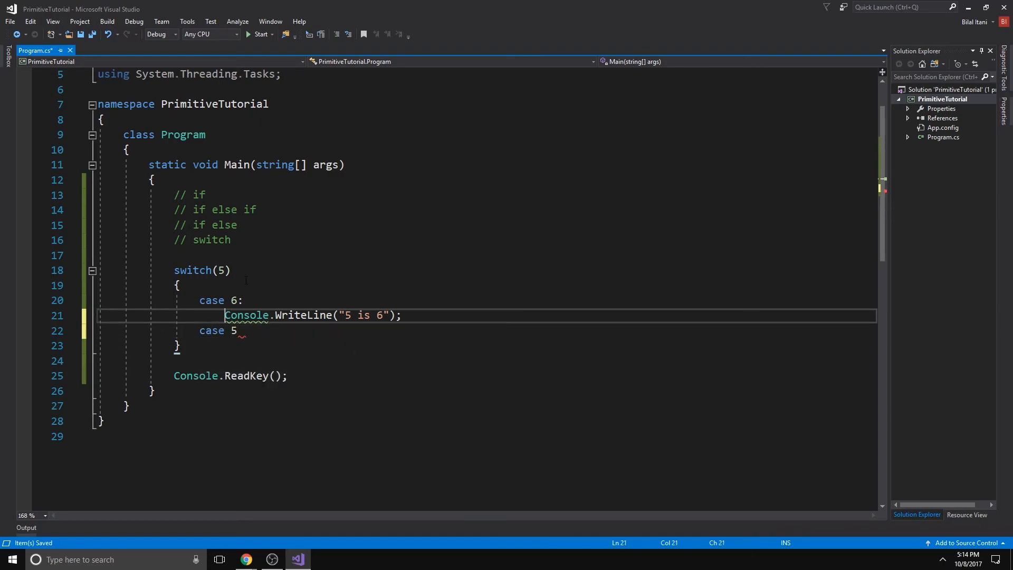
pyautogui.write('Console.WriteLine("5 is 6");')
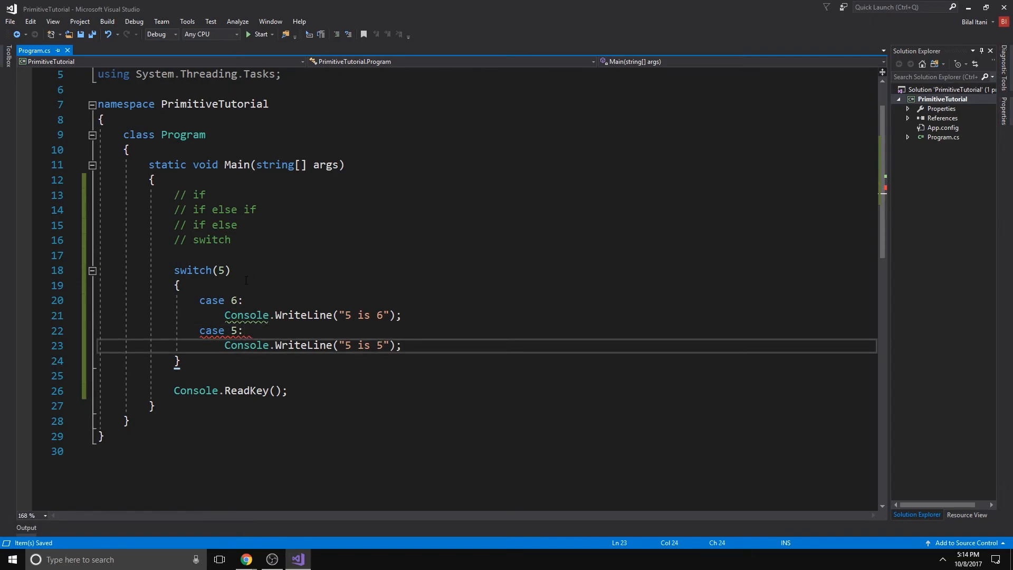
pyautogui.write('break;')
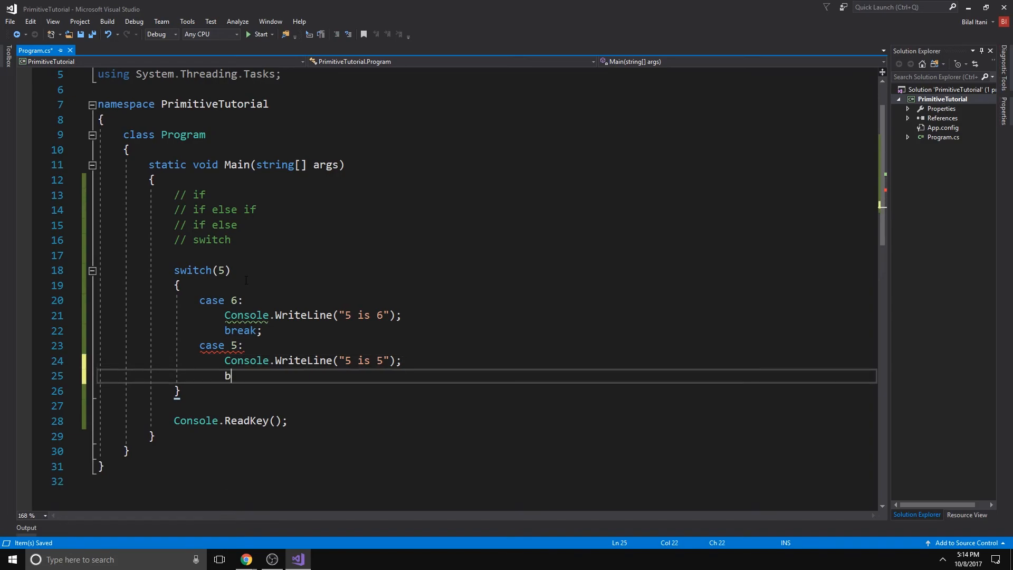
pyautogui.write('reak;')
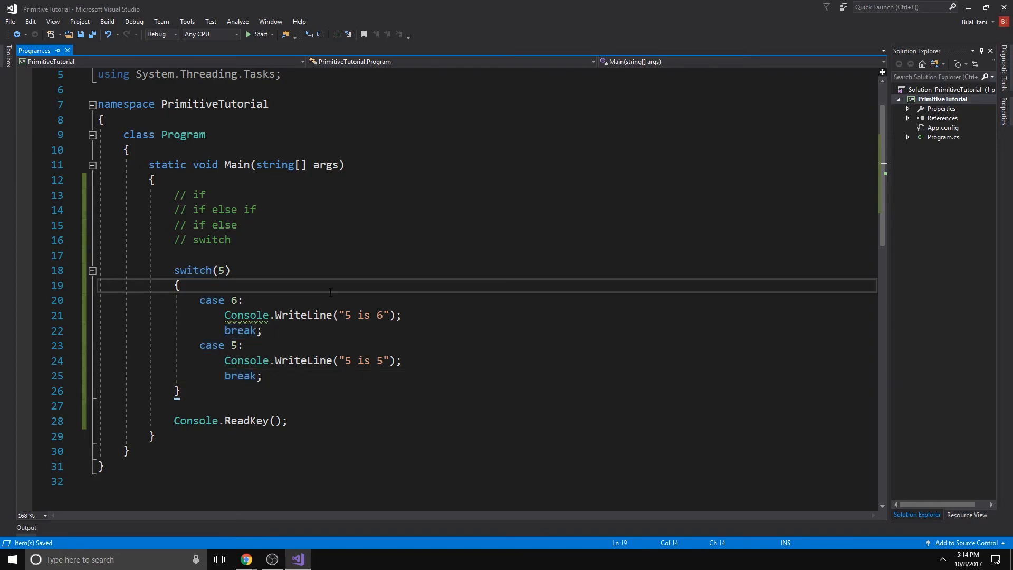
pyautogui.click(258, 34)
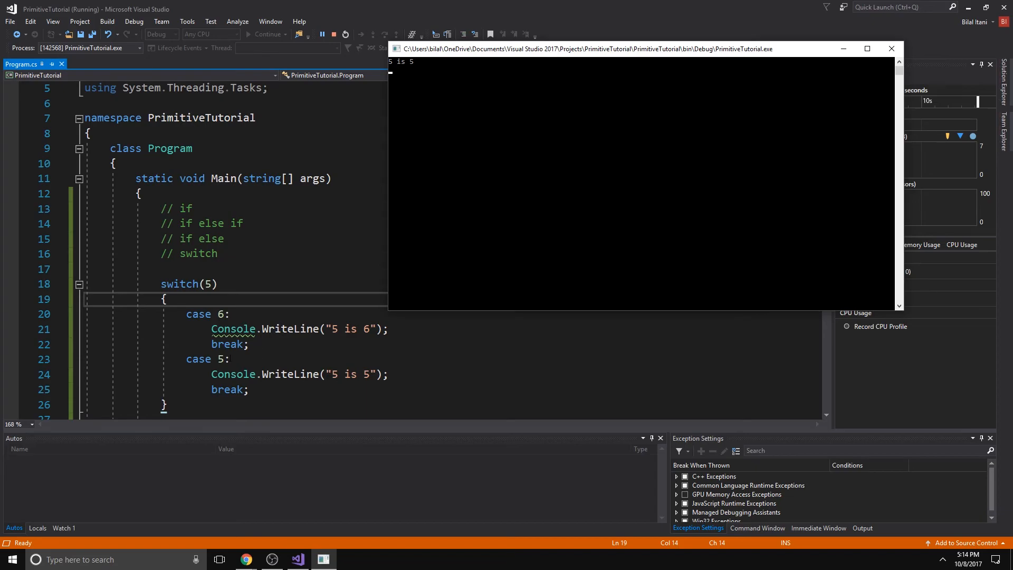
pyautogui.click(335, 34)
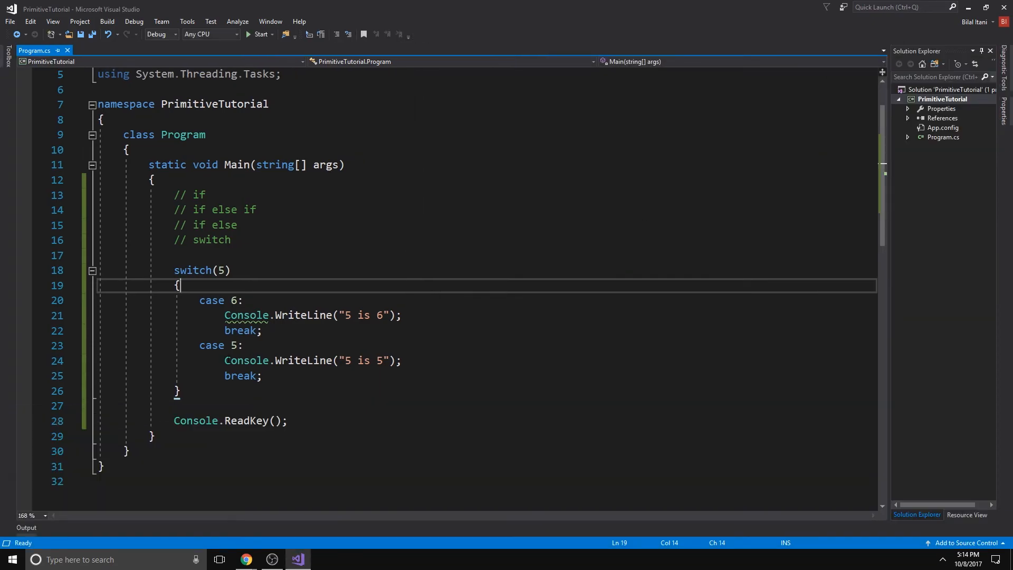
# Change case 5 to case 7 and start a default case with Console.WriteLine("")
pyautogui.write('7')
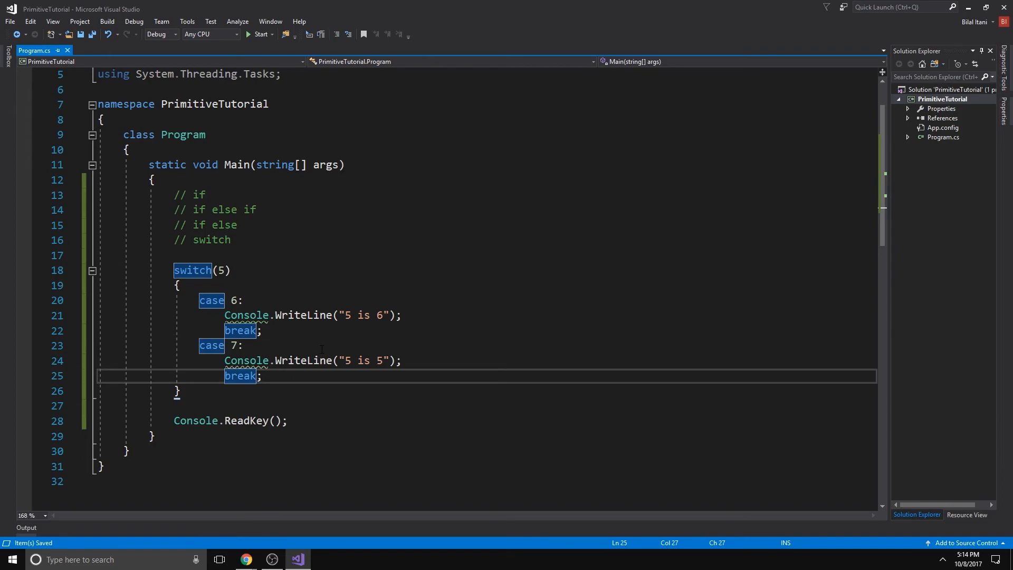
pyautogui.write('default:')
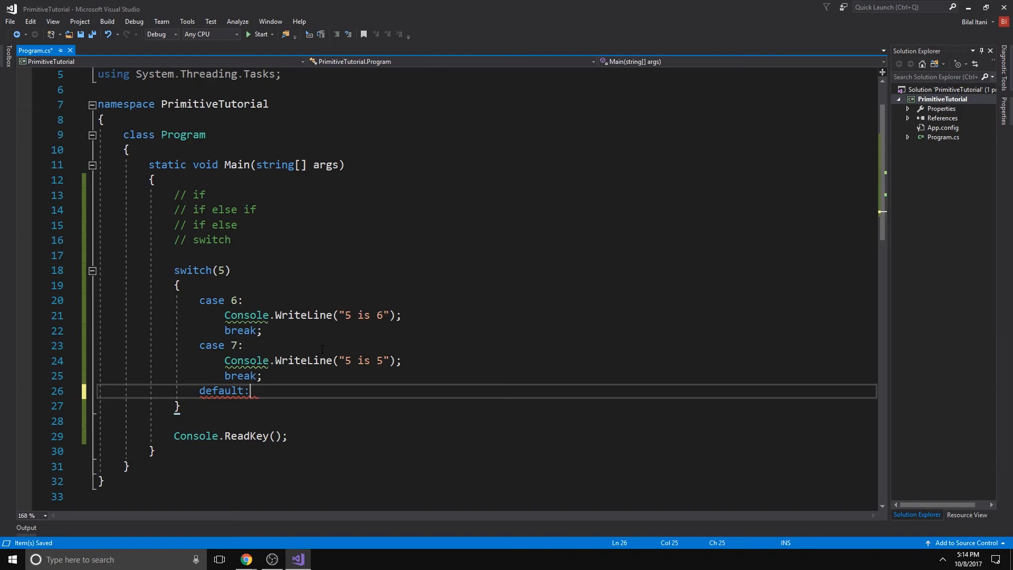
pyautogui.write('Console.WriteLine')
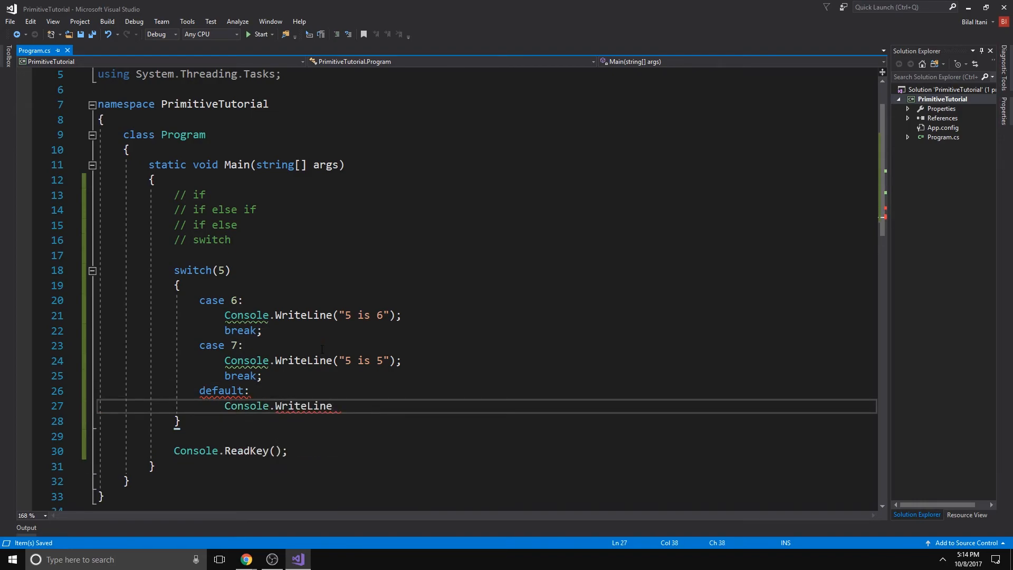
pyautogui.doubleClick(302, 405)
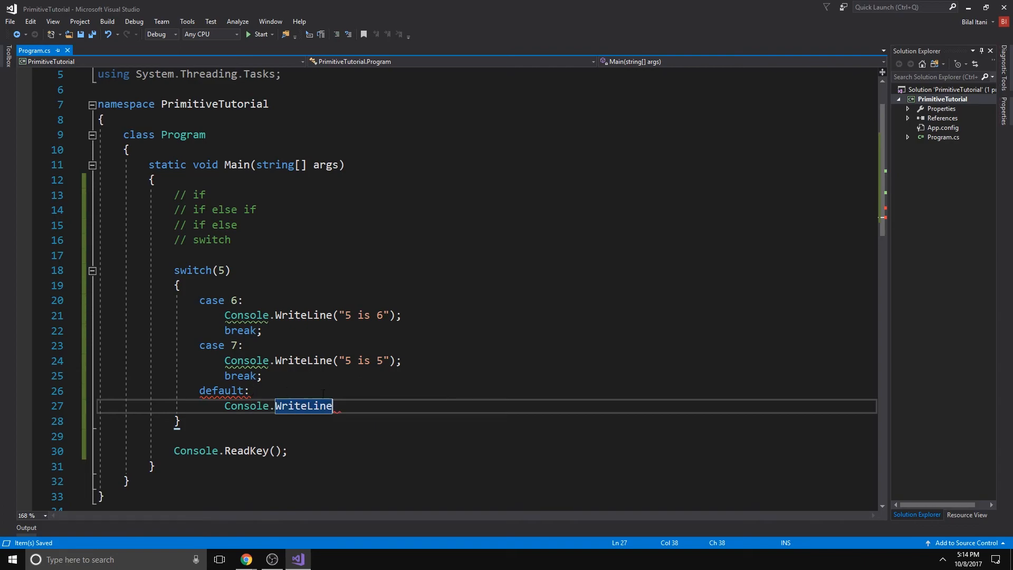
pyautogui.write('()')
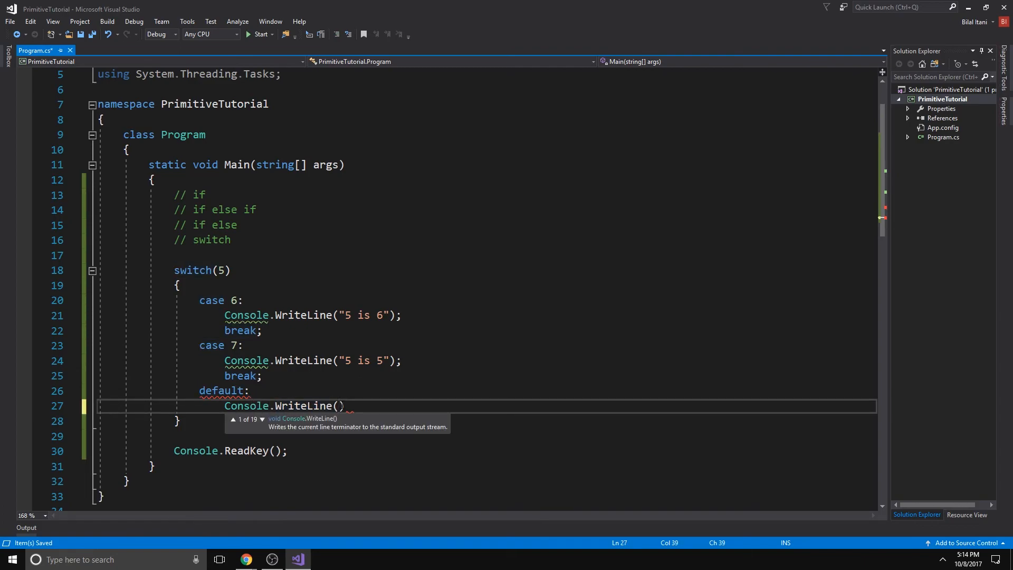
pyautogui.write('""')
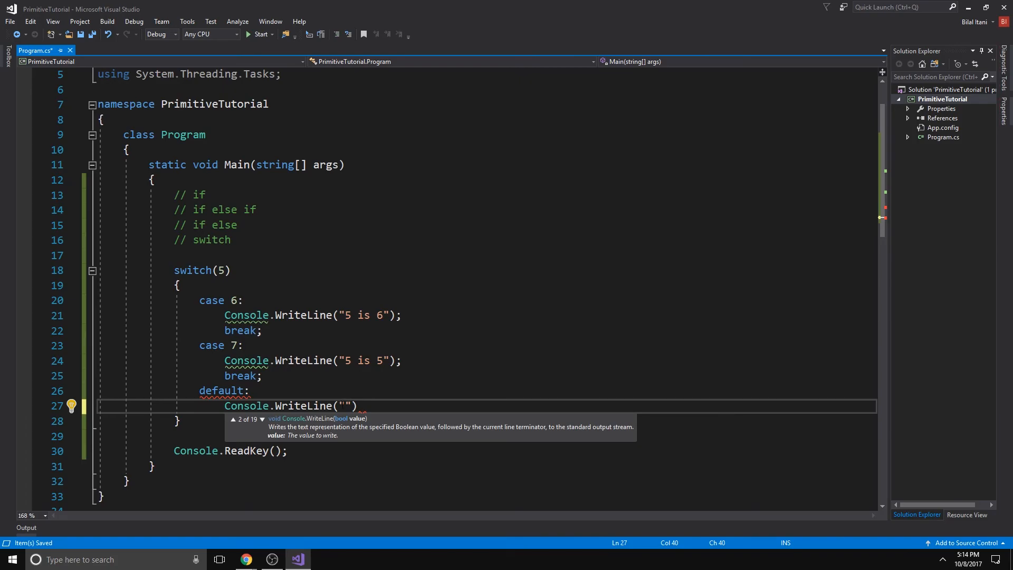
# Fill the default message "none of the cases evaluated as true" and end with break;
pyautogui.write('defa')
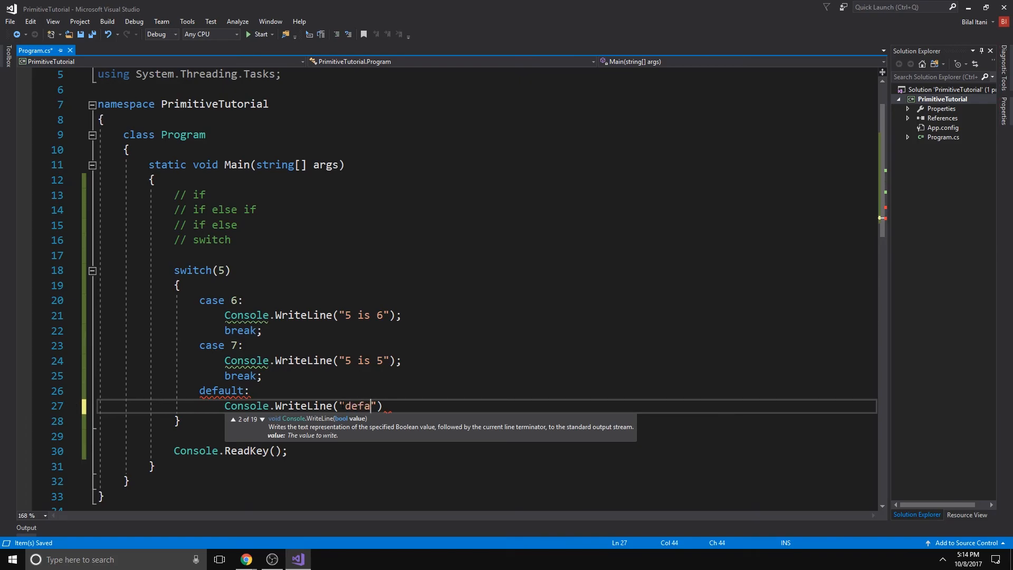
pyautogui.write('none of the')
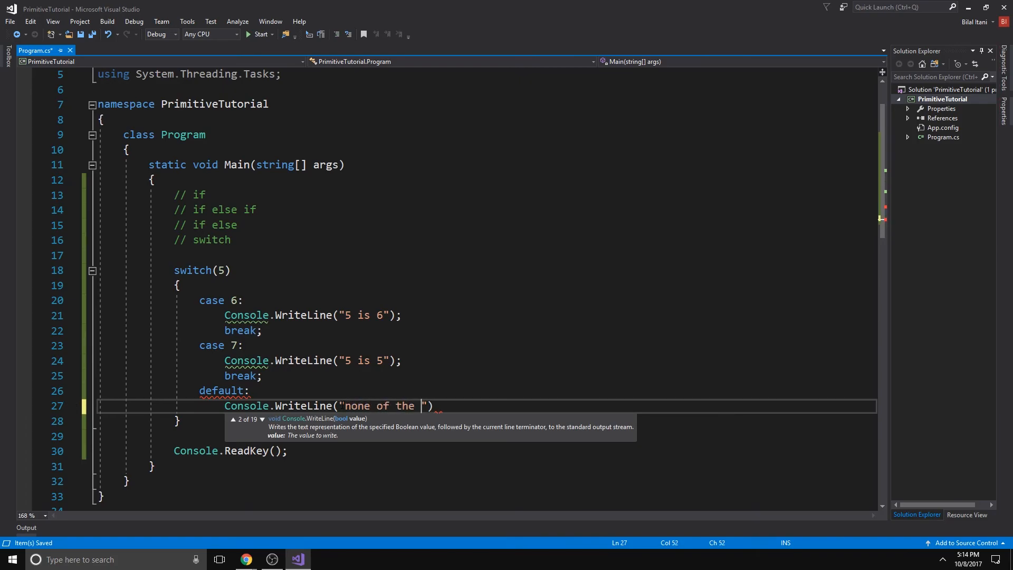
pyautogui.write('cases evaluated')
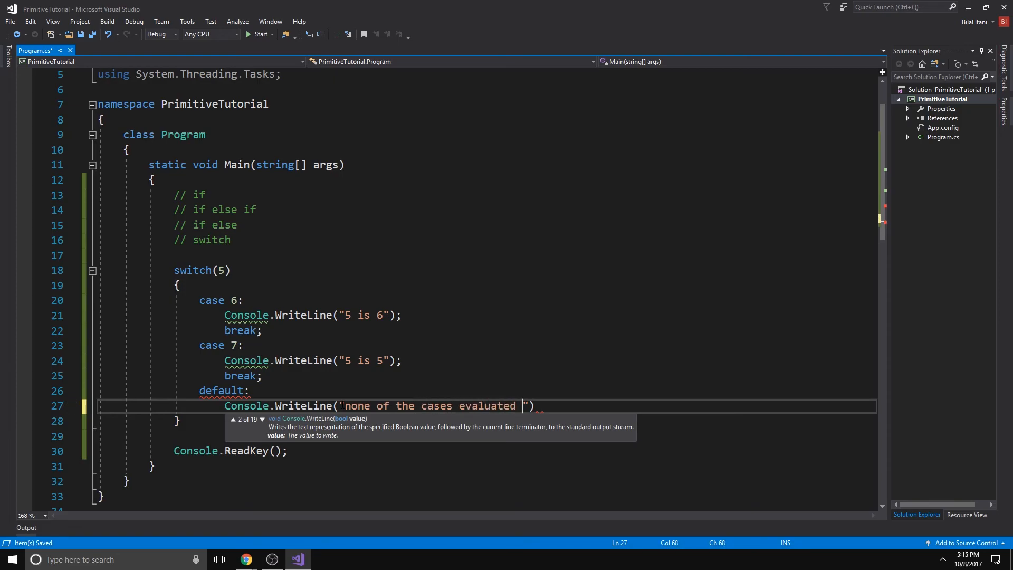
pyautogui.write('as true')
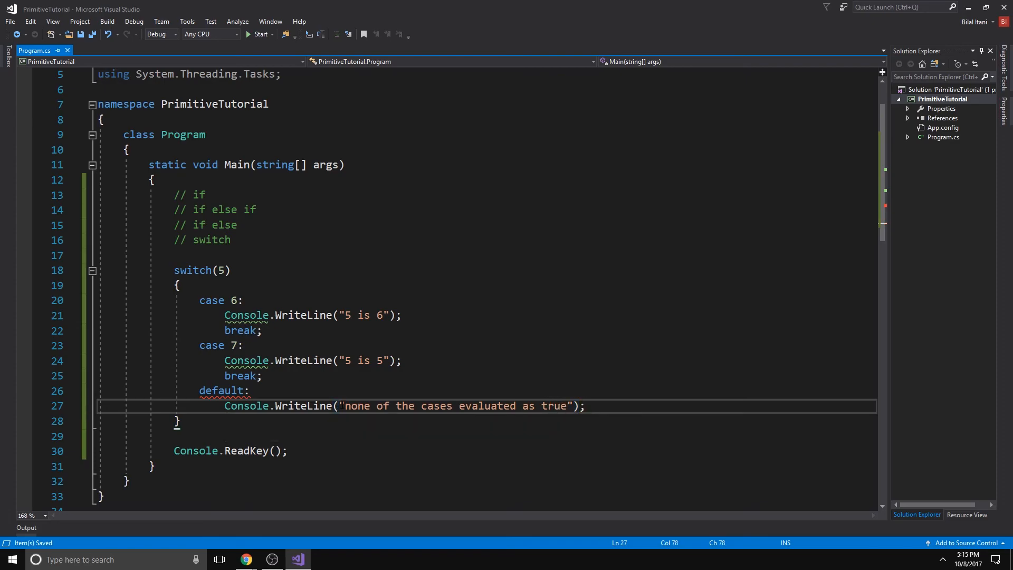
pyautogui.write('break;')
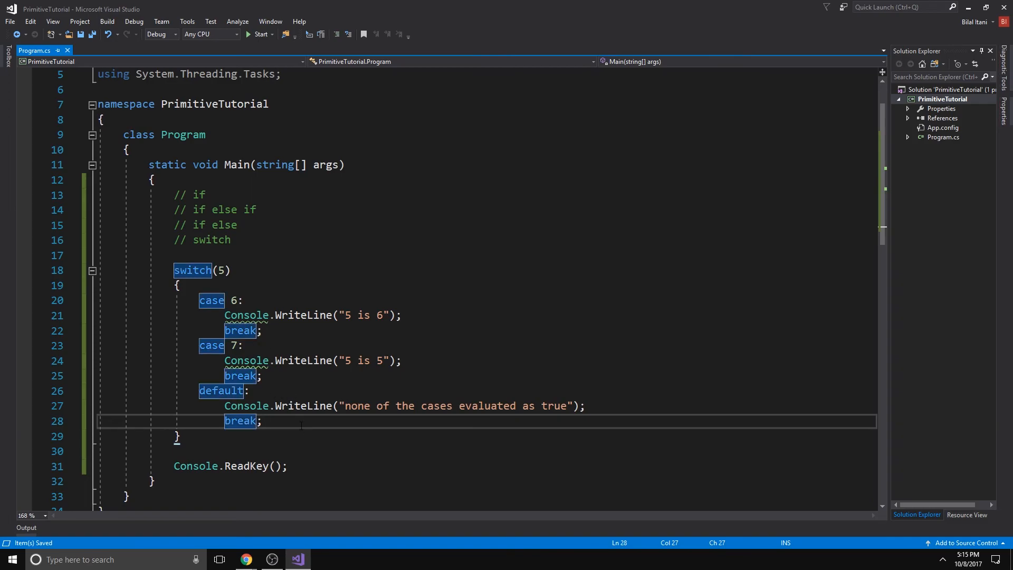
# Run the program so the console prints the default message, then close the console window
pyautogui.click(257, 34)
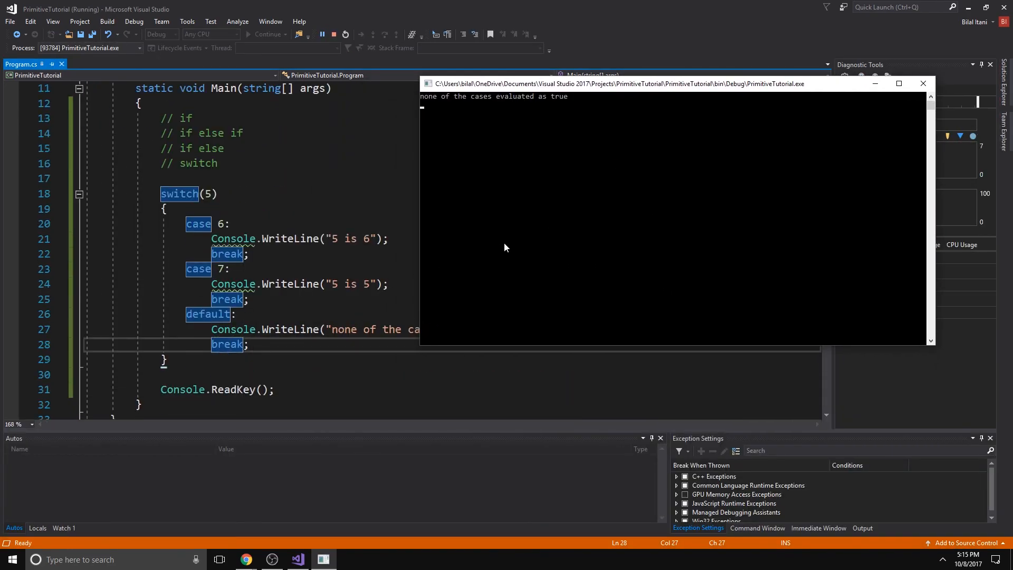
pyautogui.scroll(3)
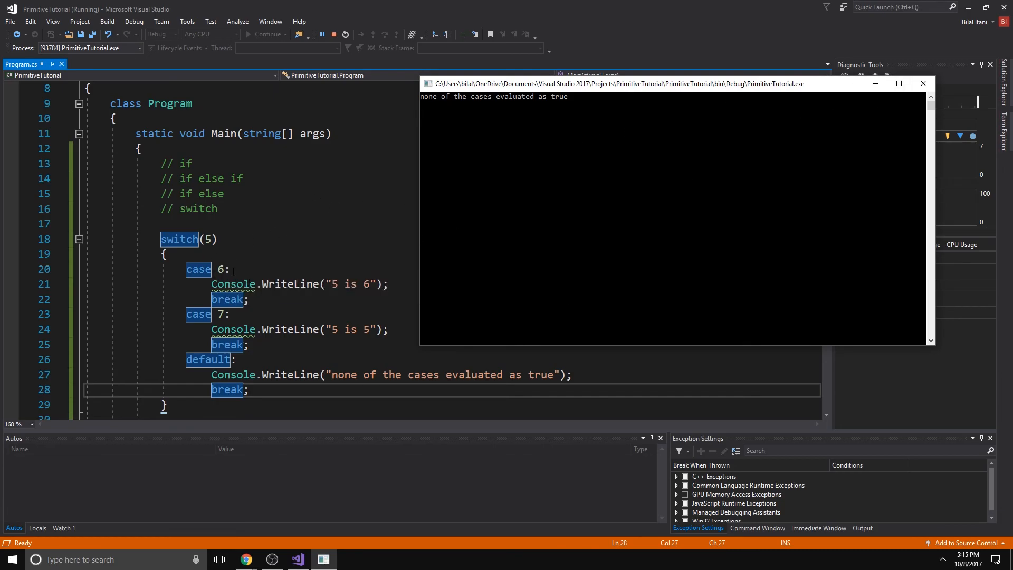
pyautogui.click(332, 33)
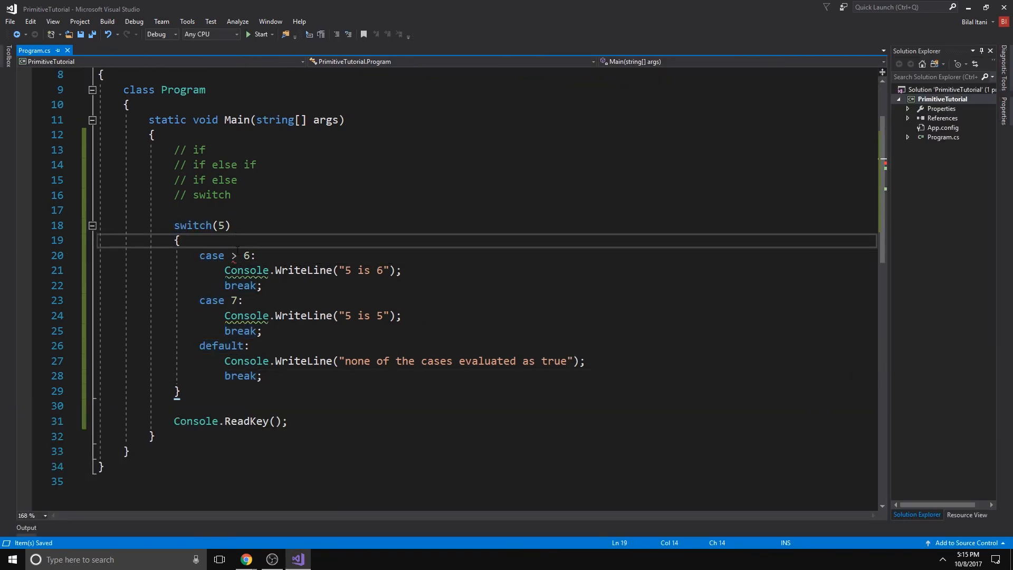
pyautogui.moveTo(234, 255)
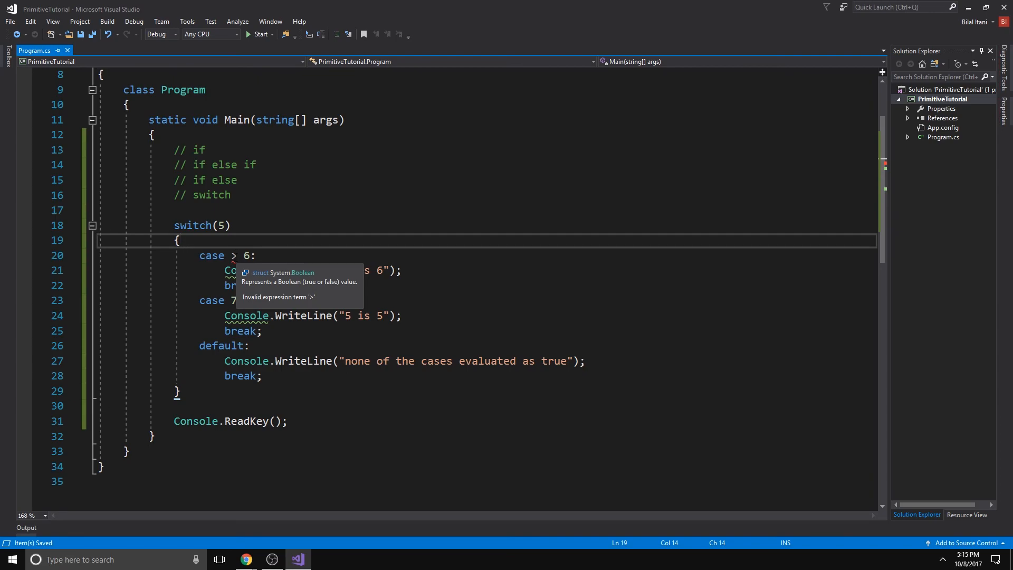